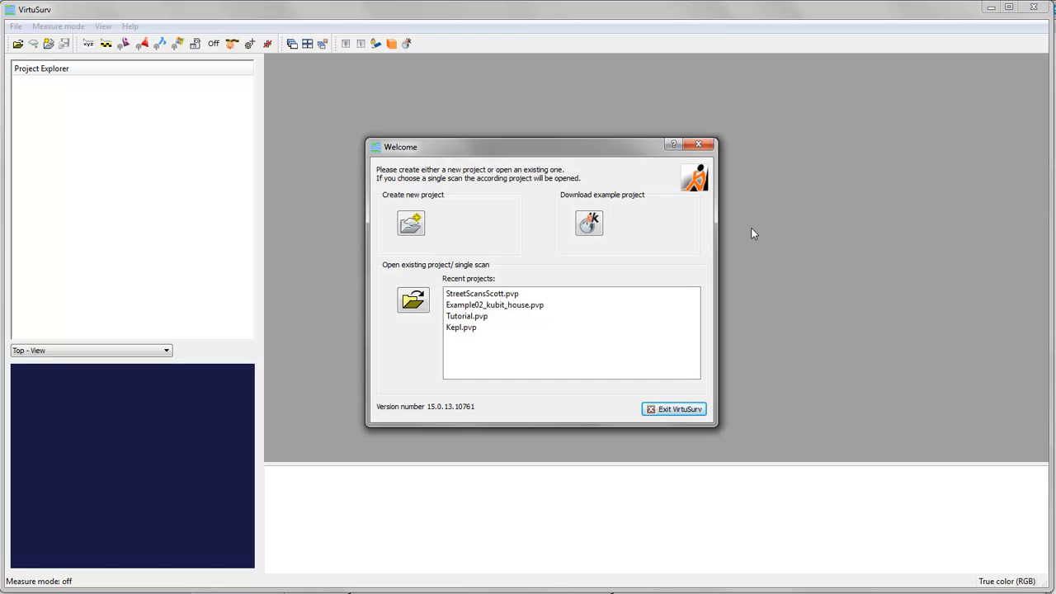
mouse_move(569, 183)
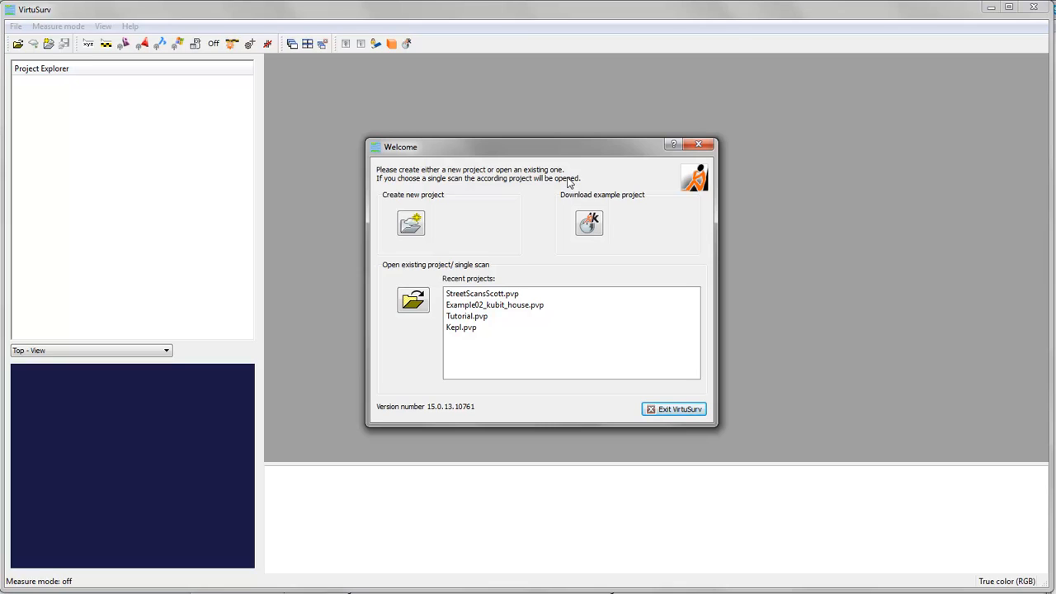
mouse_move(528, 171)
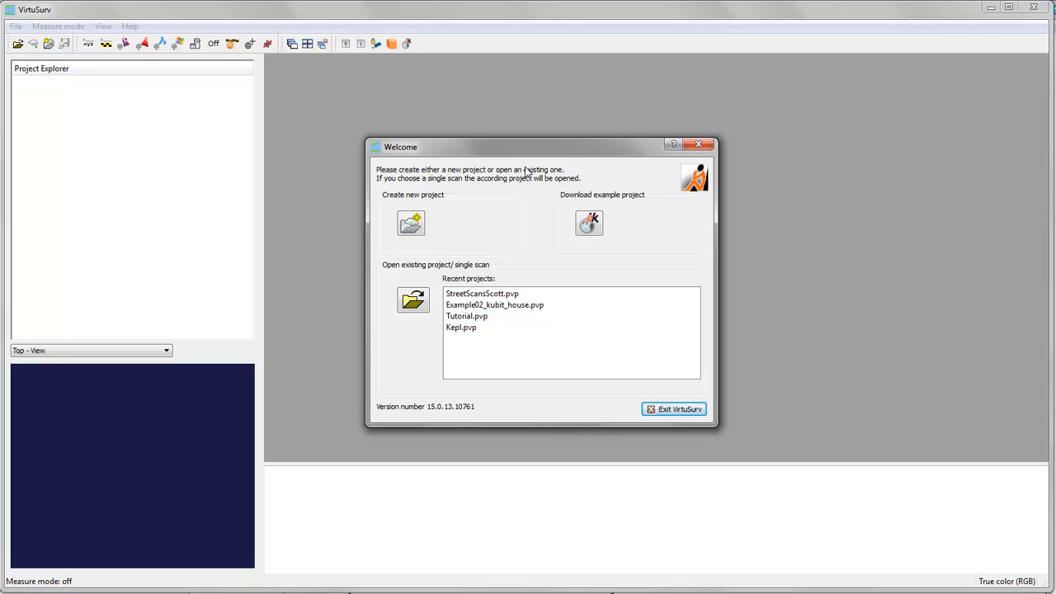
mouse_move(459, 155)
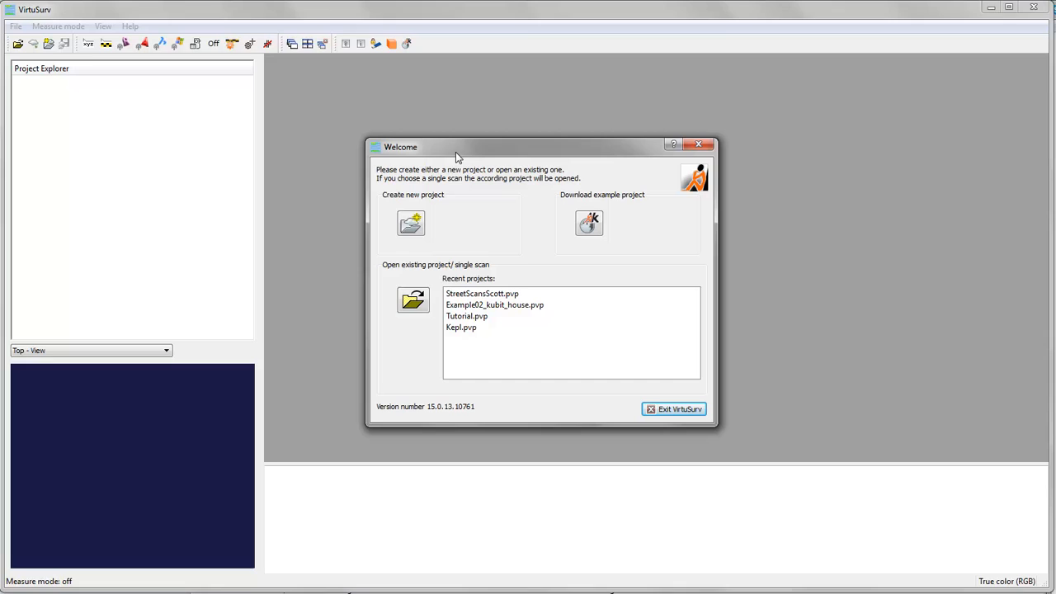
mouse_move(569, 155)
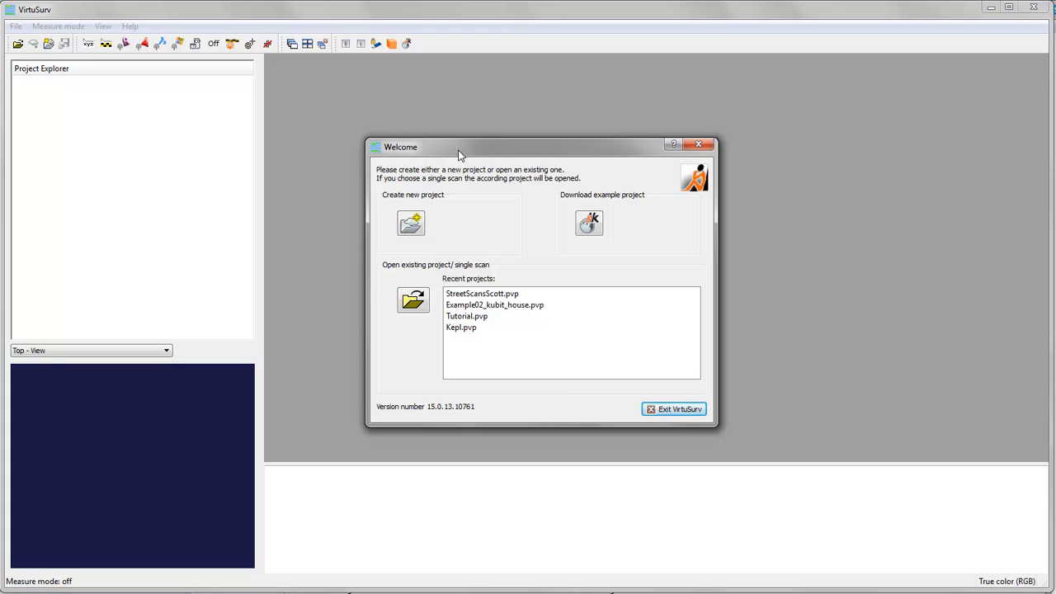
mouse_move(624, 208)
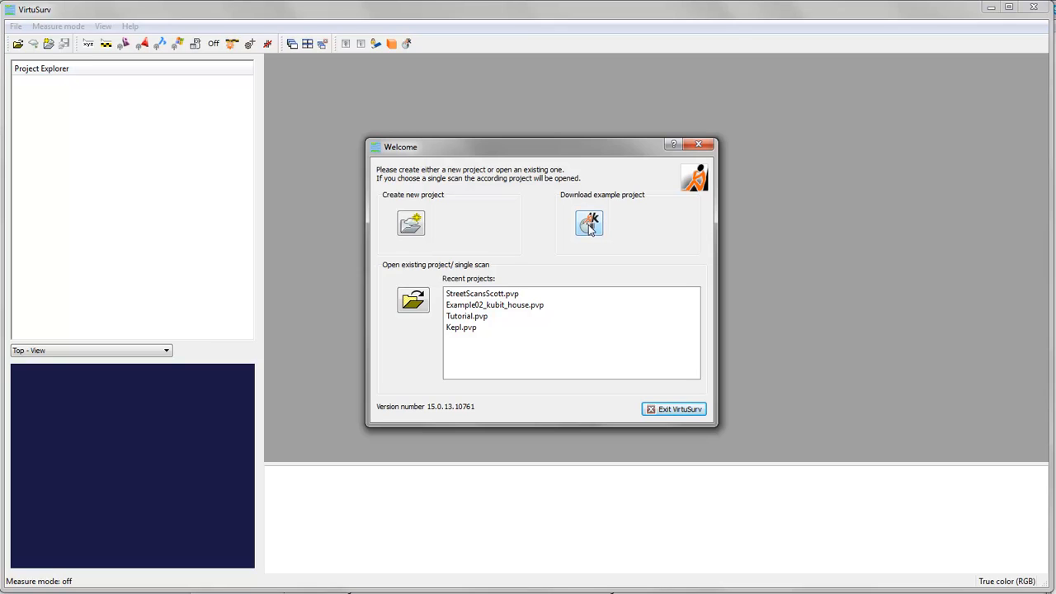
mouse_move(598, 234)
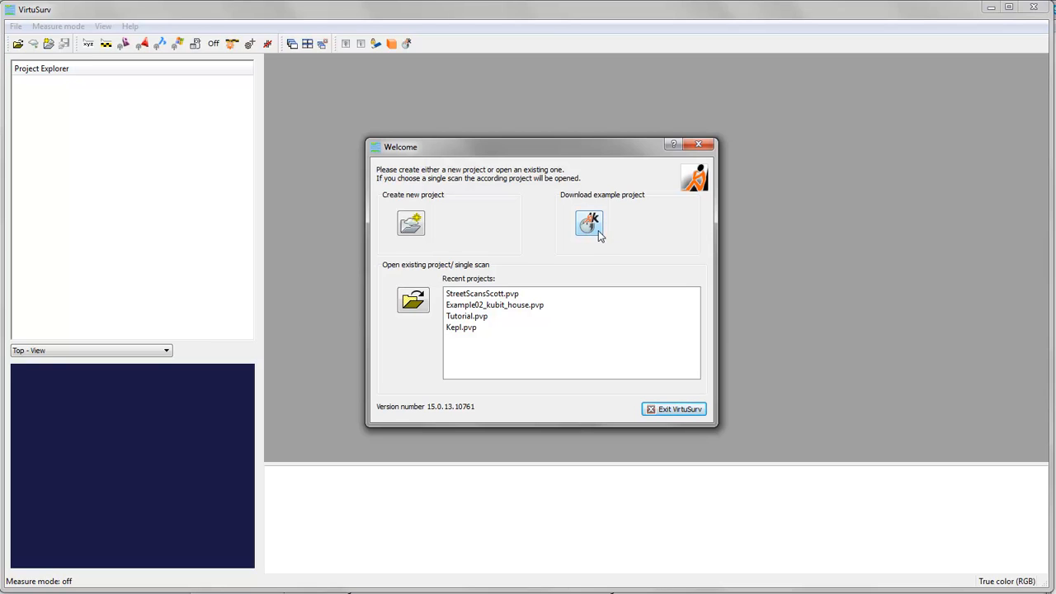
mouse_move(608, 217)
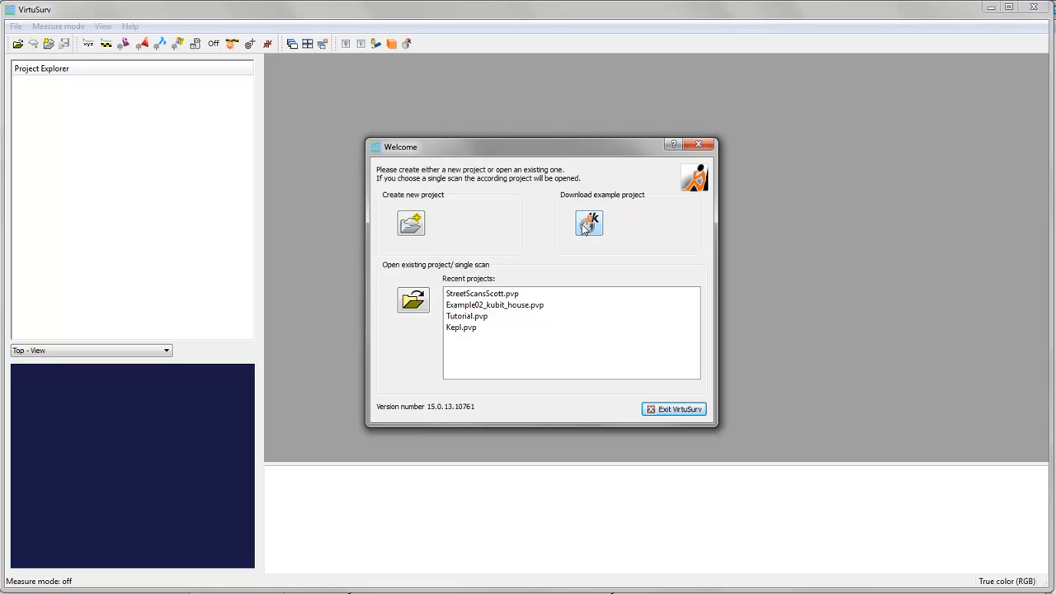
mouse_move(733, 247)
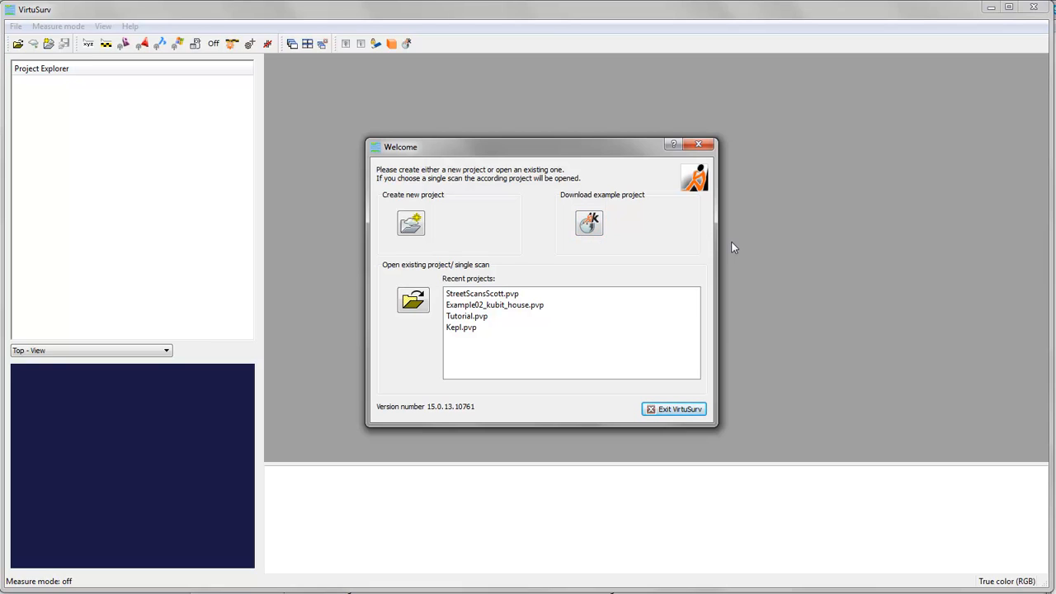
mouse_move(357, 274)
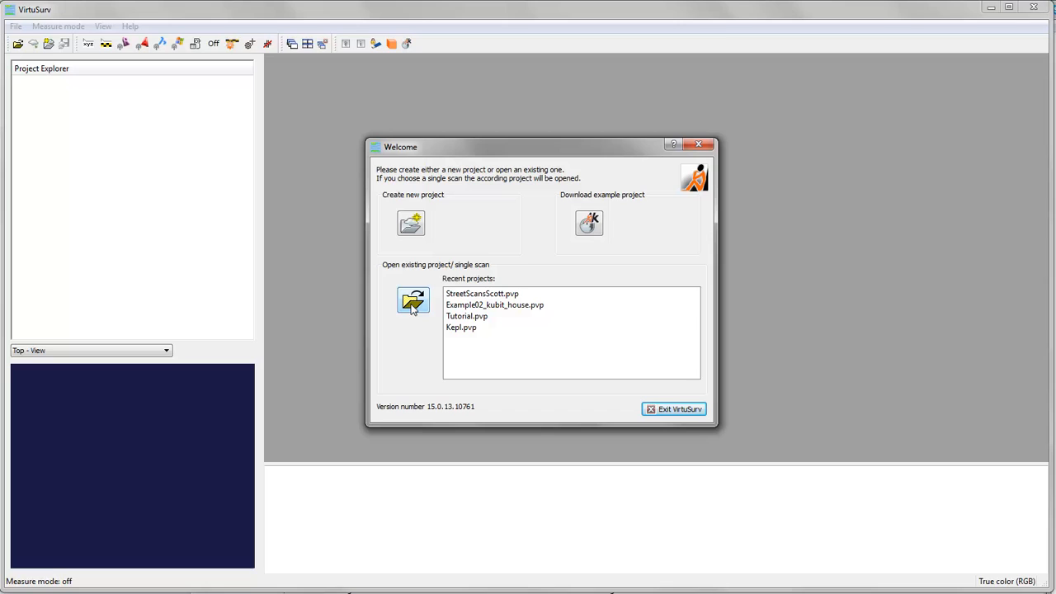
Step: Create a new project named 'headquarter' in the default example projects directory
left_click(495, 304)
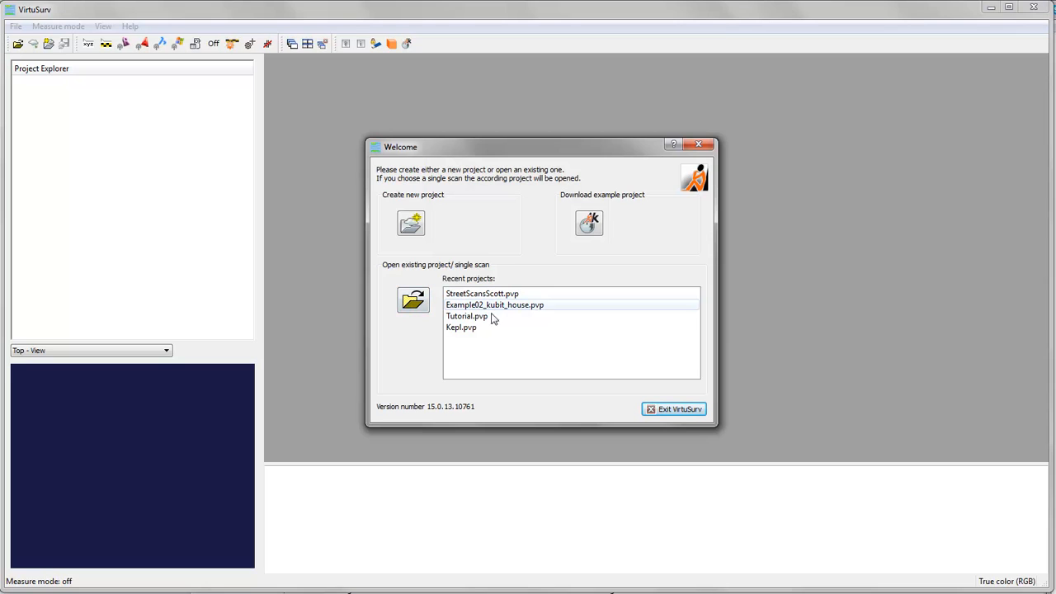
mouse_move(482, 294)
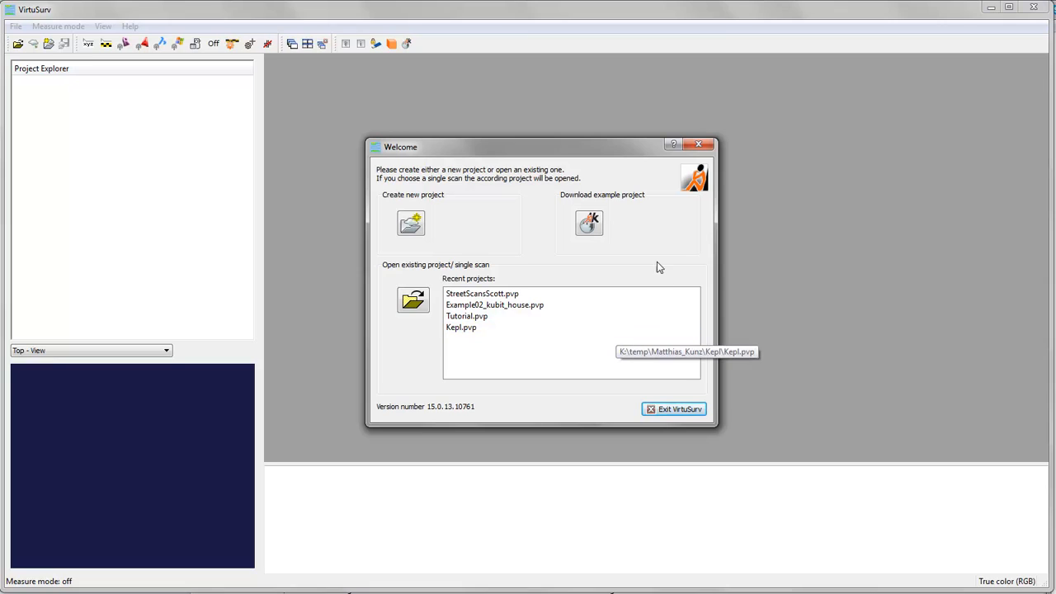
mouse_move(486, 201)
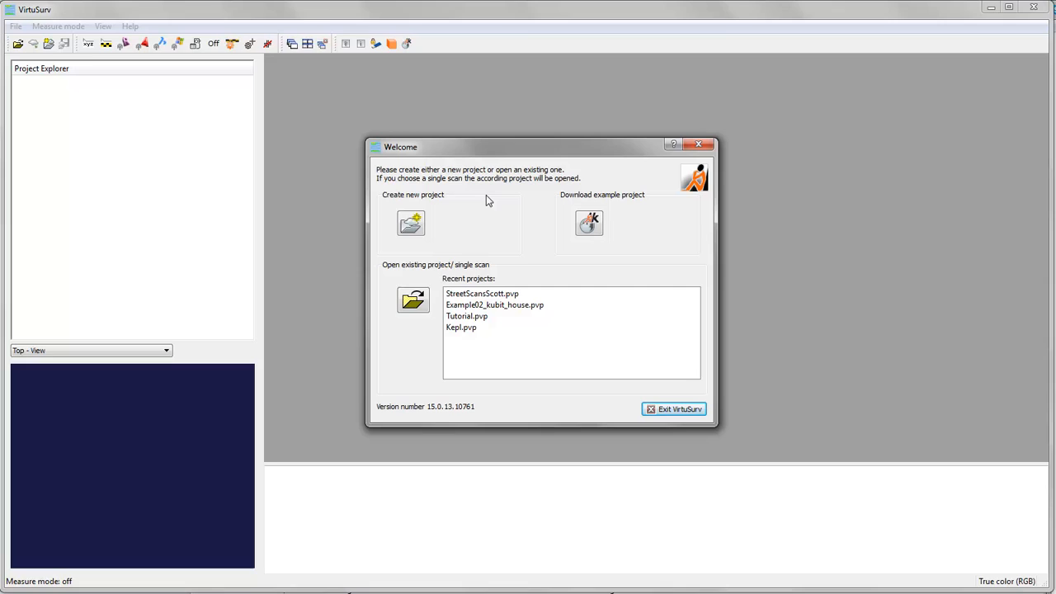
mouse_move(508, 224)
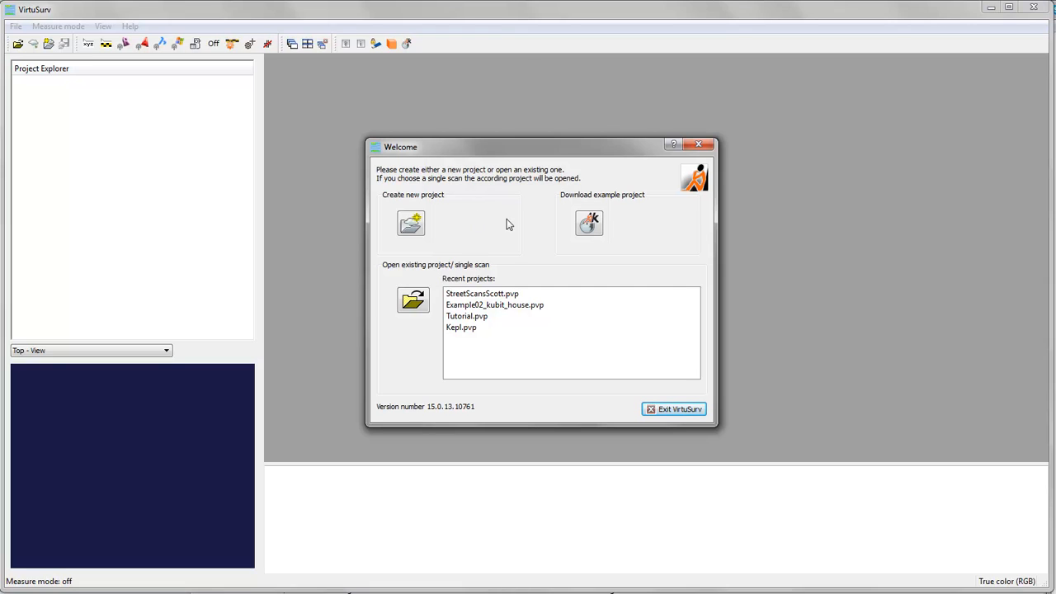
mouse_move(411, 225)
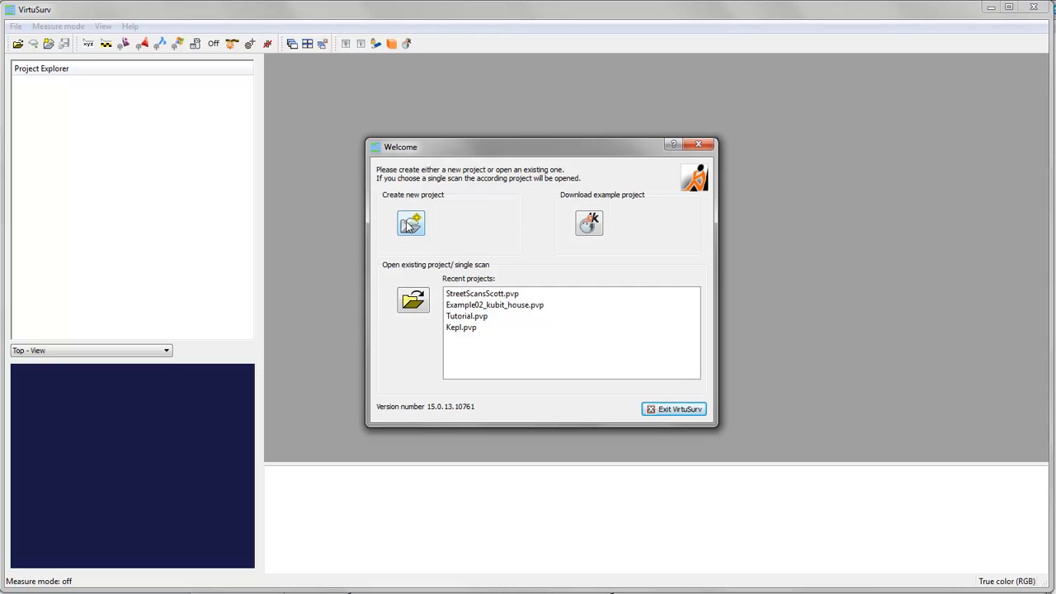
left_click(411, 224)
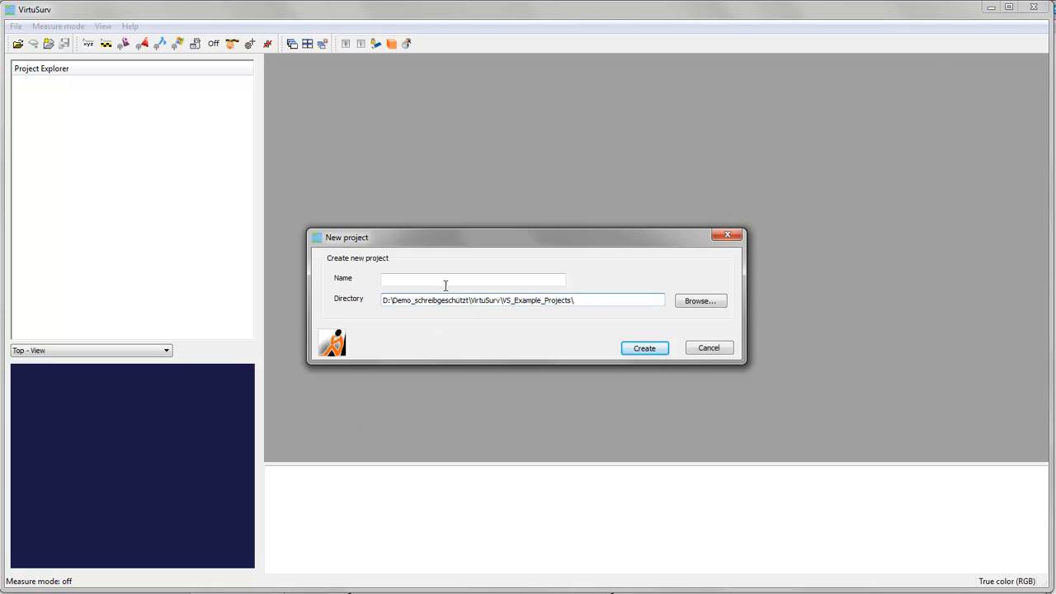
left_click_drag(528, 238, 574, 225)
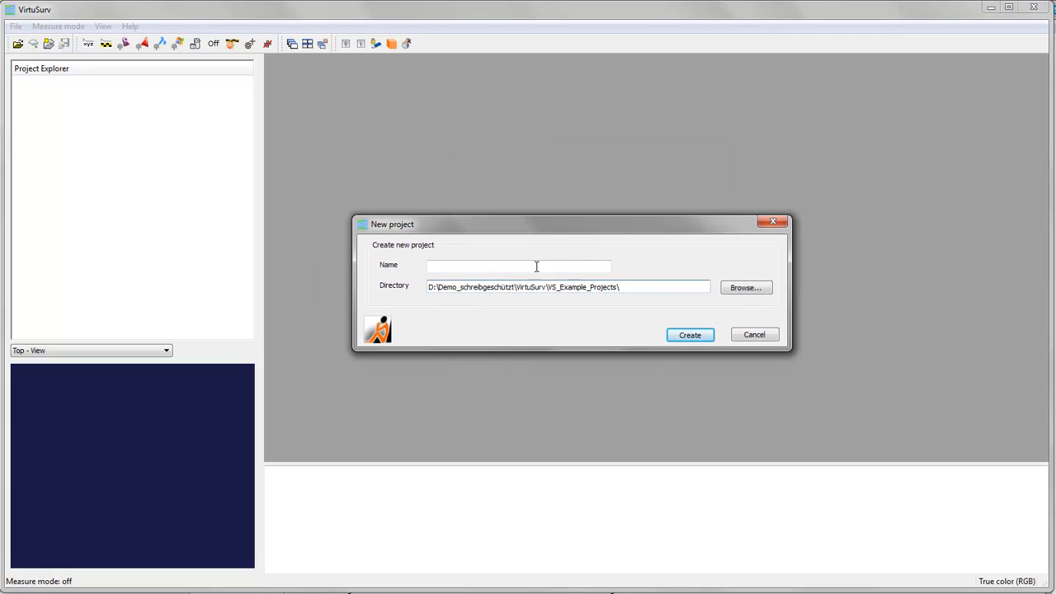
mouse_move(498, 264)
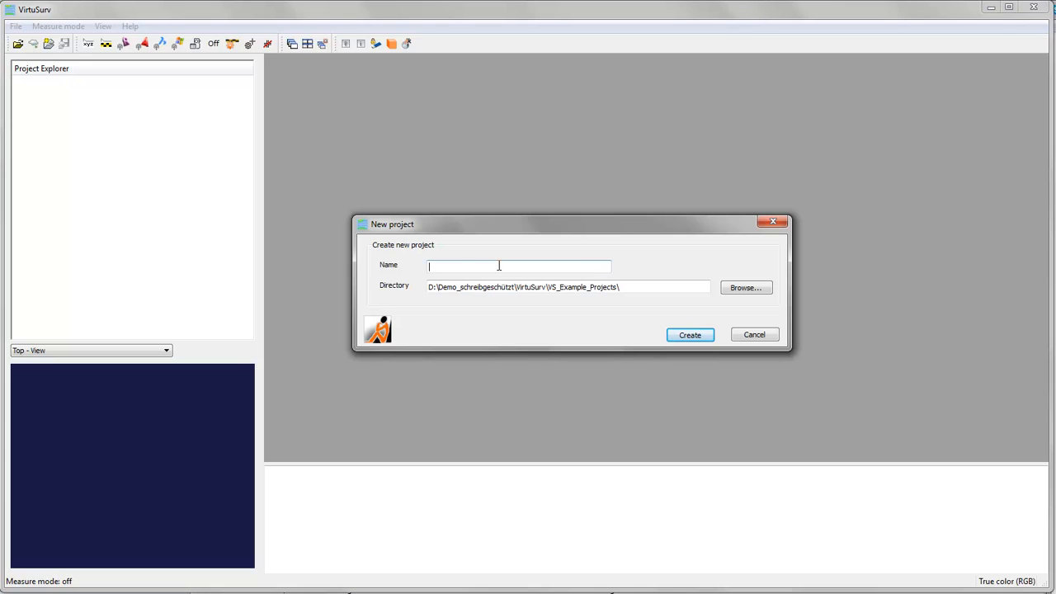
type("headquarter")
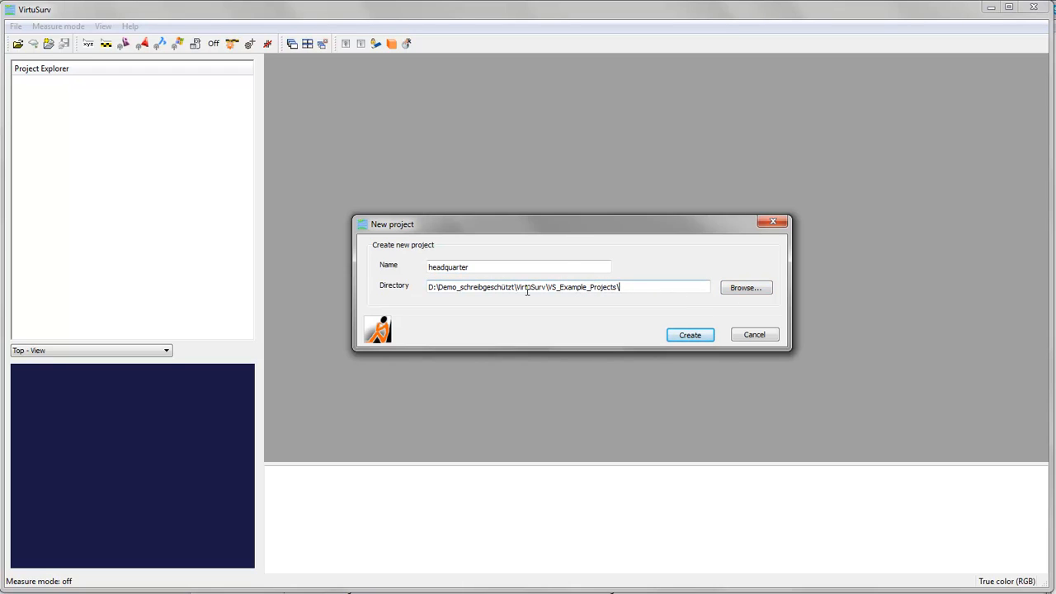
mouse_move(690, 333)
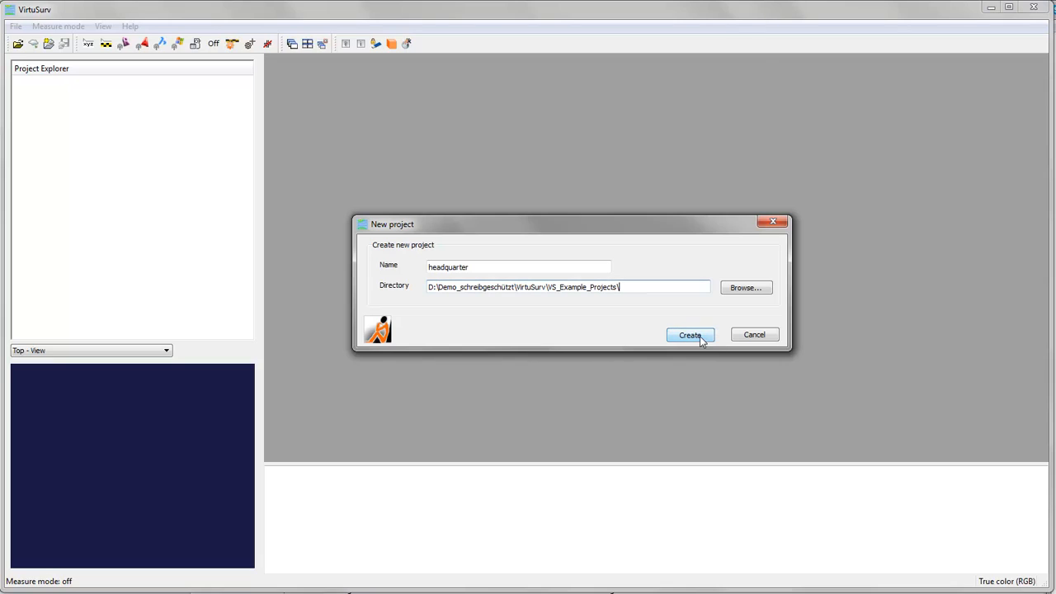
left_click(690, 334)
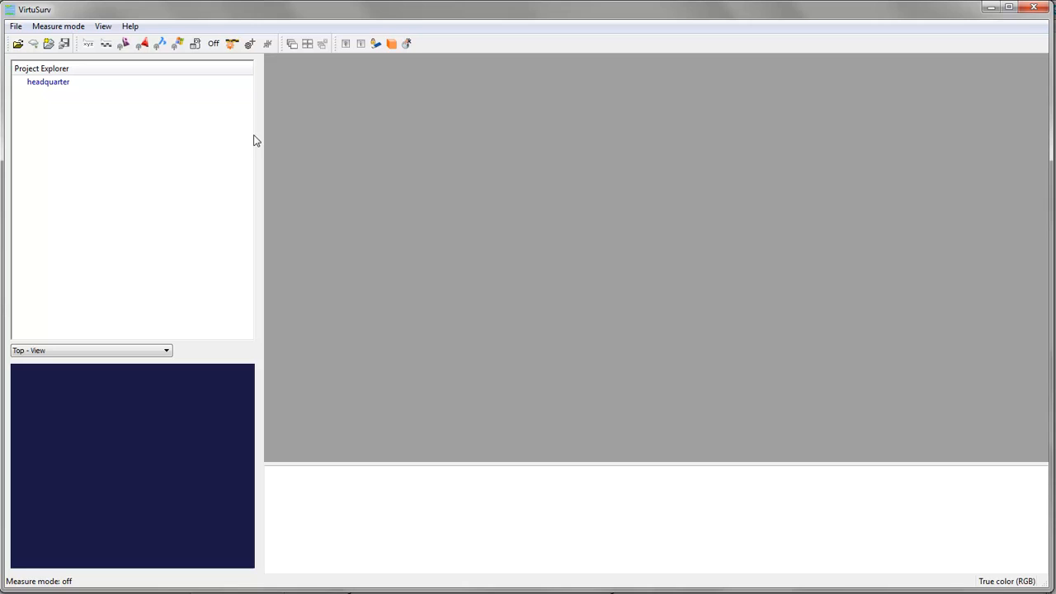
left_click(48, 83)
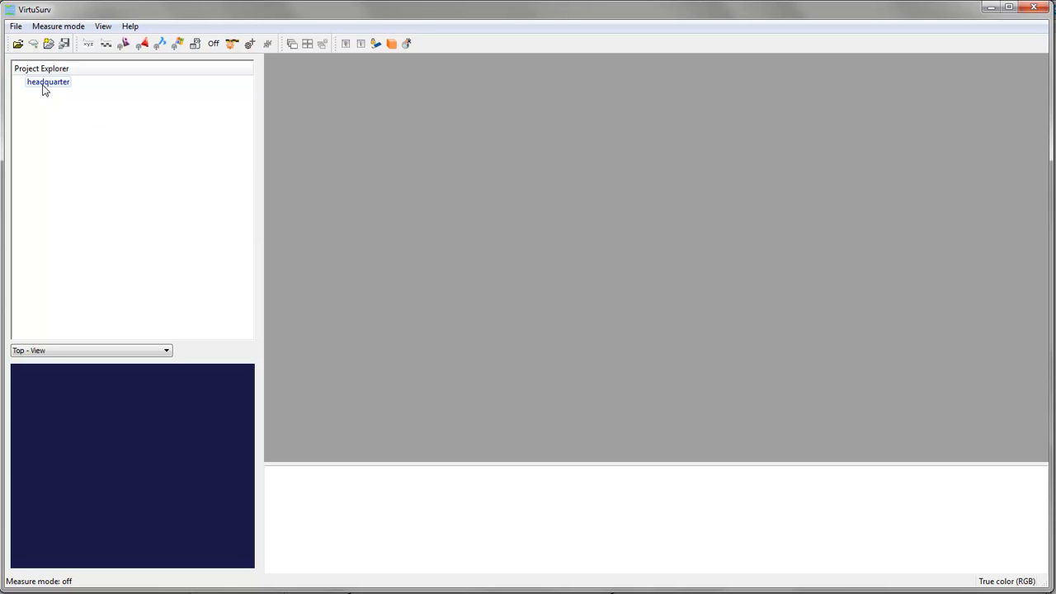
right_click(48, 81)
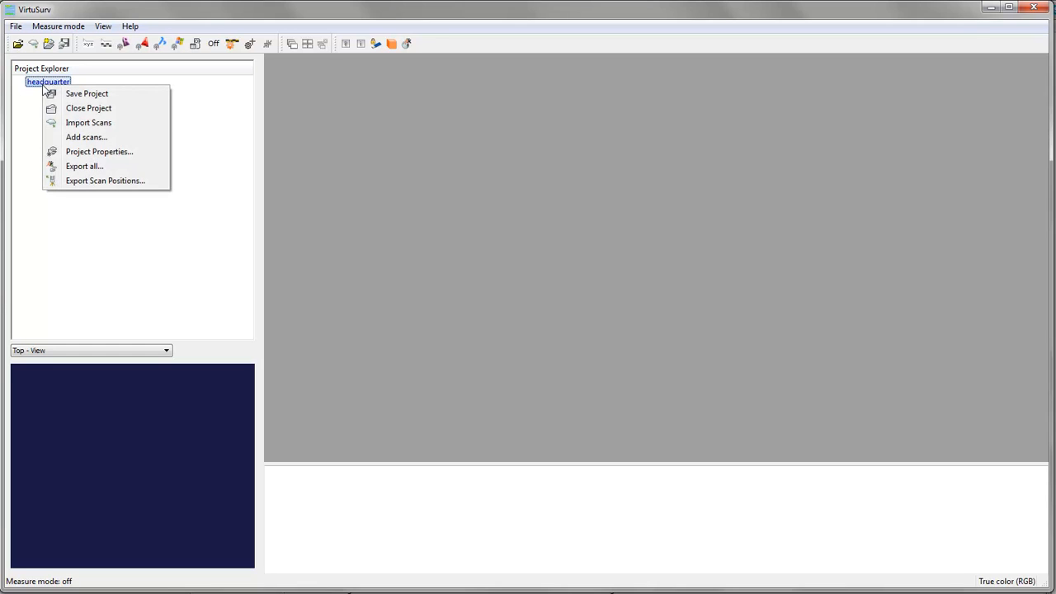
mouse_move(86, 92)
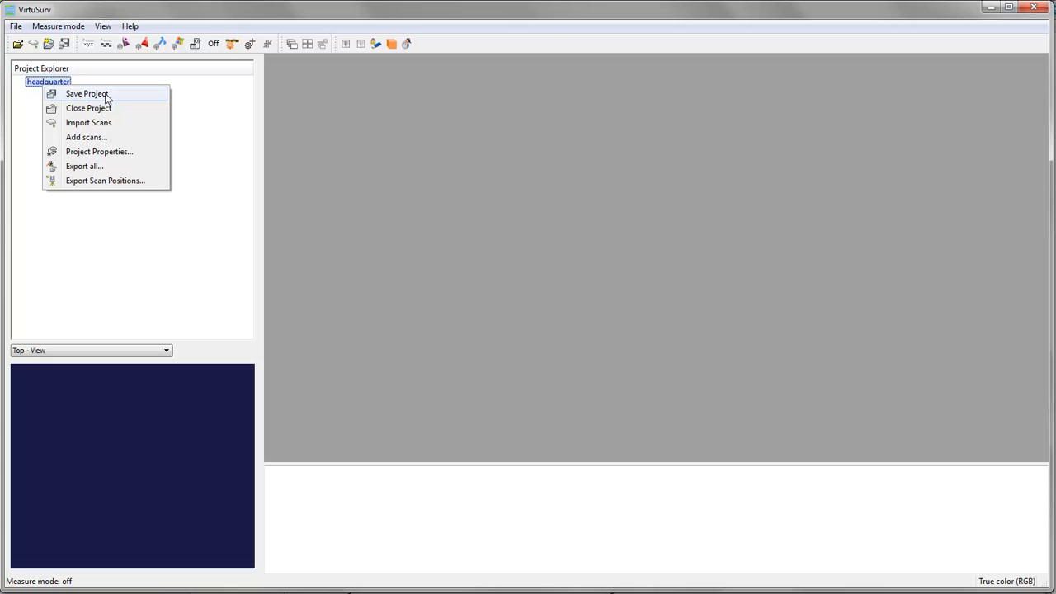
mouse_move(106, 109)
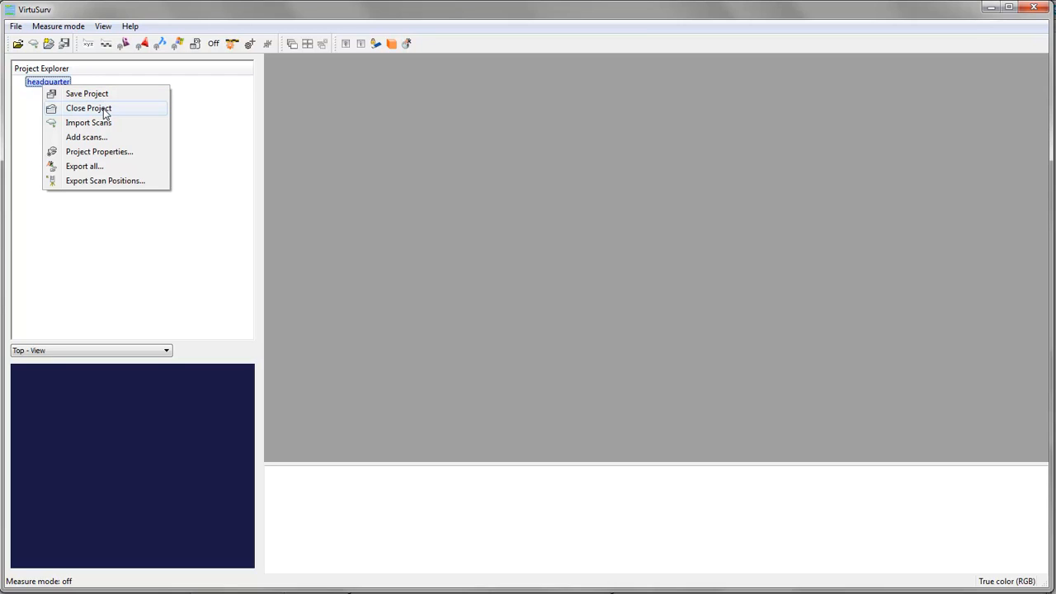
mouse_move(89, 122)
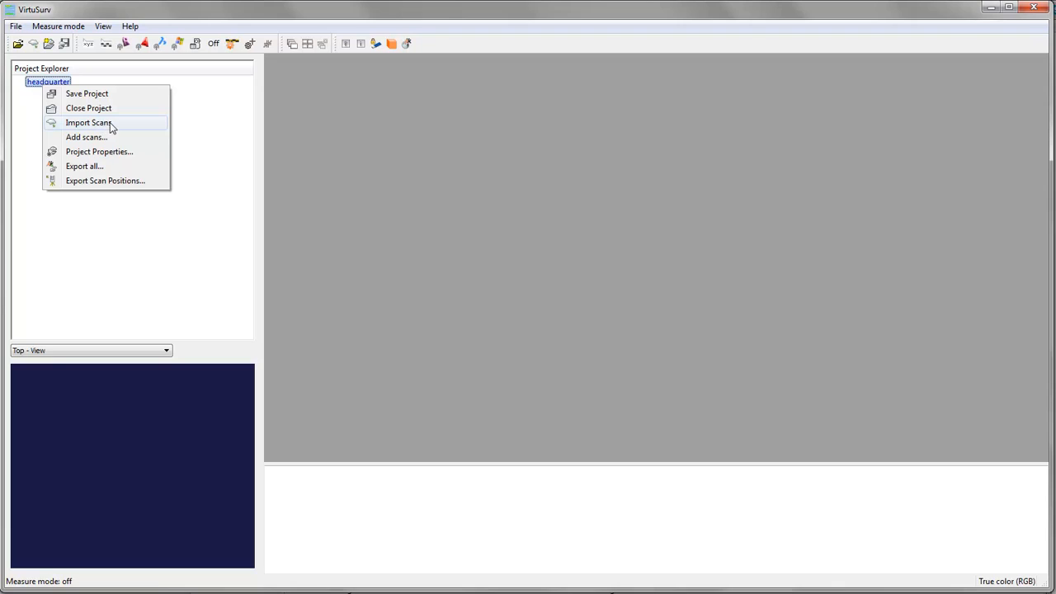
mouse_move(86, 137)
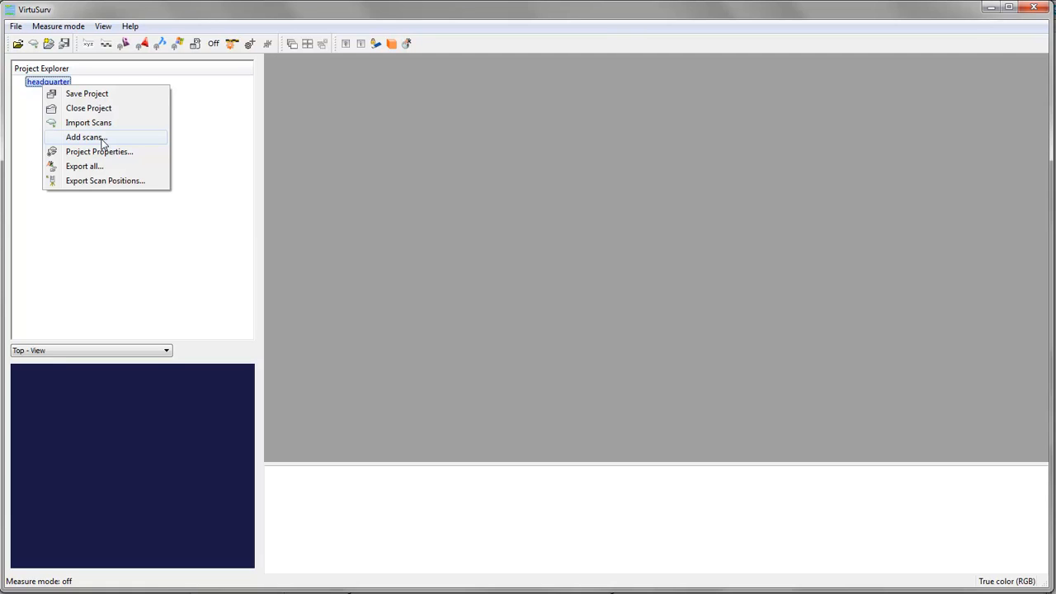
left_click(86, 137)
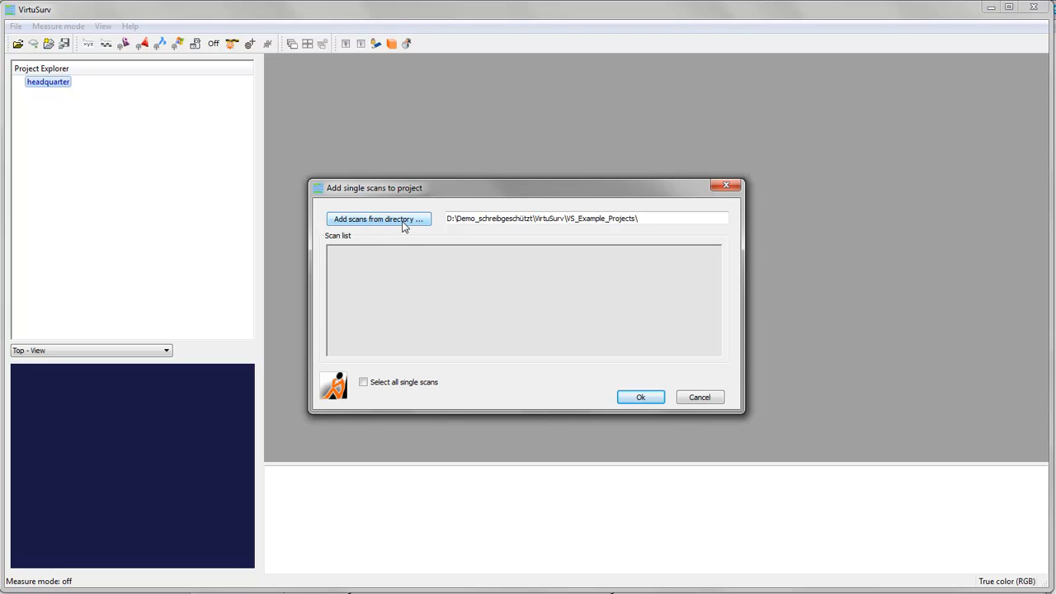
mouse_move(399, 226)
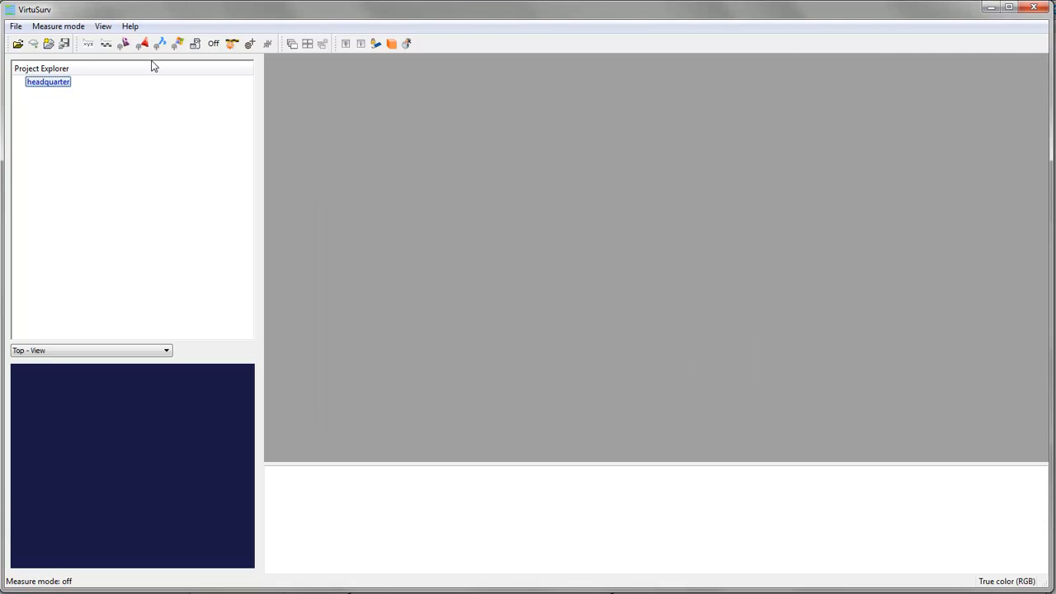
mouse_move(100, 195)
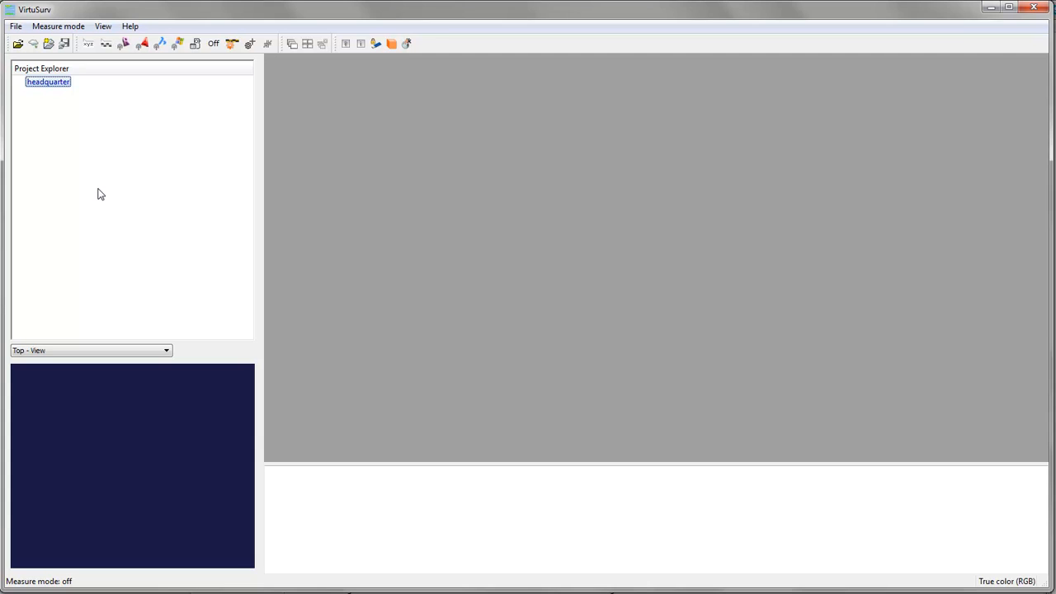
mouse_move(23, 56)
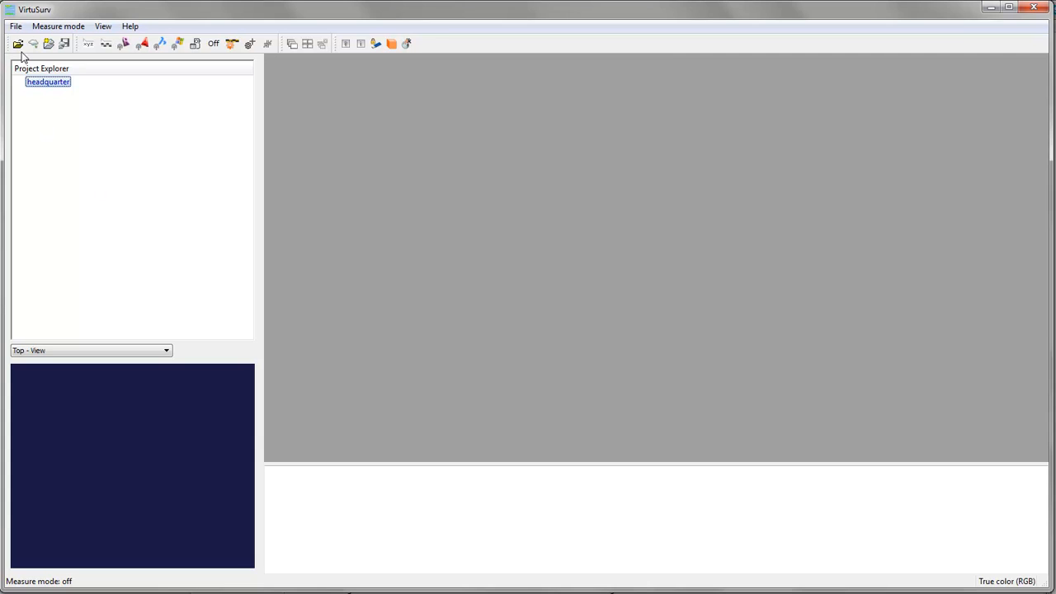
mouse_move(33, 43)
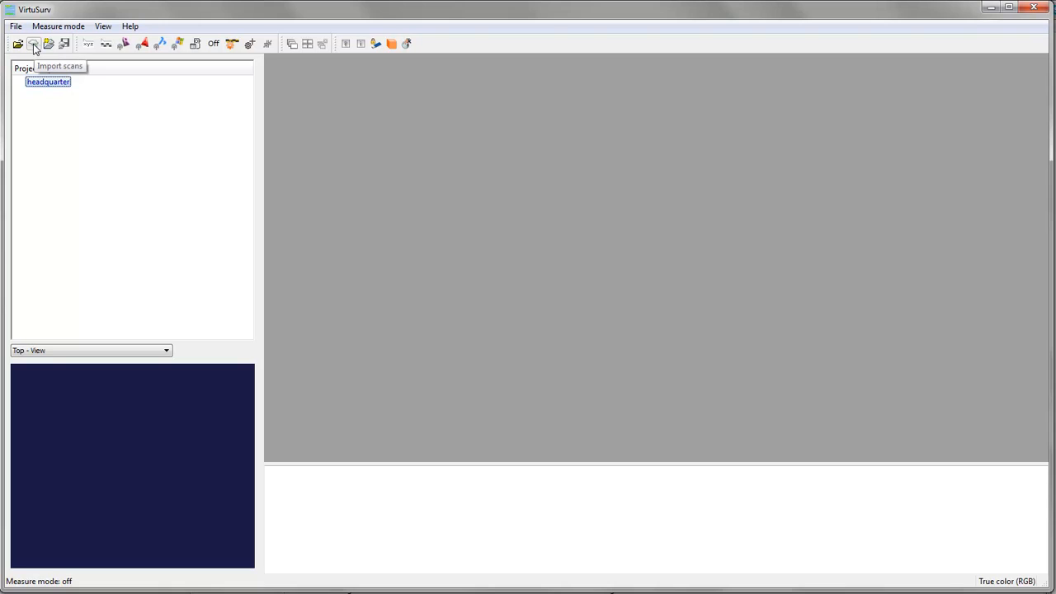
Step: Cancel the Import dialog and bring up the headquarter project's context menu in Project Explorer
left_click(33, 43)
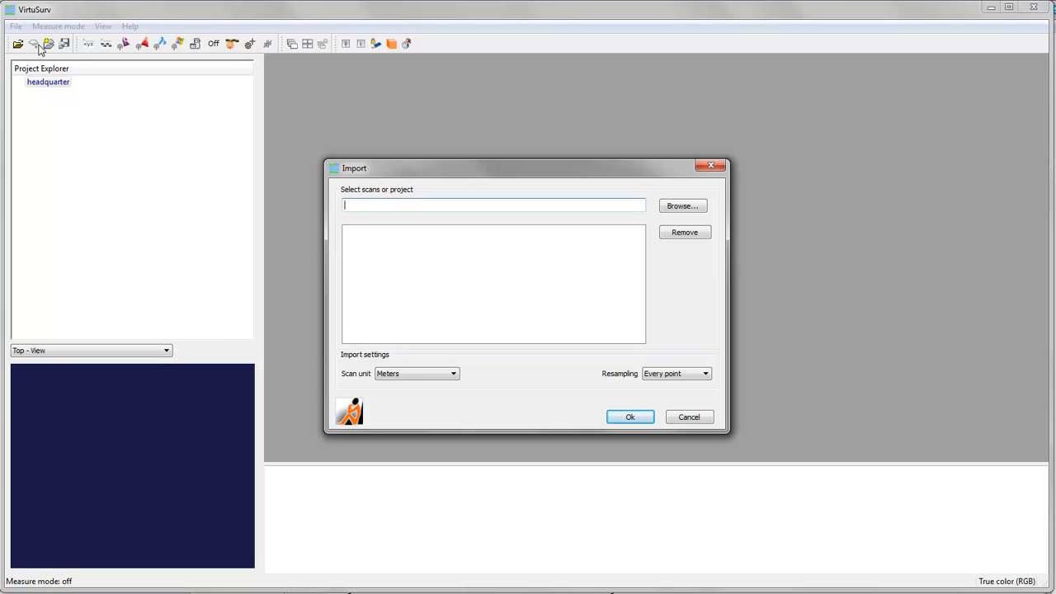
left_click(690, 416)
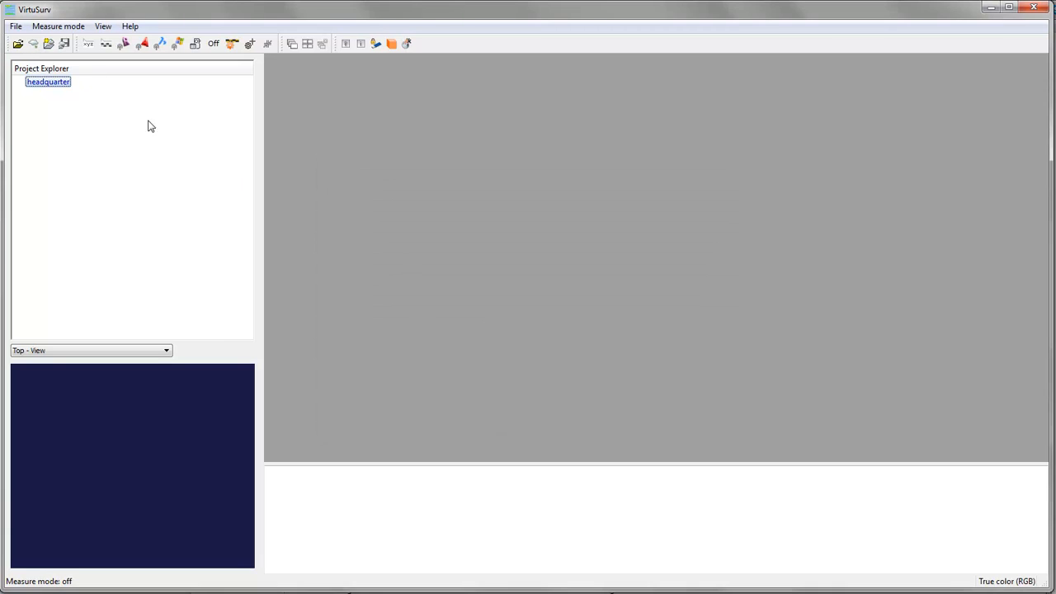
right_click(48, 81)
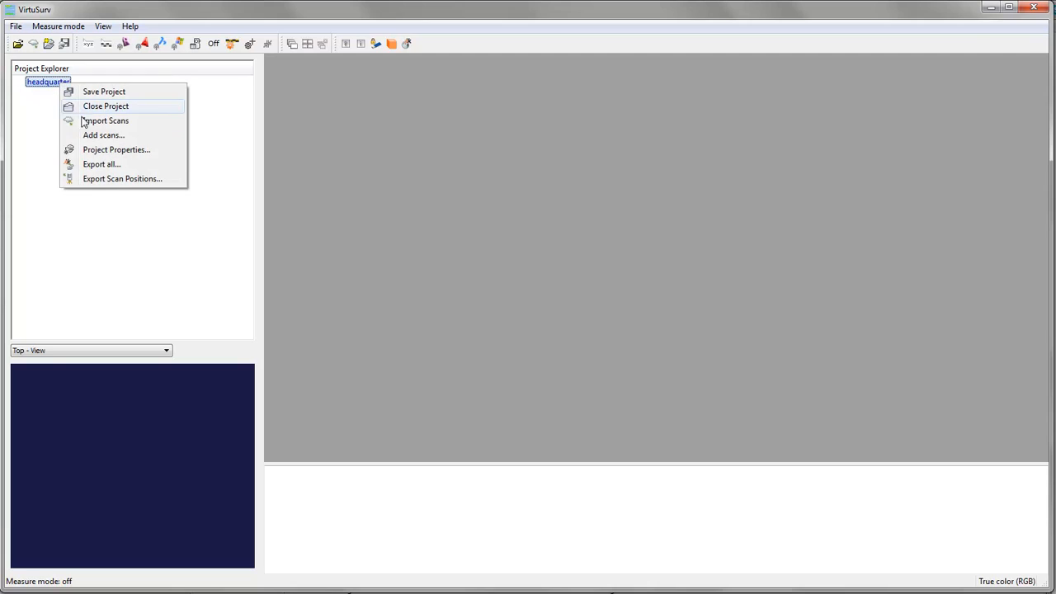
Step: Start Import Scans for headquarter, keeping scan unit Meters and resampling Every point
left_click(106, 121)
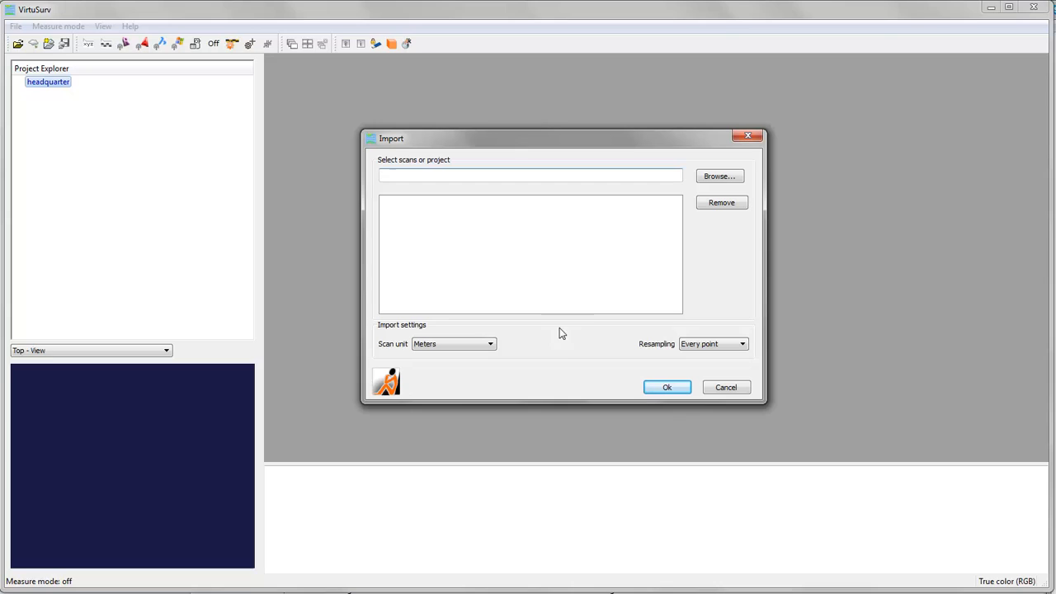
mouse_move(390, 350)
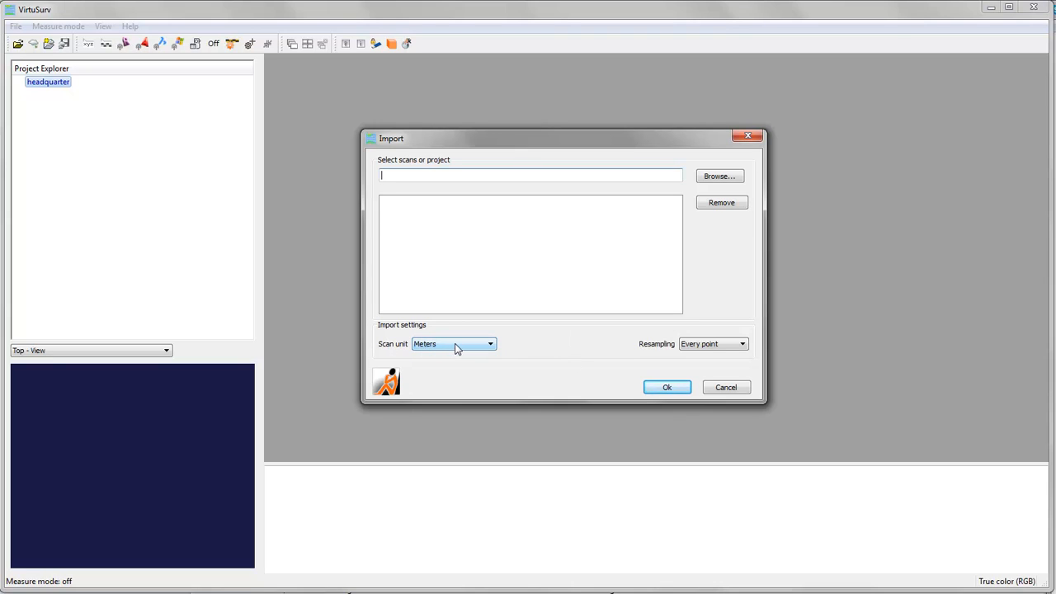
mouse_move(449, 349)
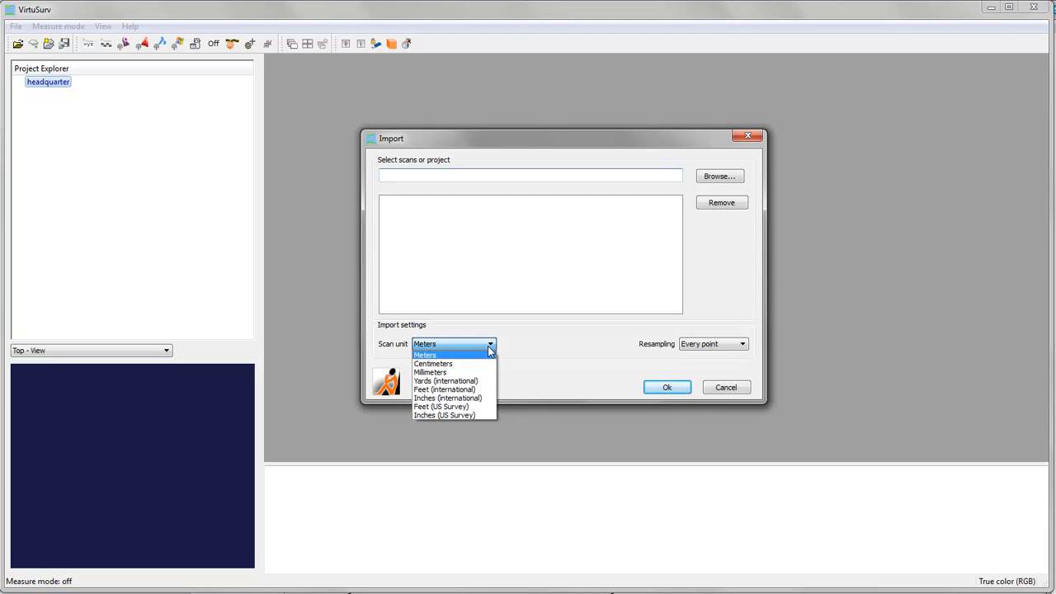
left_click(424, 355)
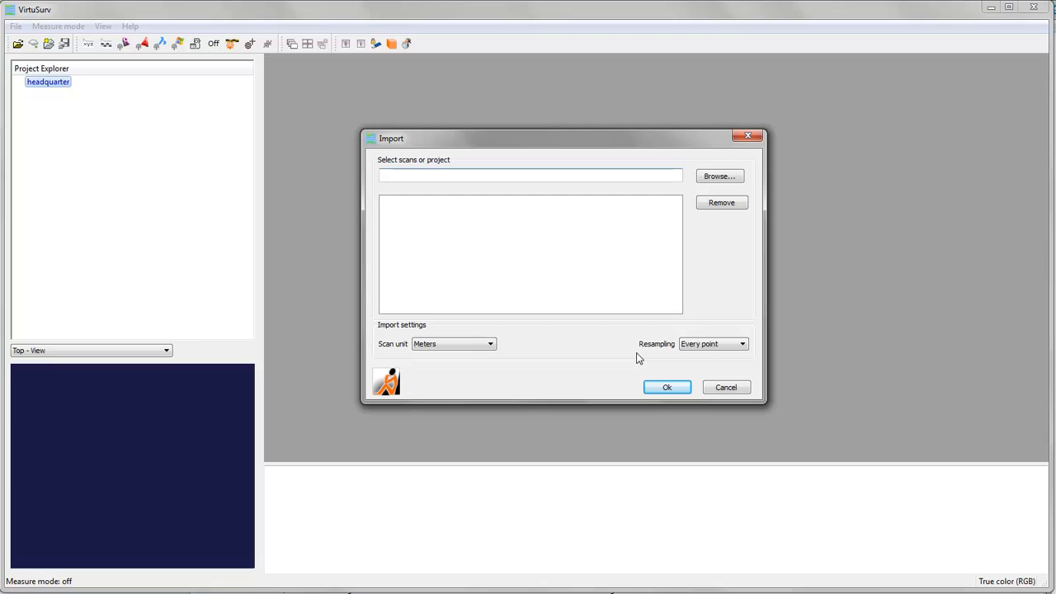
left_click(741, 344)
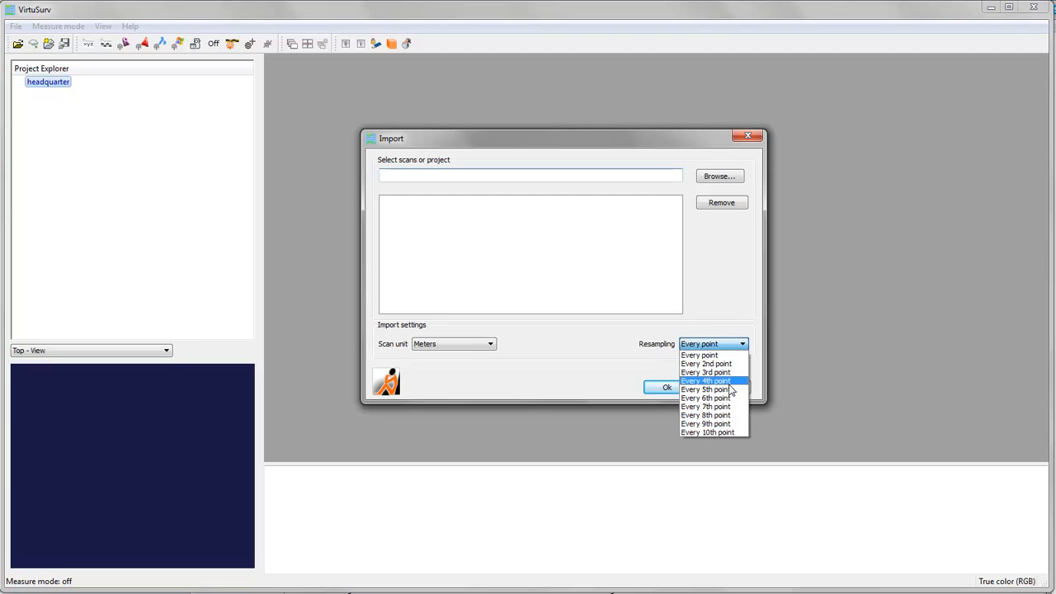
mouse_move(729, 355)
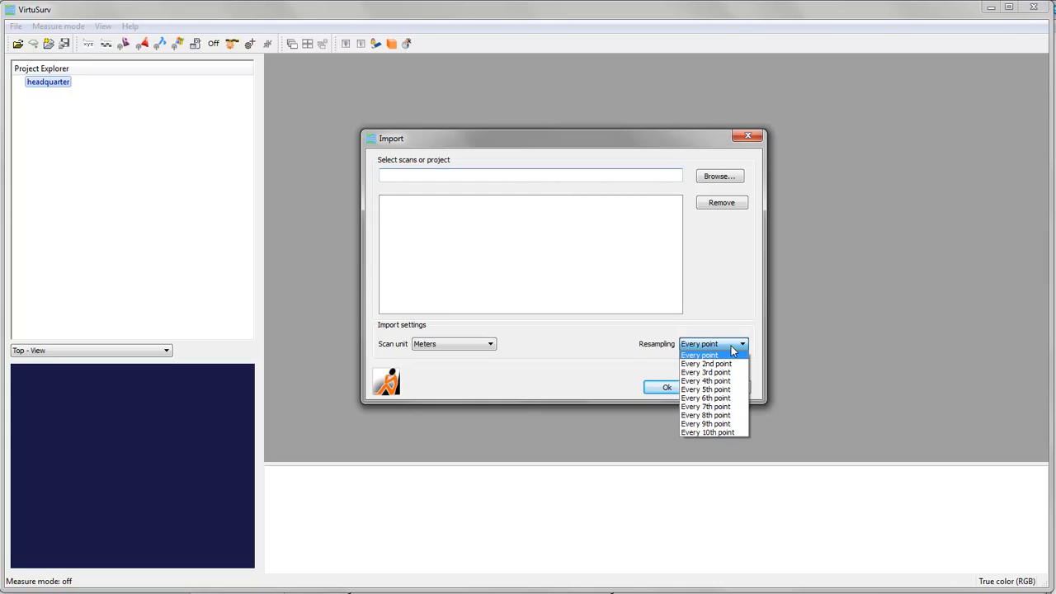
mouse_move(726, 350)
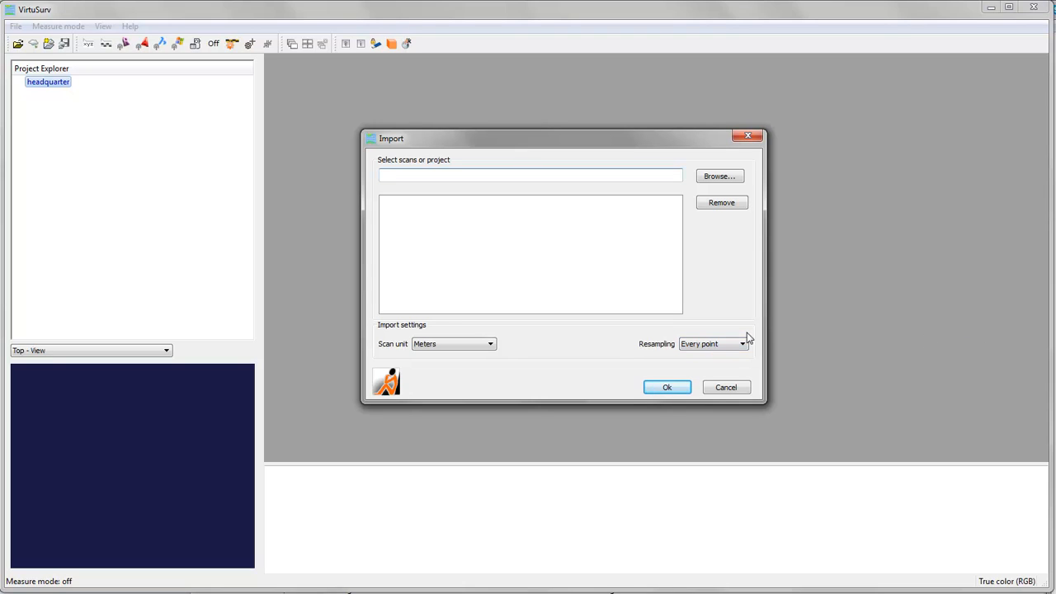
left_click(713, 345)
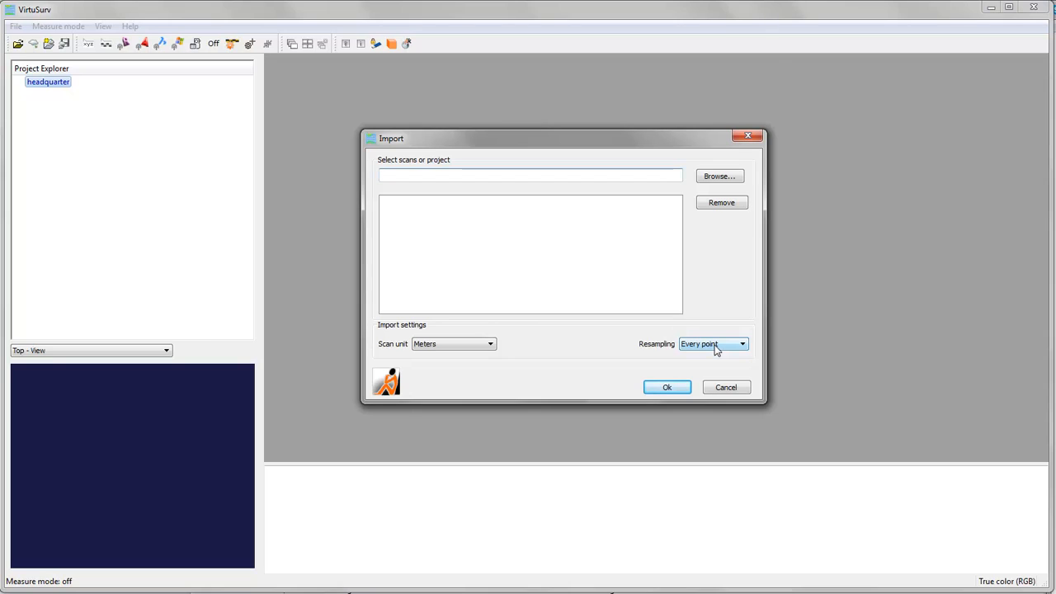
left_click(741, 345)
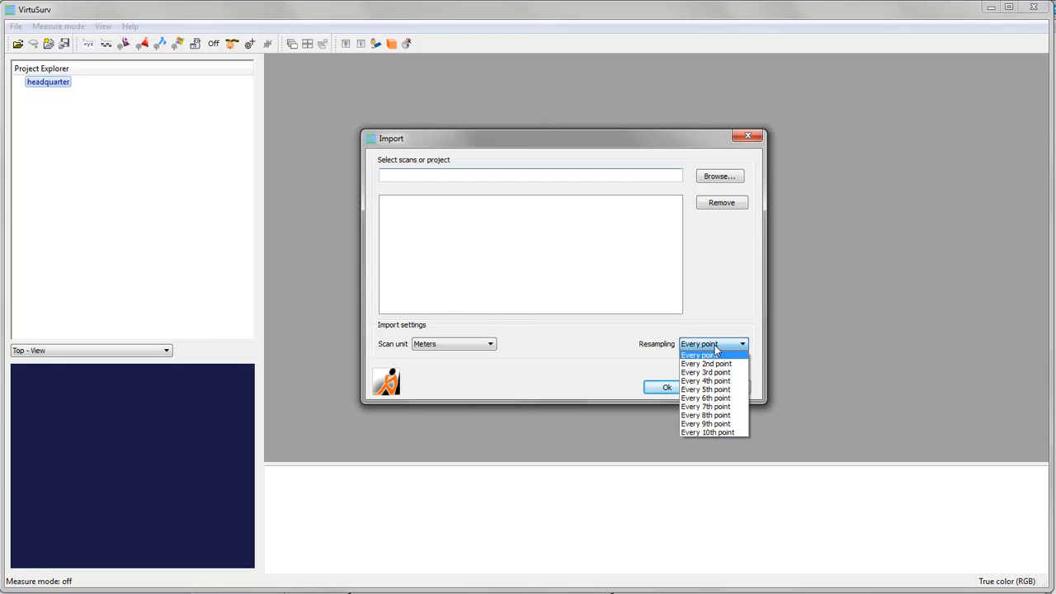
mouse_move(713, 436)
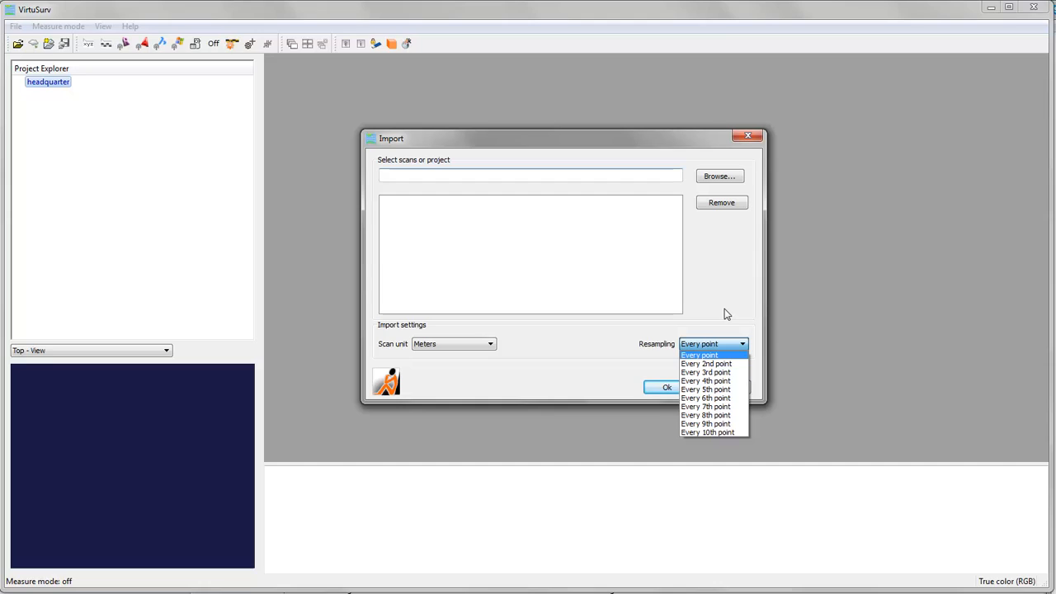
left_click(700, 355)
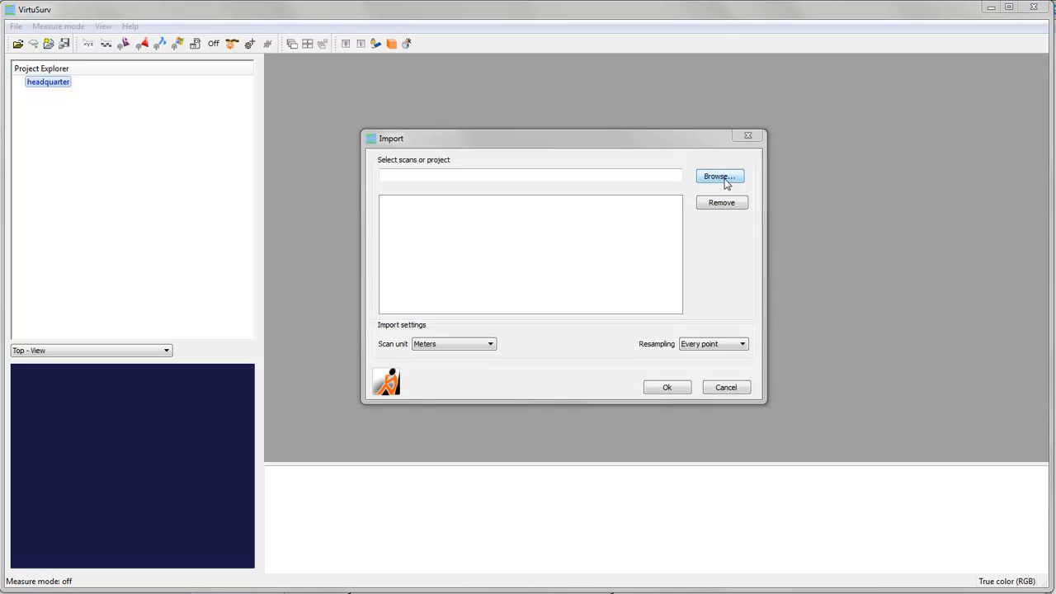
Step: Browse for scan files and choose the FARO project Tiergartenstr_EG_cleaned.lsproj as import source
left_click(719, 177)
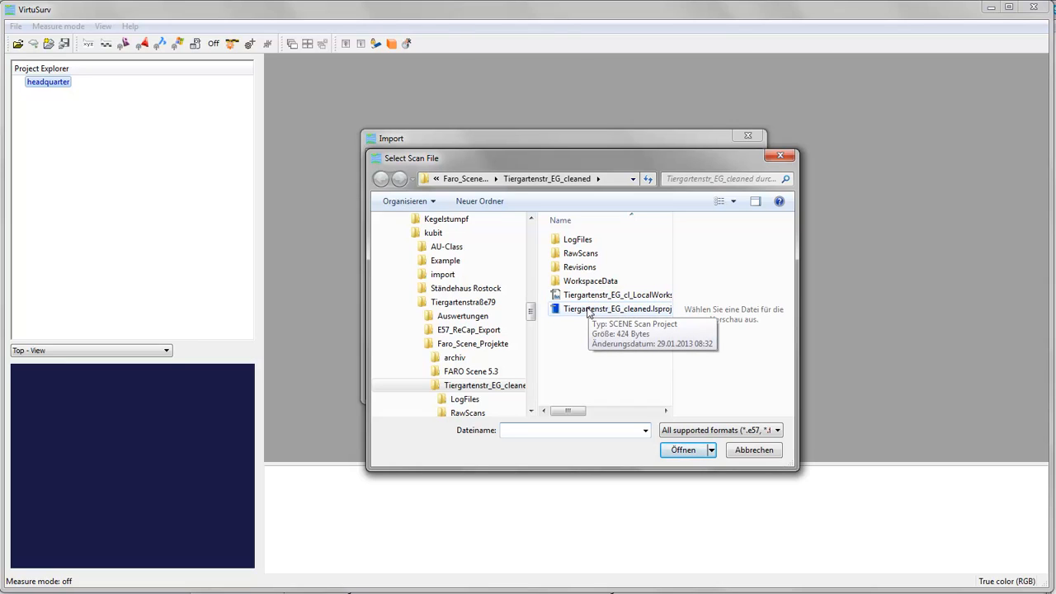
mouse_move(579, 349)
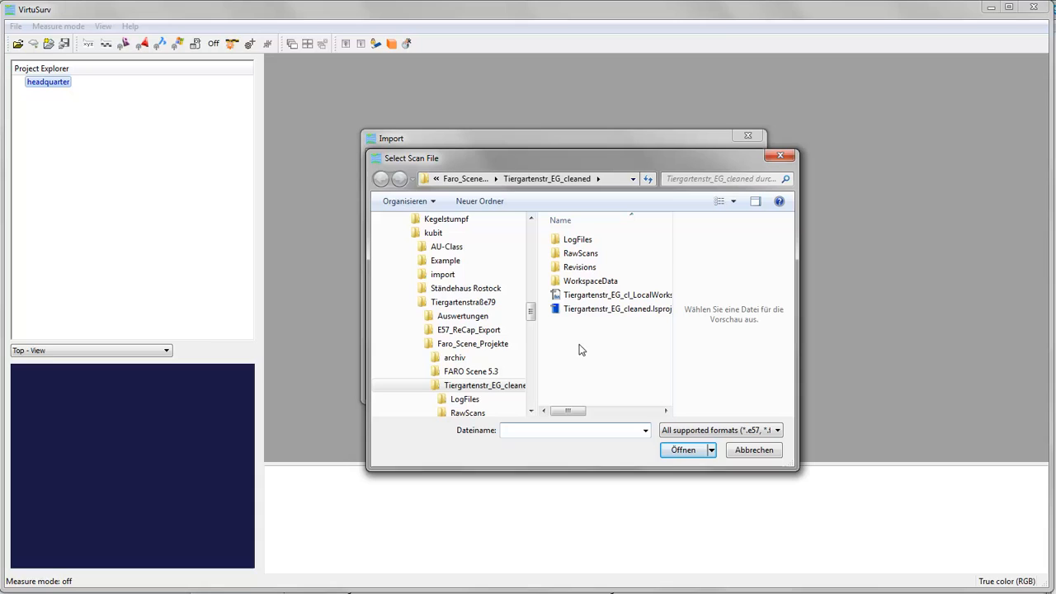
mouse_move(618, 309)
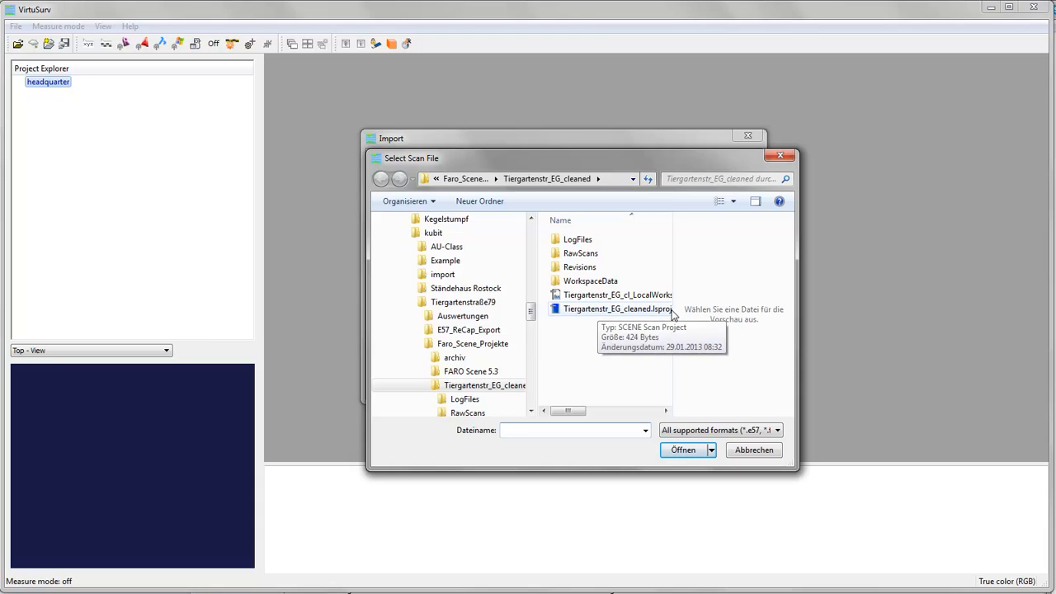
left_click(775, 429)
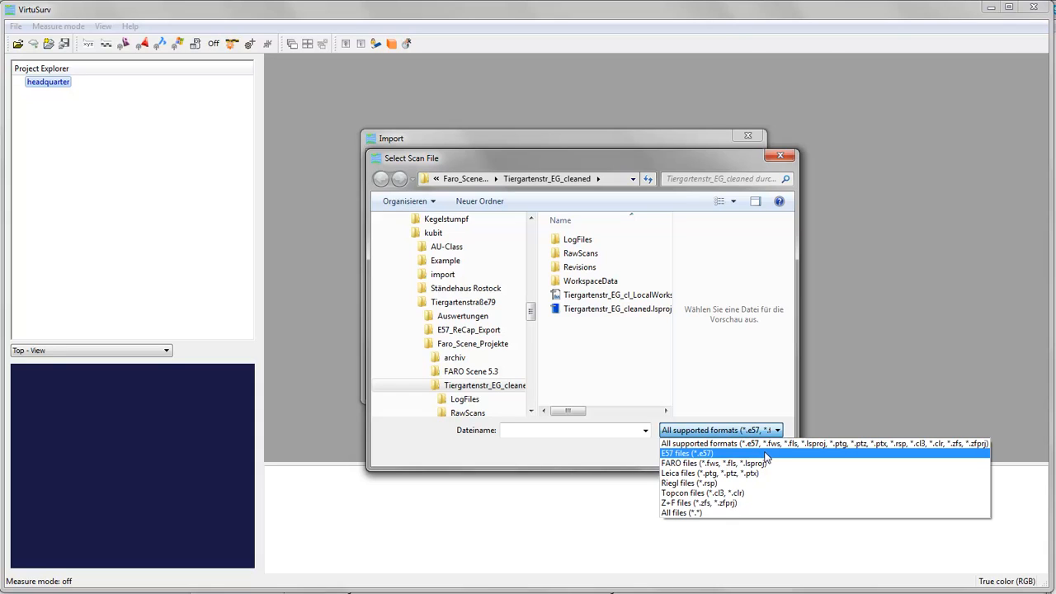
mouse_move(724, 456)
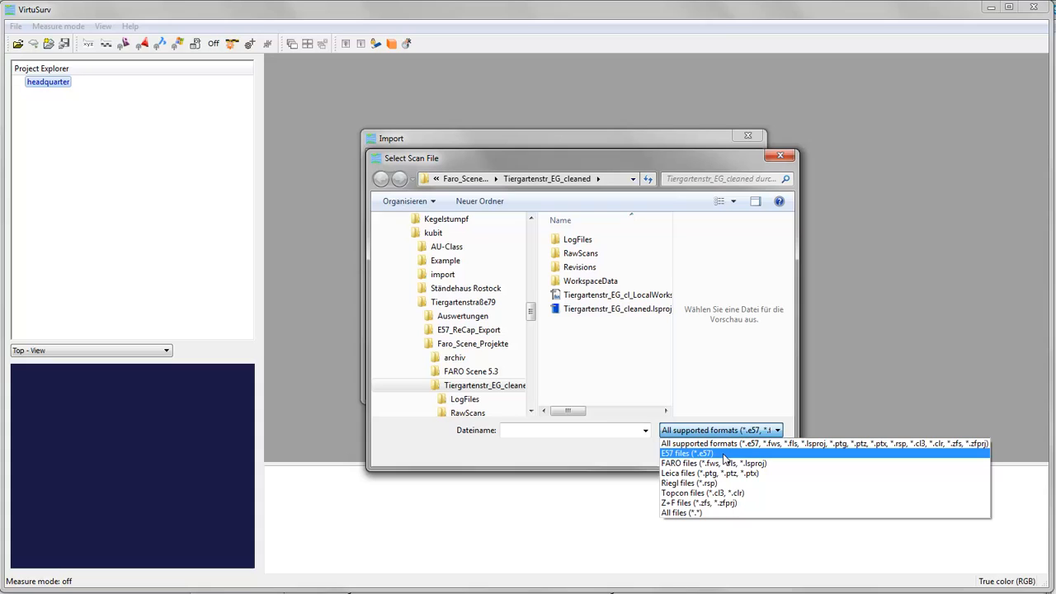
mouse_move(713, 462)
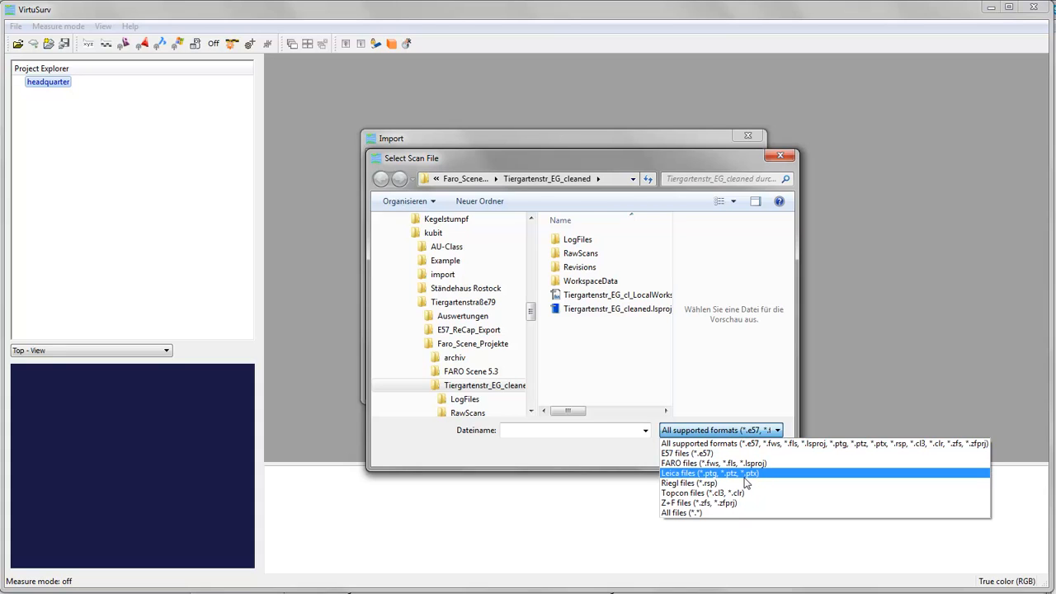
mouse_move(717, 482)
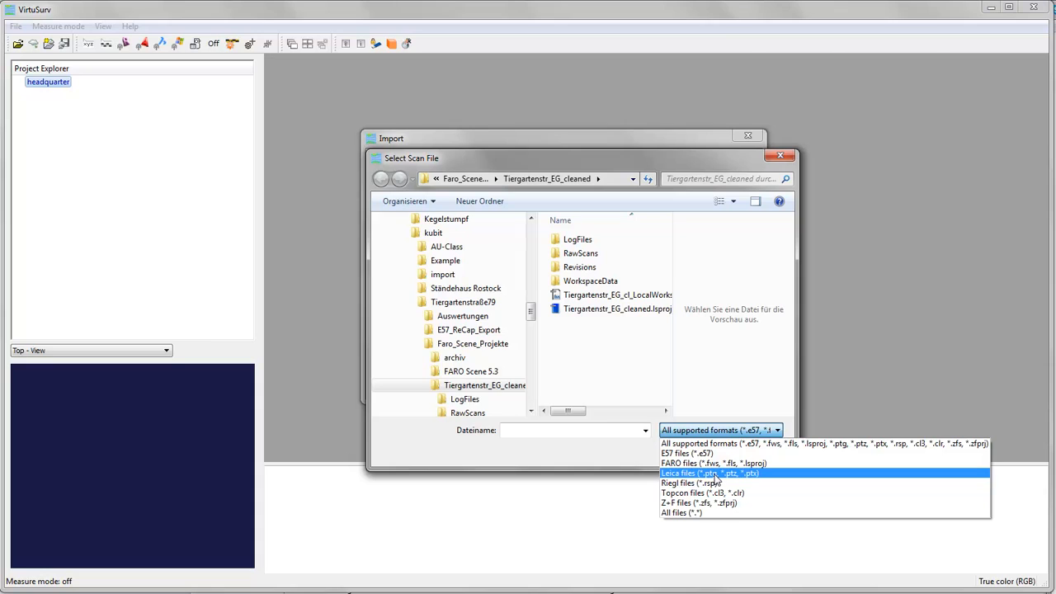
mouse_move(718, 482)
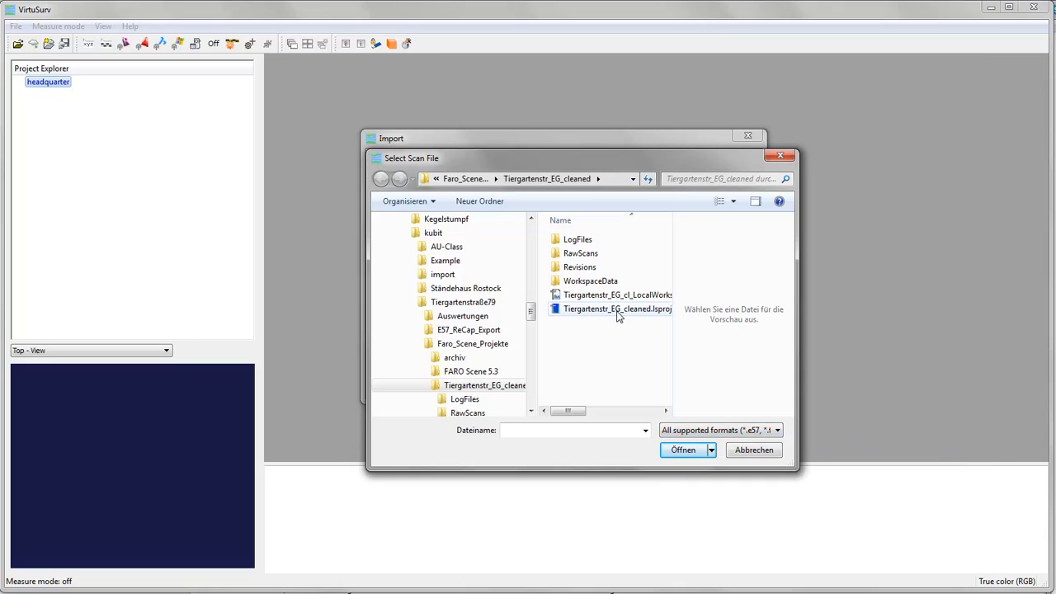
mouse_move(617, 309)
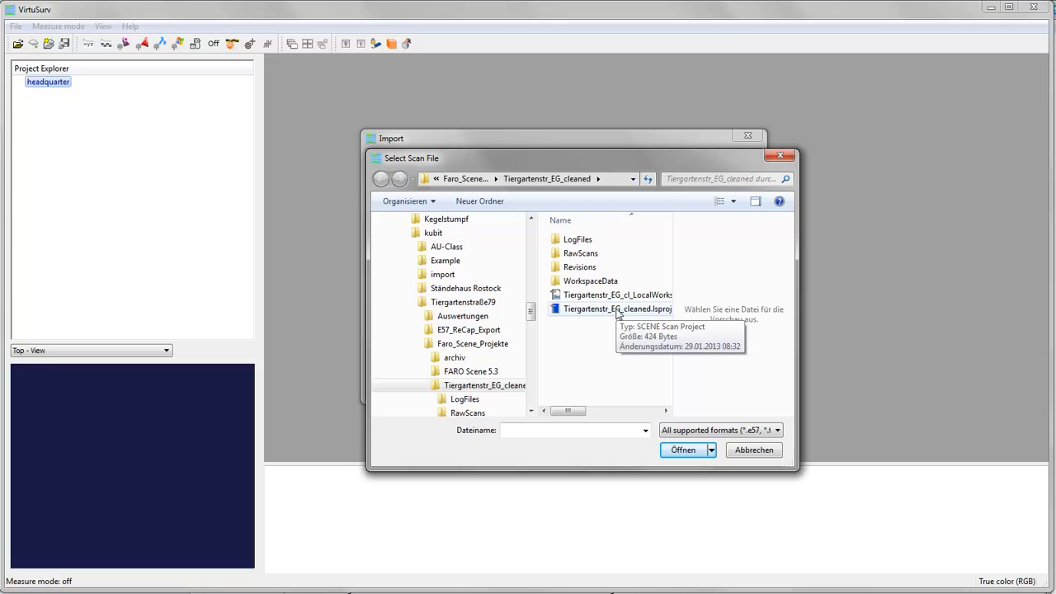
left_click(614, 309)
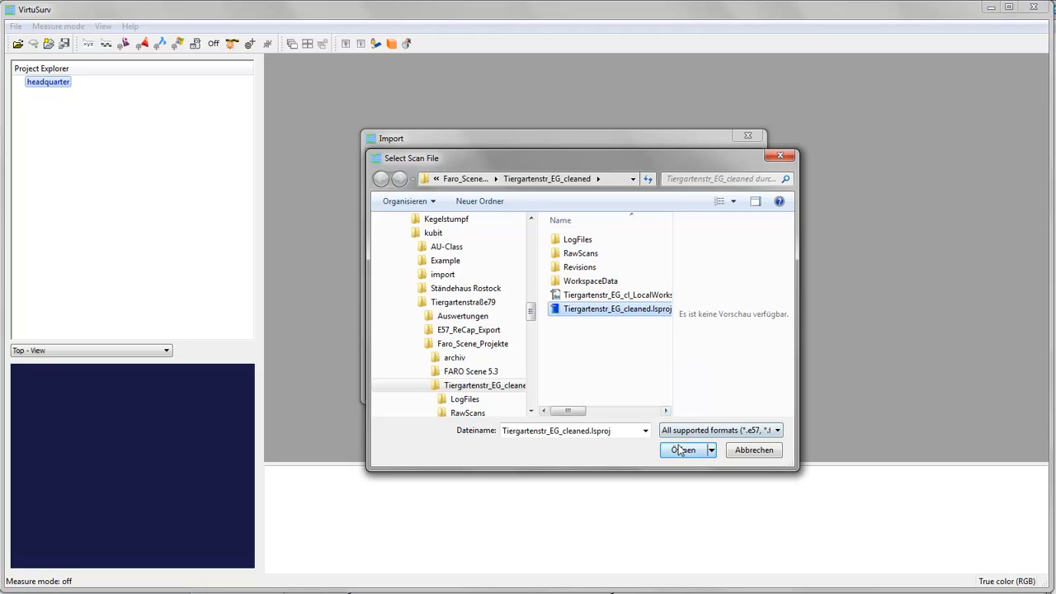
left_click(683, 449)
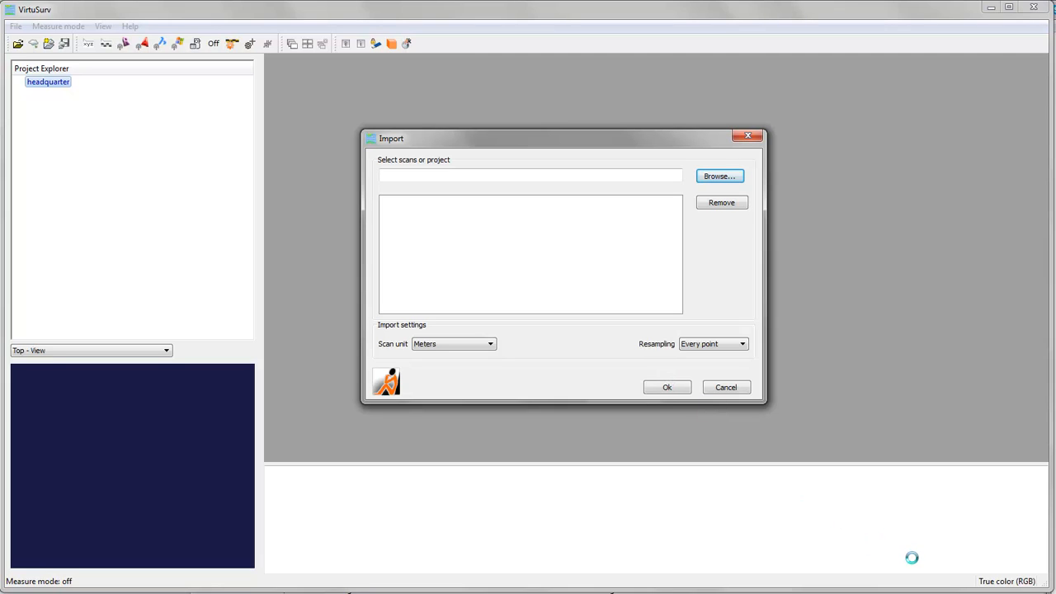
Step: Untick Import all single scans, keeping Villa_EG_001–003 checked, and confirm the selection
left_click(719, 175)
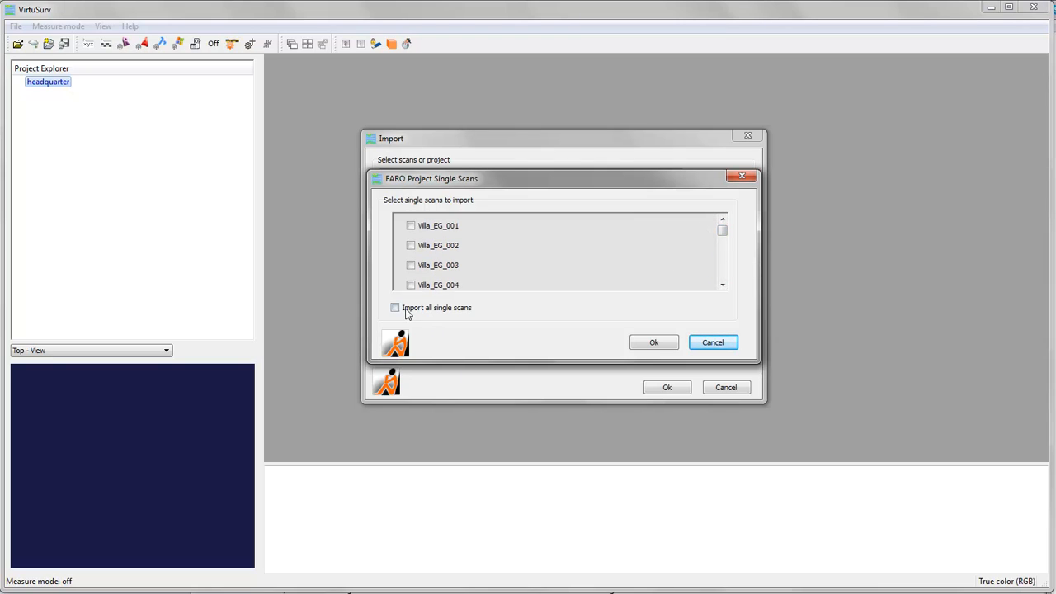
left_click(394, 307)
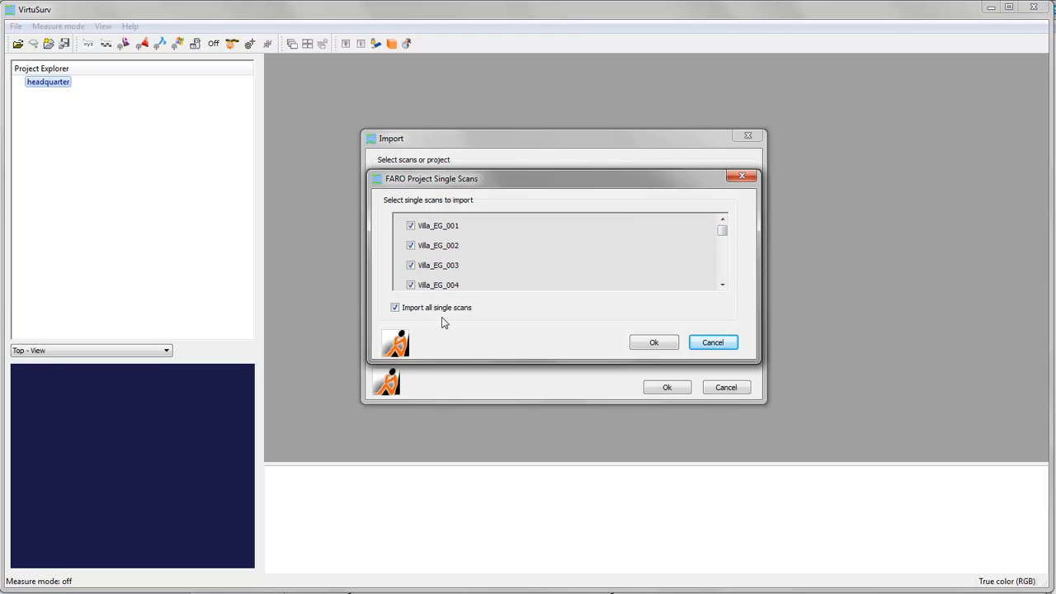
left_click(396, 307)
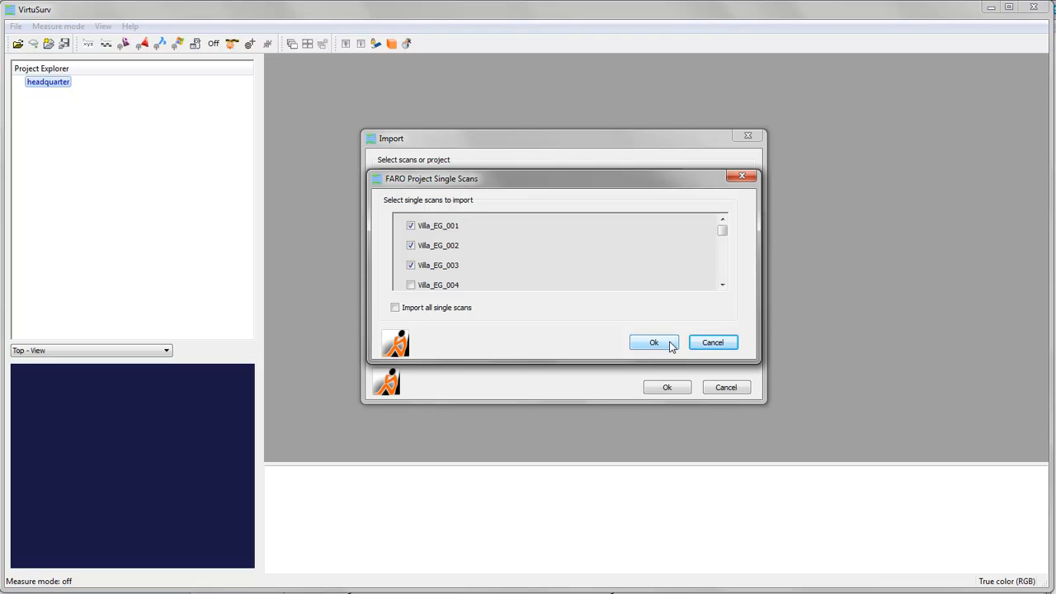
left_click(653, 342)
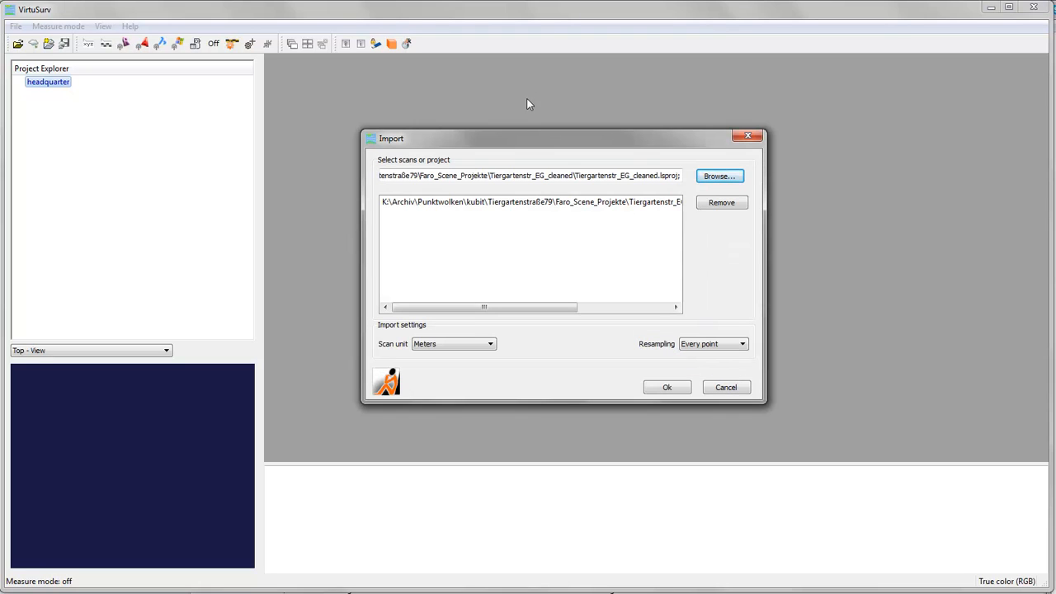
mouse_move(789, 459)
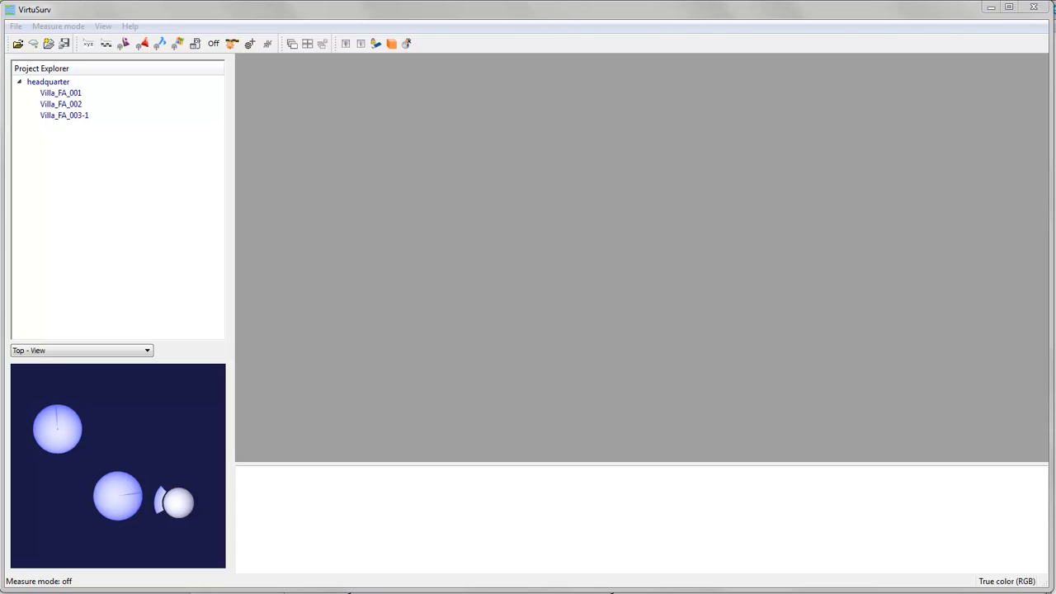
mouse_move(738, 20)
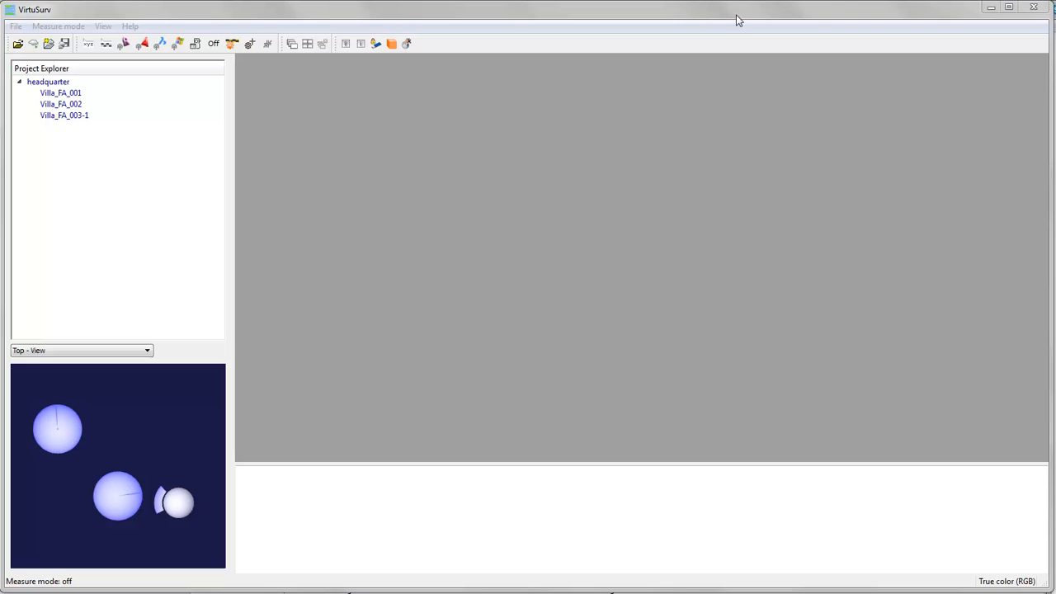
mouse_move(512, 247)
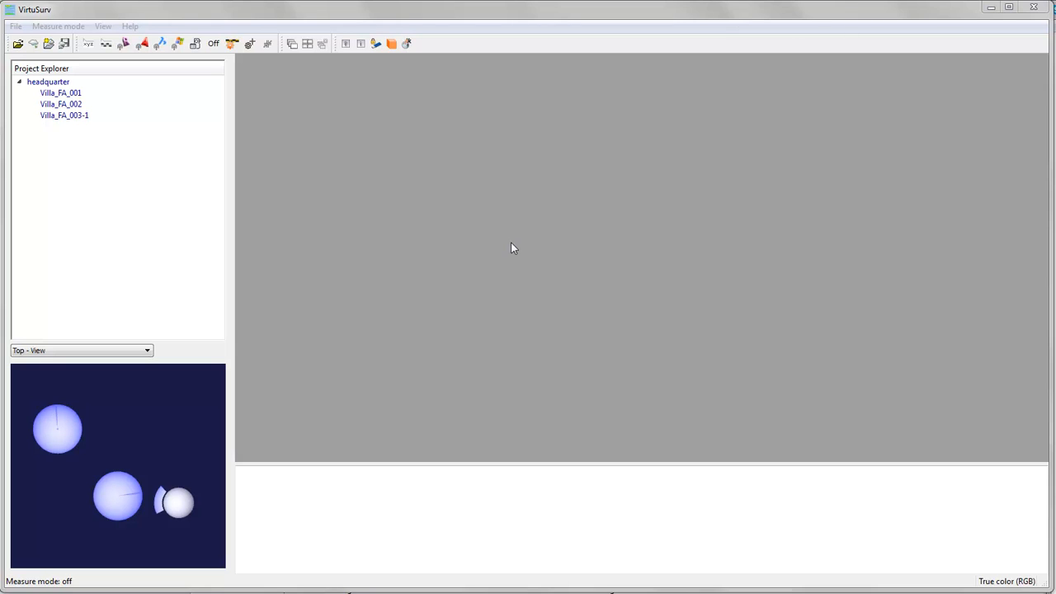
mouse_move(620, 302)
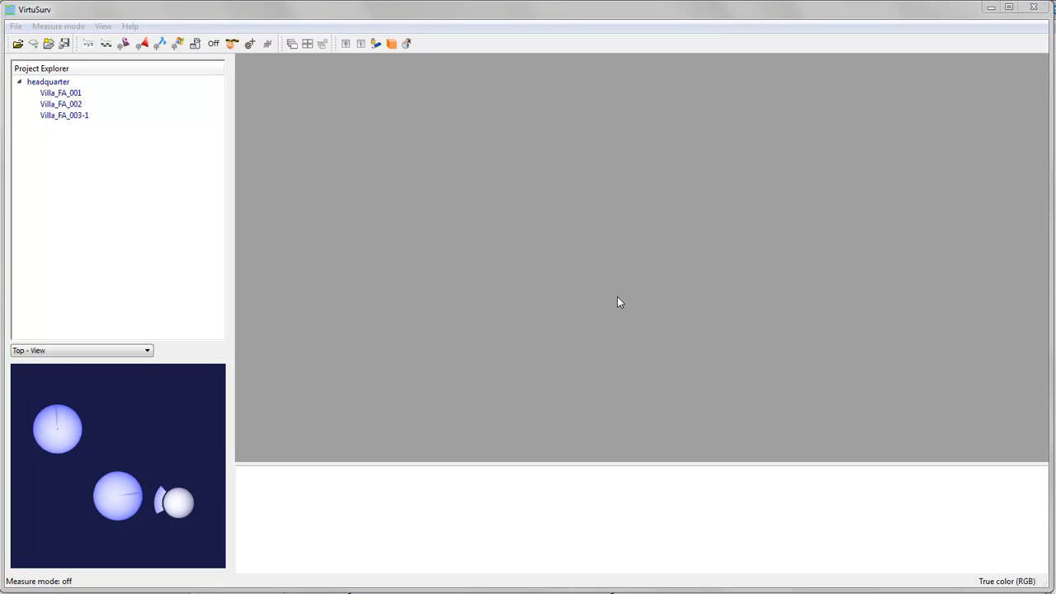
mouse_move(599, 307)
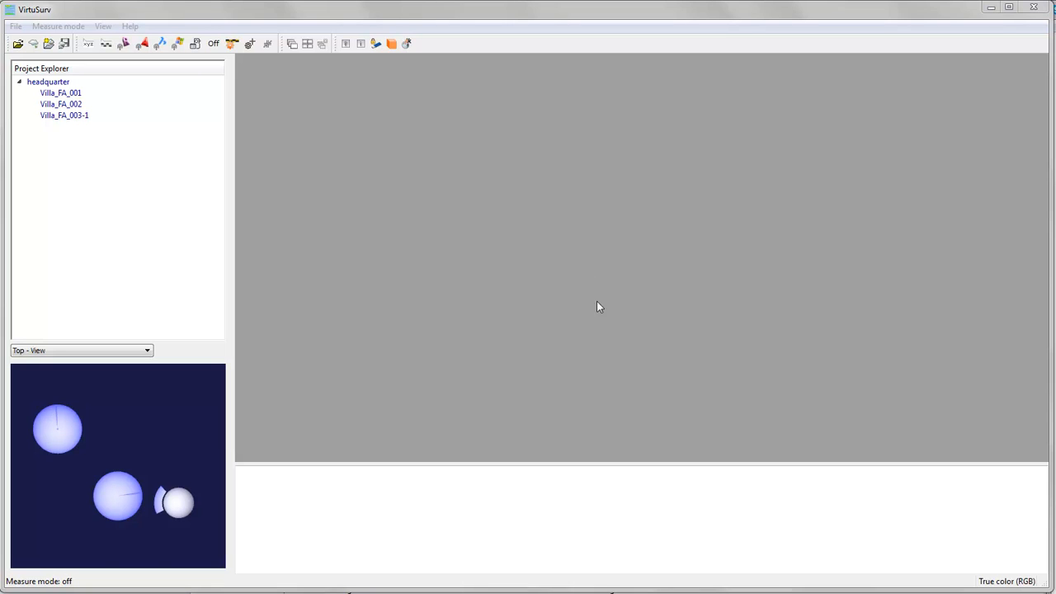
left_click(59, 92)
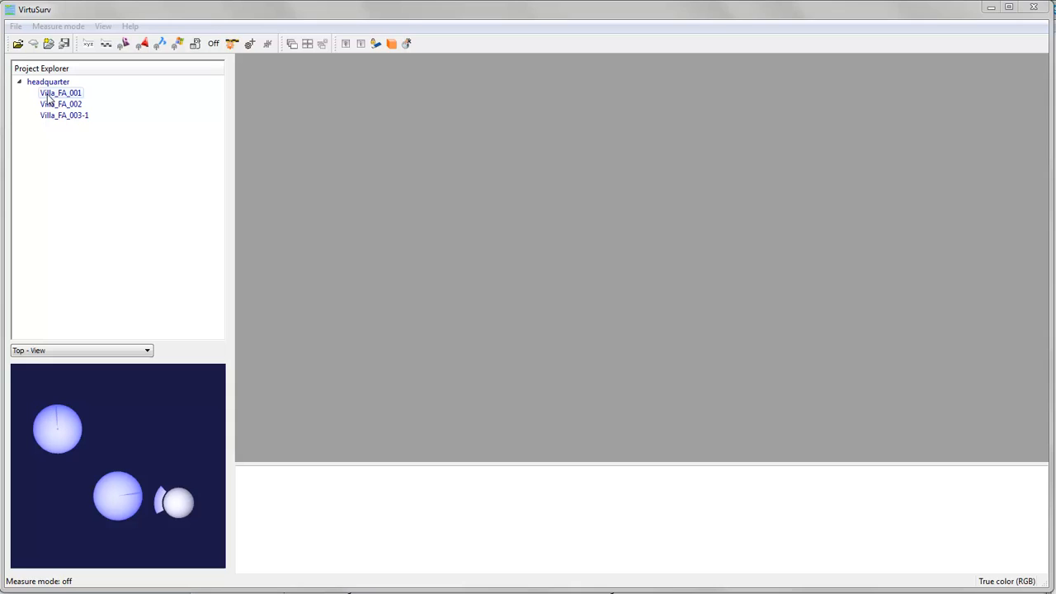
left_click(46, 80)
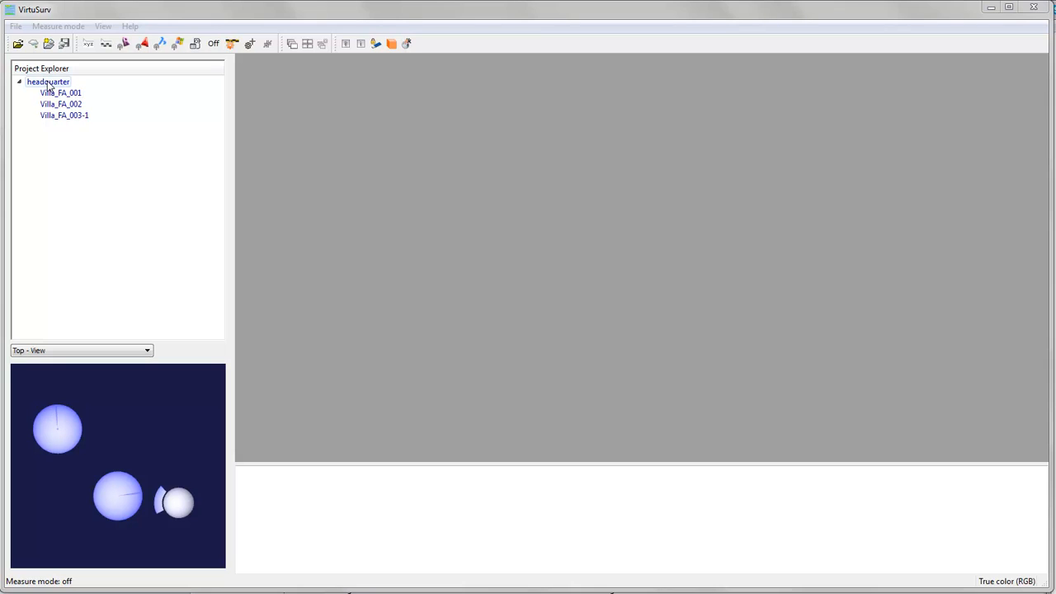
left_click(60, 92)
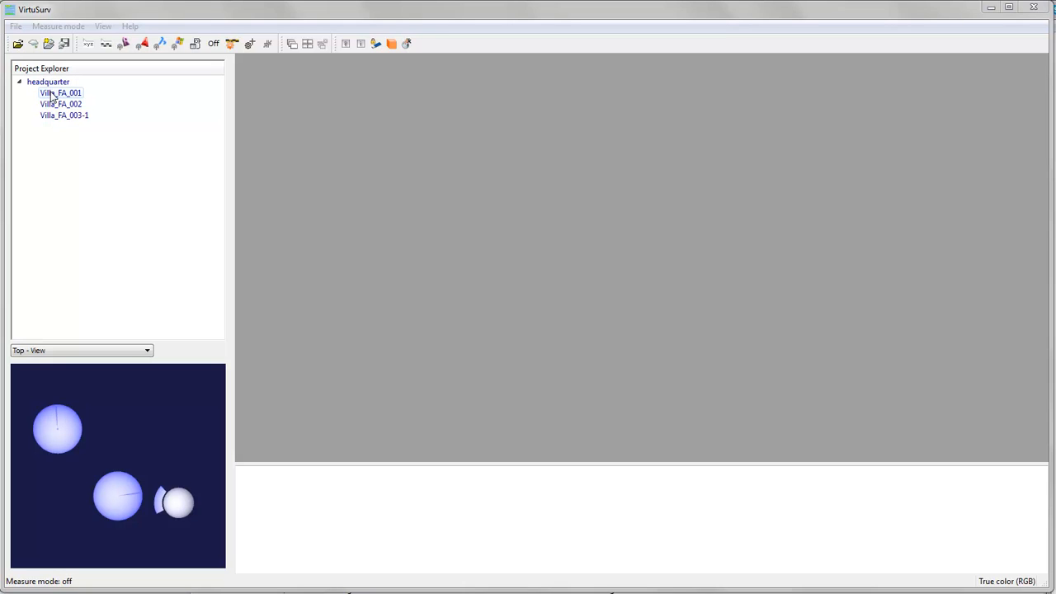
right_click(59, 92)
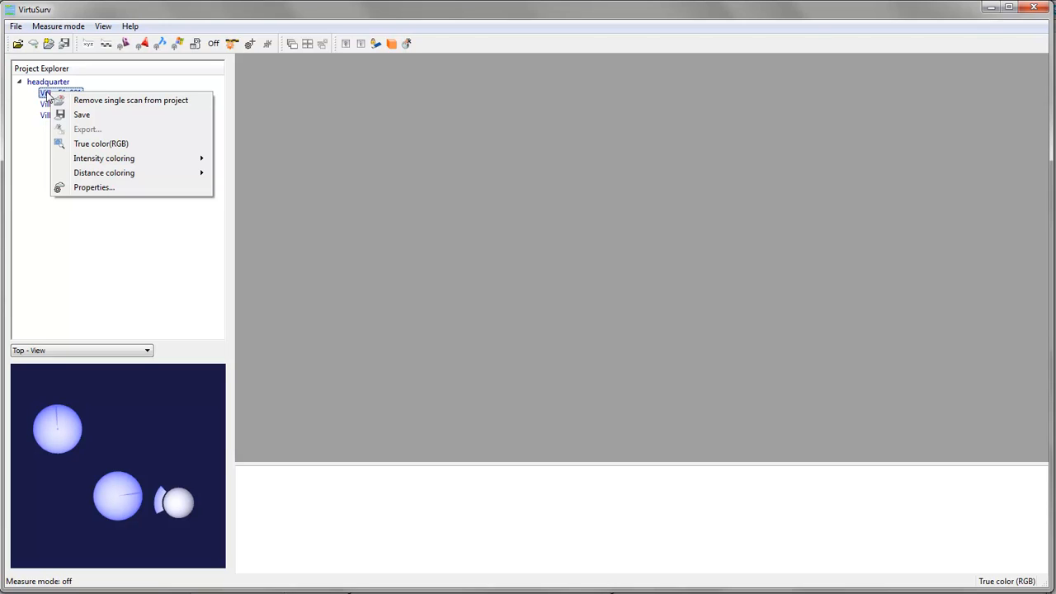
mouse_move(82, 116)
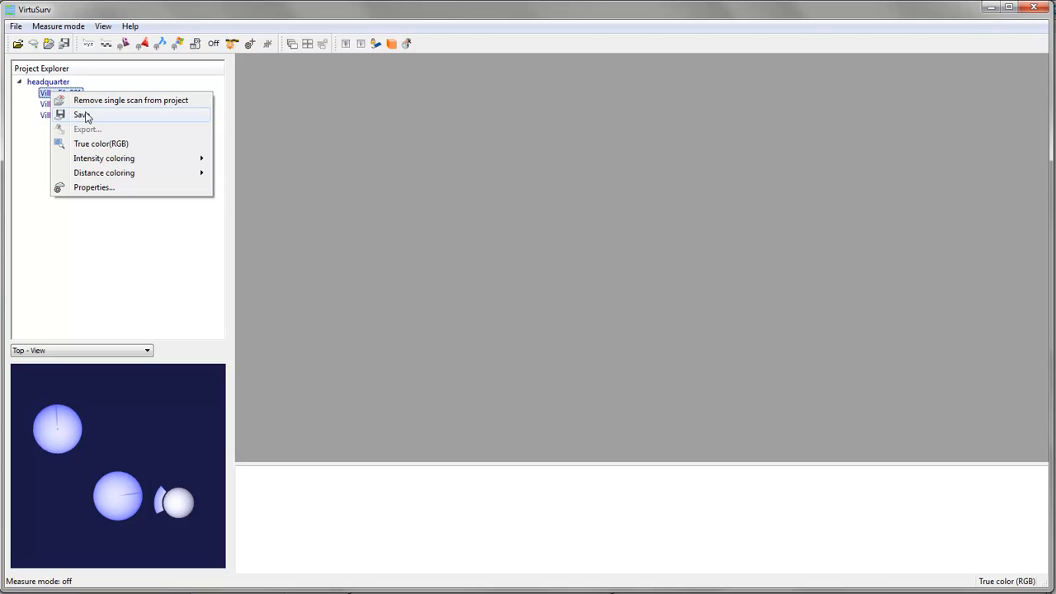
mouse_move(101, 143)
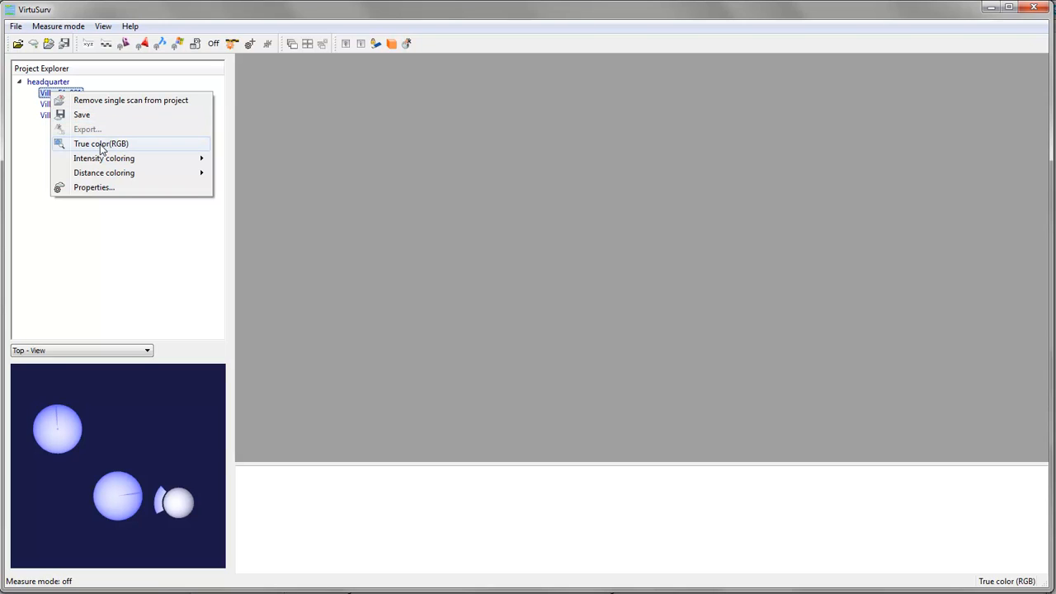
mouse_move(104, 158)
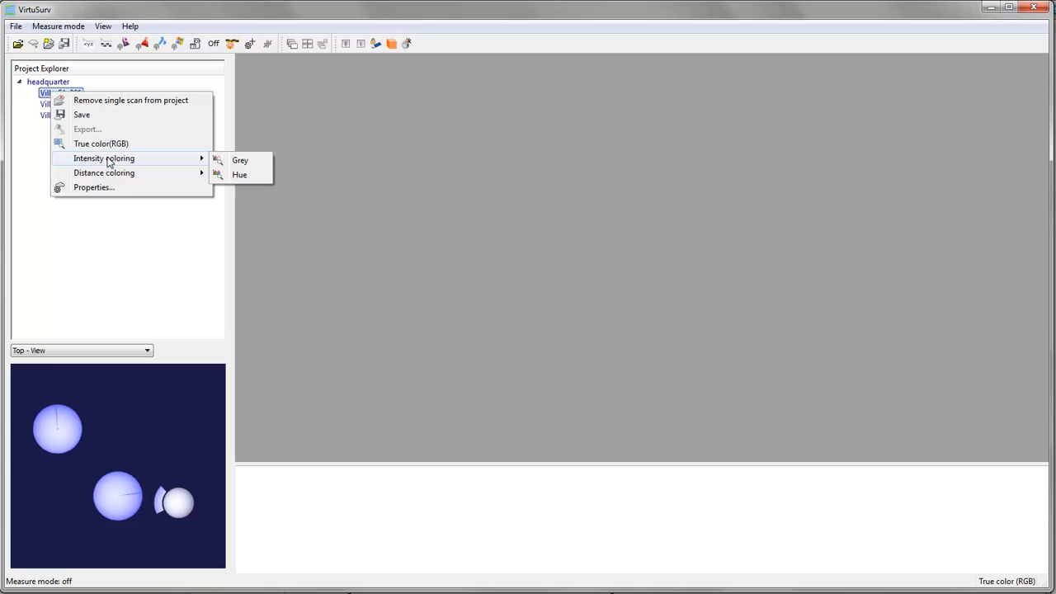
mouse_move(102, 143)
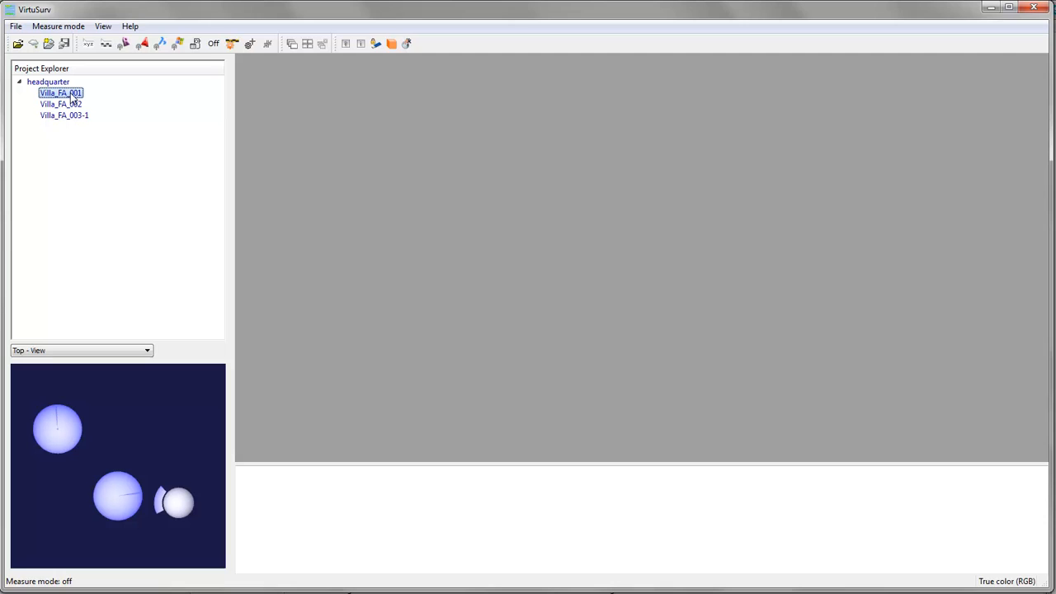
Step: Open Villa_FA_001, Villa_FA_002 and Villa_FA_003-1, the last one as a True color (RGB) view
double_click(60, 92)
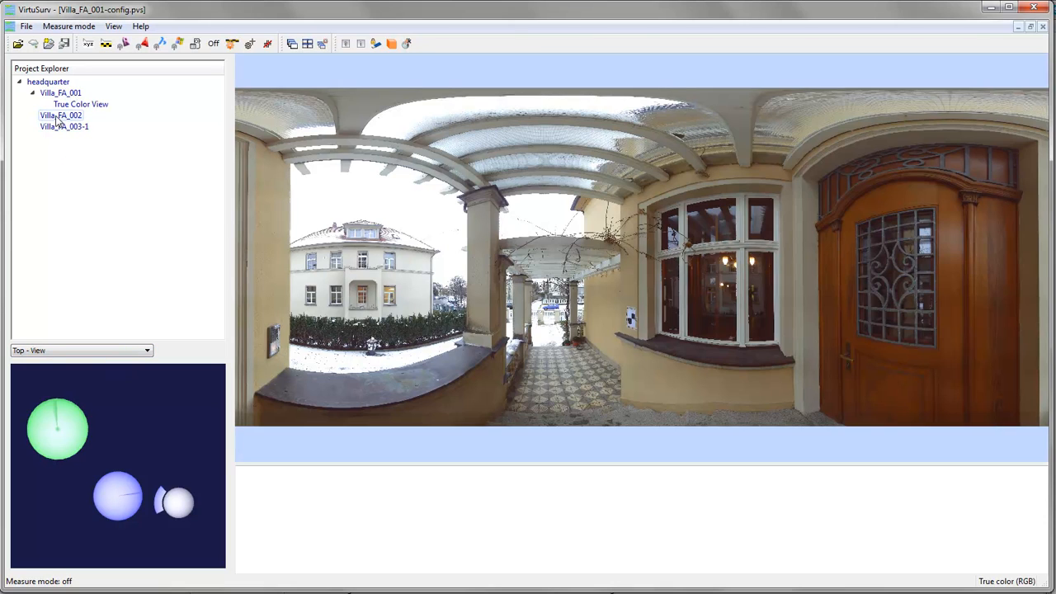
left_click(59, 115)
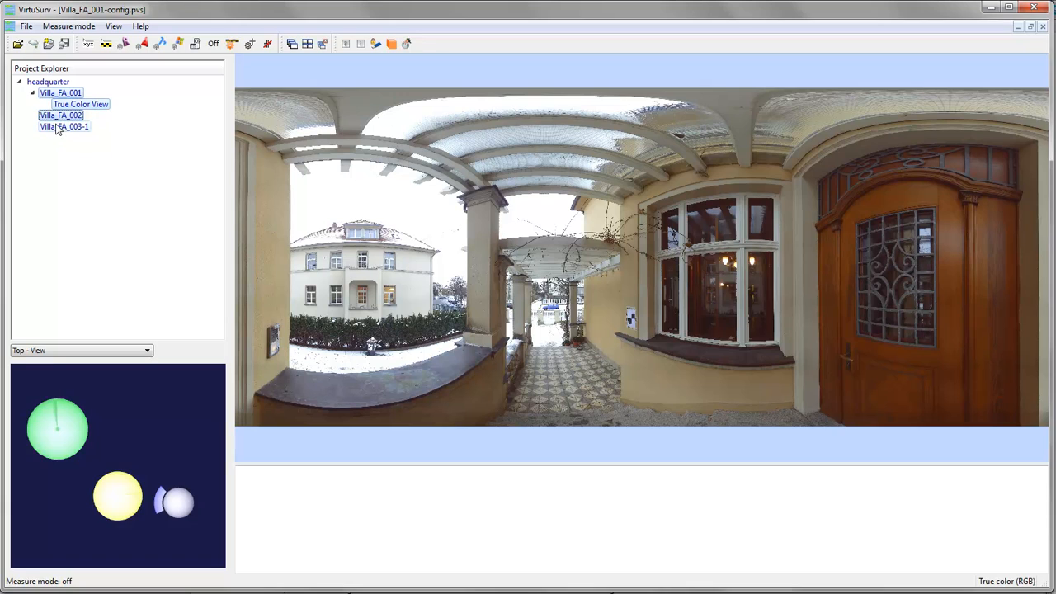
left_click(64, 126)
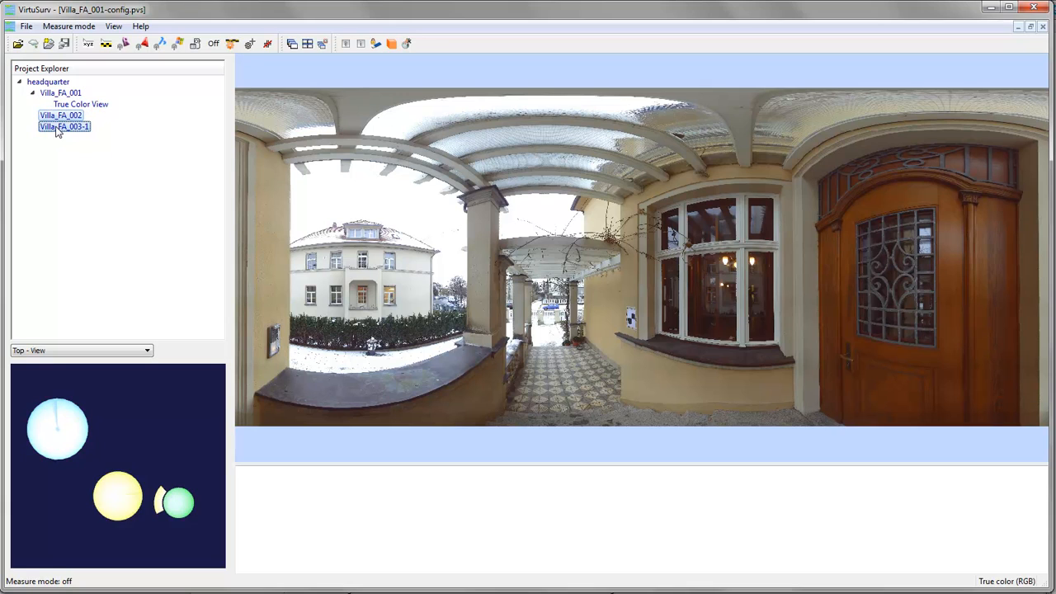
right_click(63, 126)
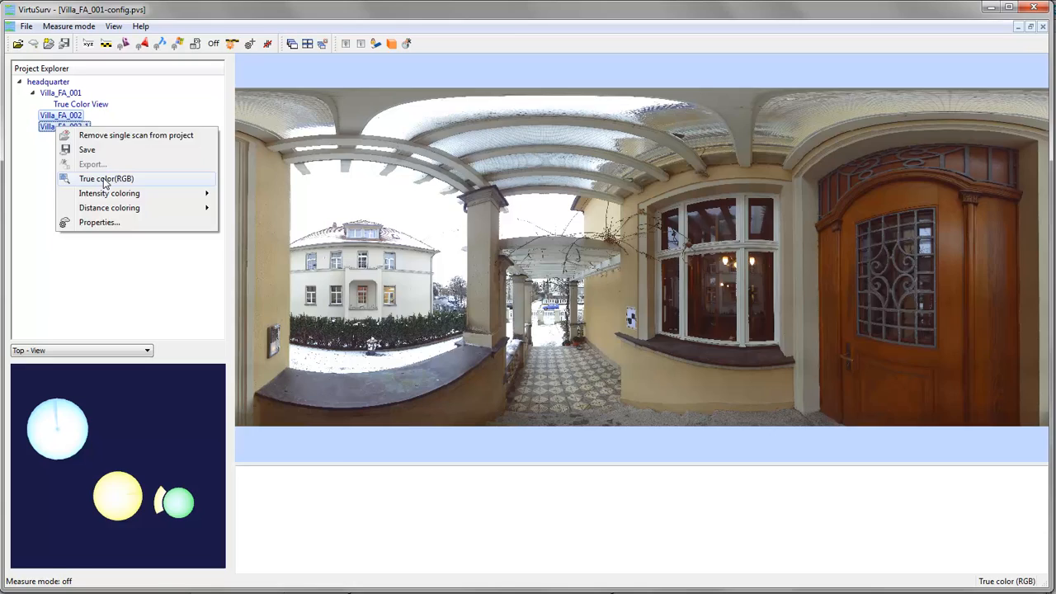
left_click(106, 178)
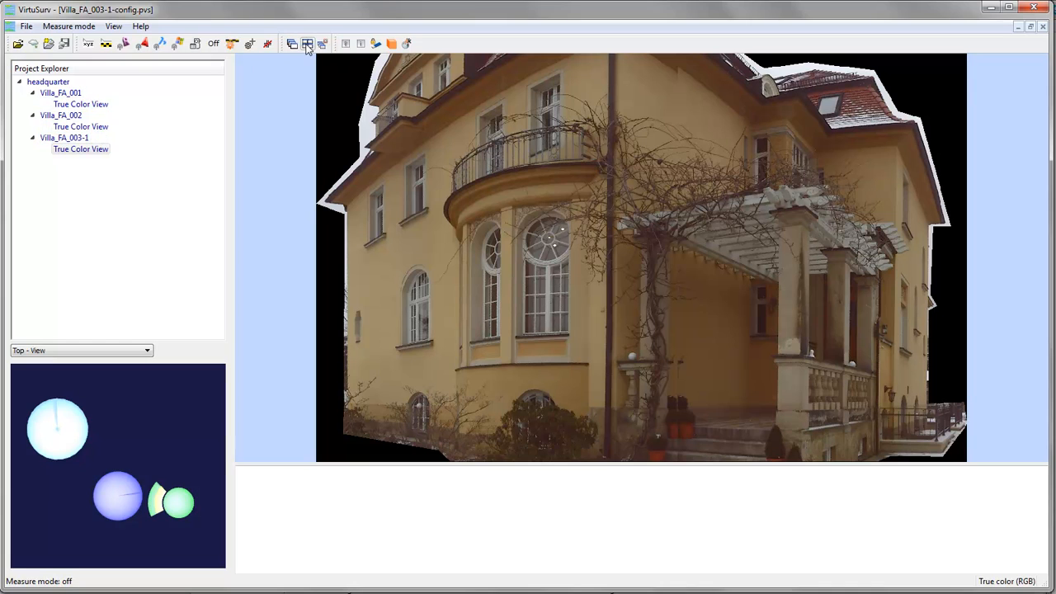
Step: Tile the three scan views, switch between them, then maximise Villa_FA_002's true colour view
left_click(307, 43)
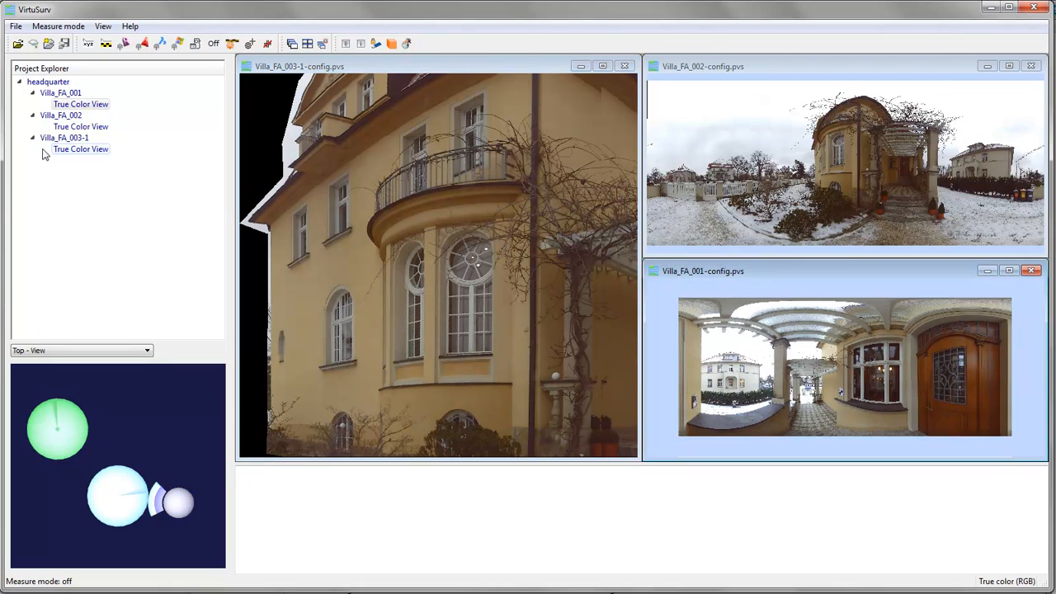
left_click(79, 148)
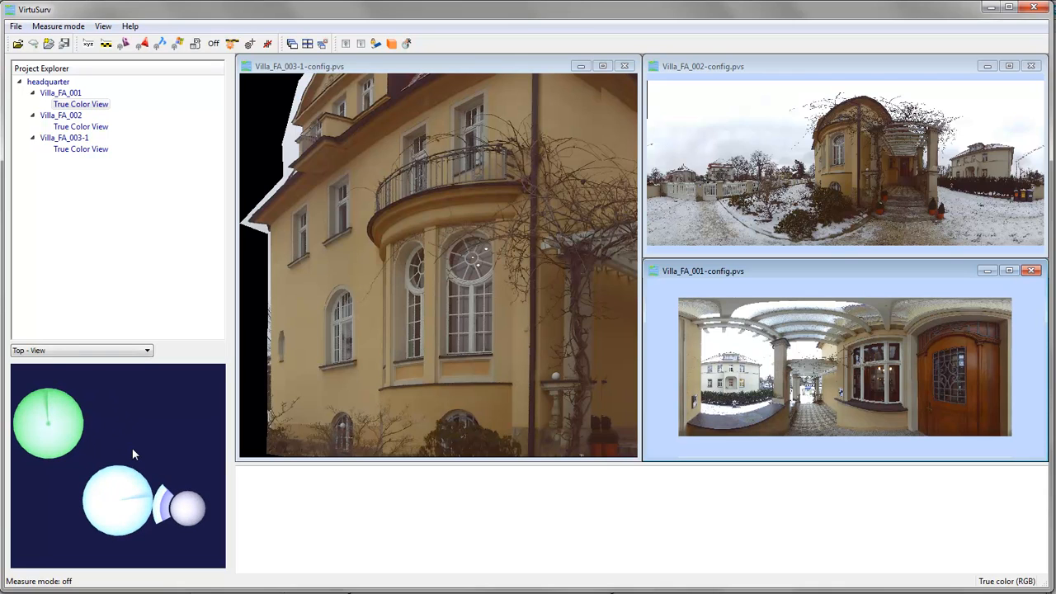
mouse_move(172, 556)
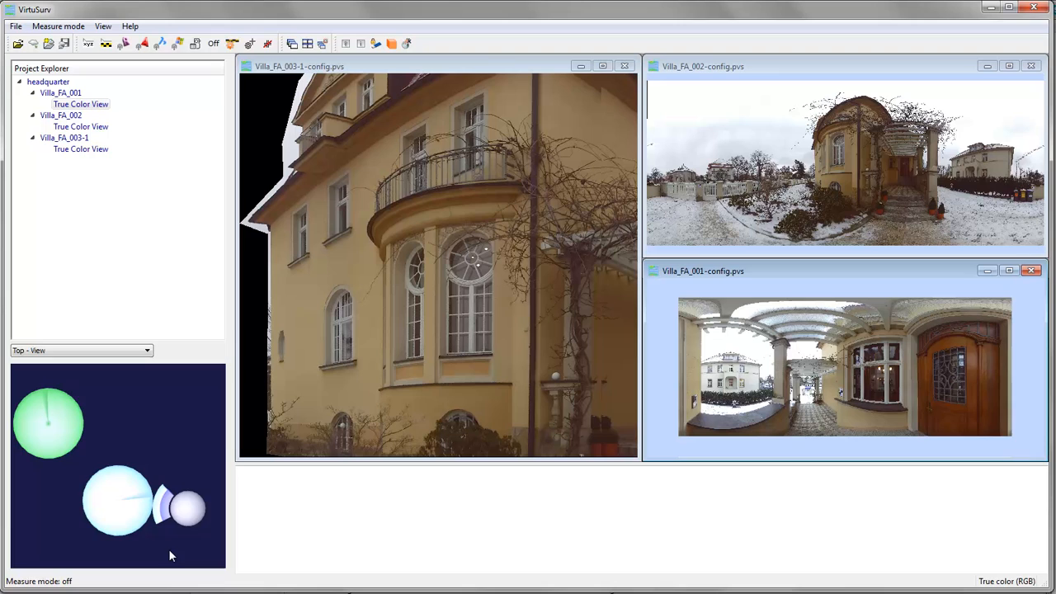
left_click(118, 501)
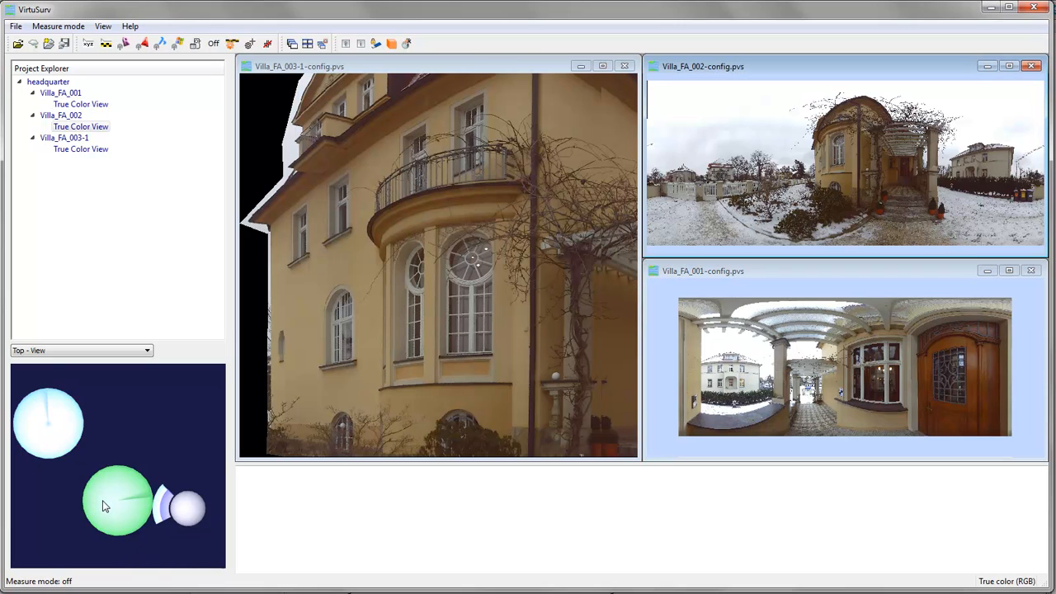
mouse_move(118, 513)
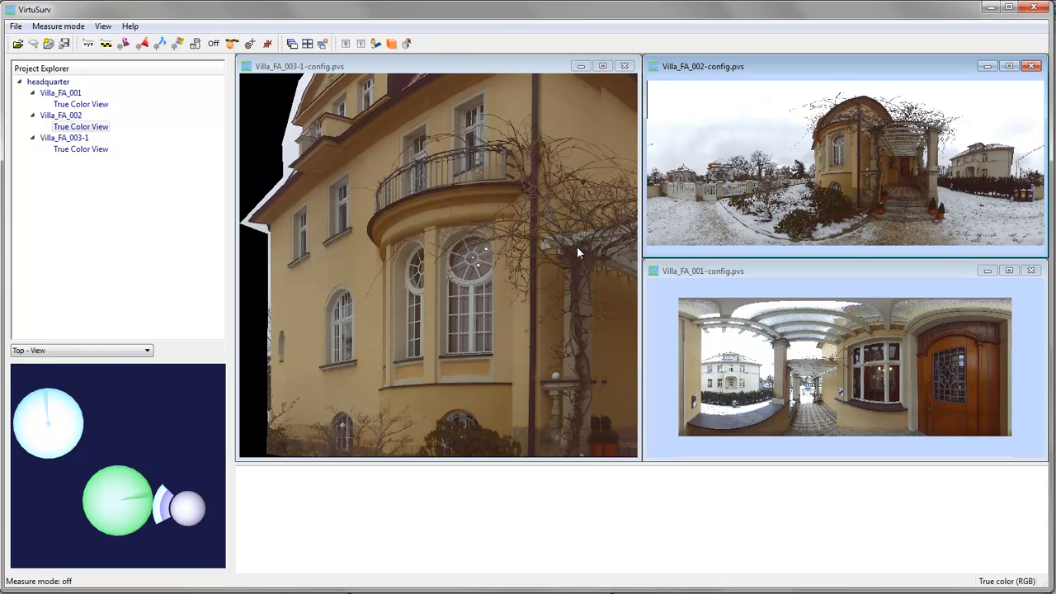
mouse_move(772, 140)
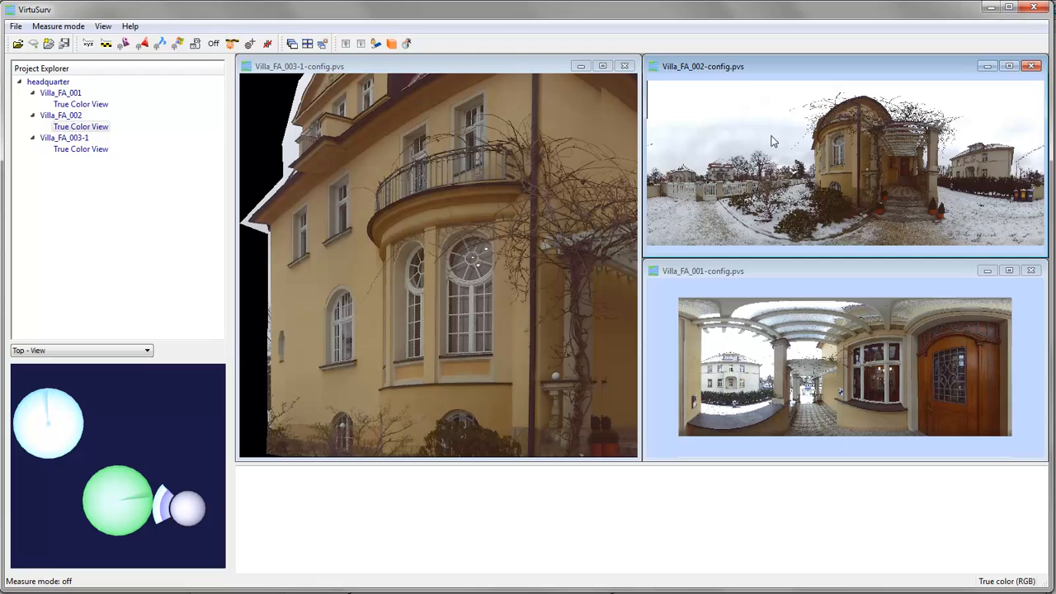
mouse_move(683, 98)
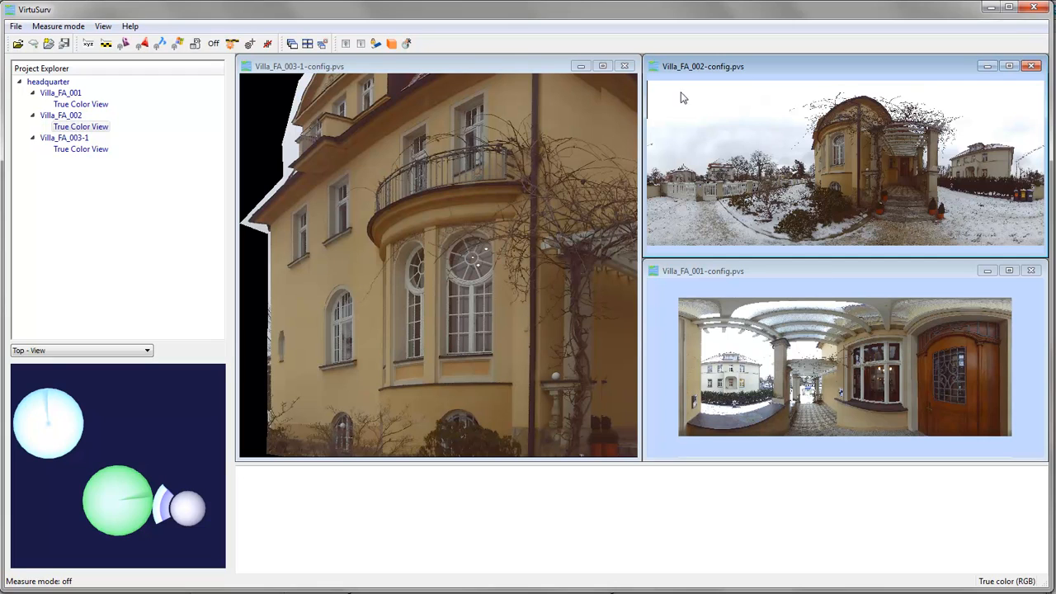
mouse_move(670, 152)
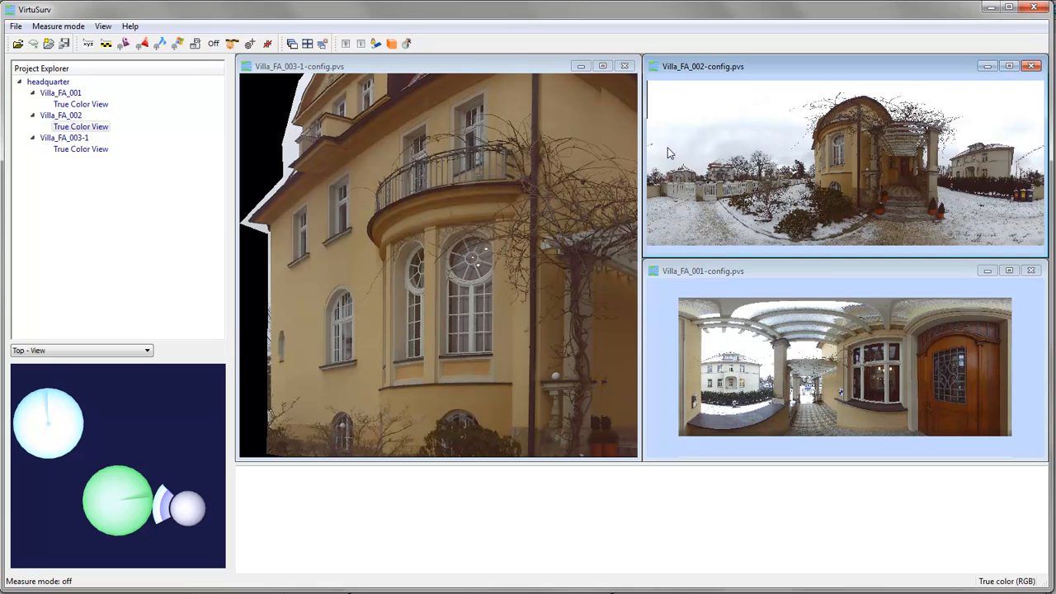
left_click(602, 66)
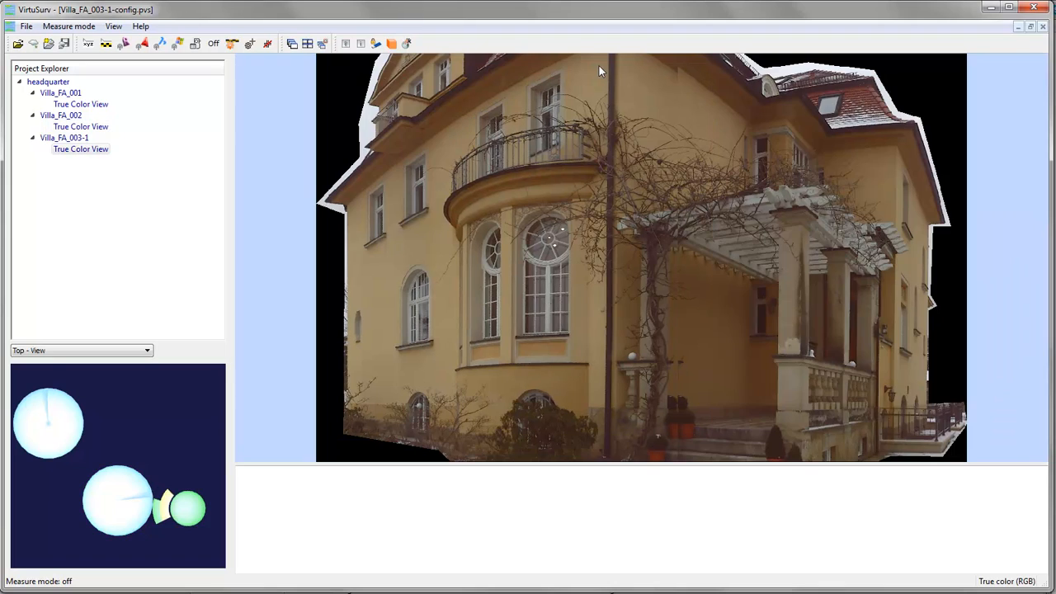
left_click(61, 115)
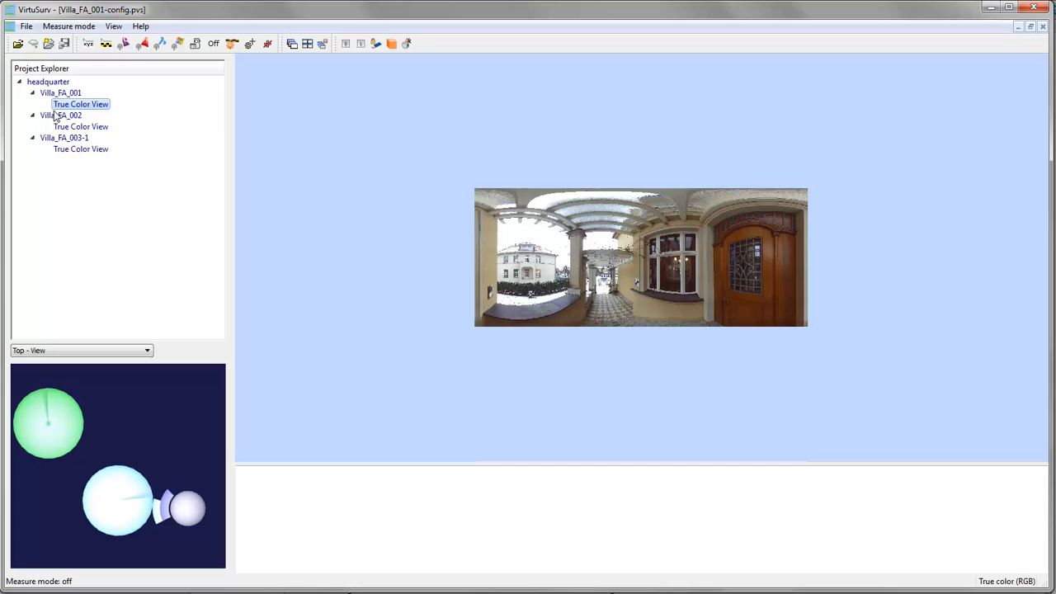
double_click(81, 149)
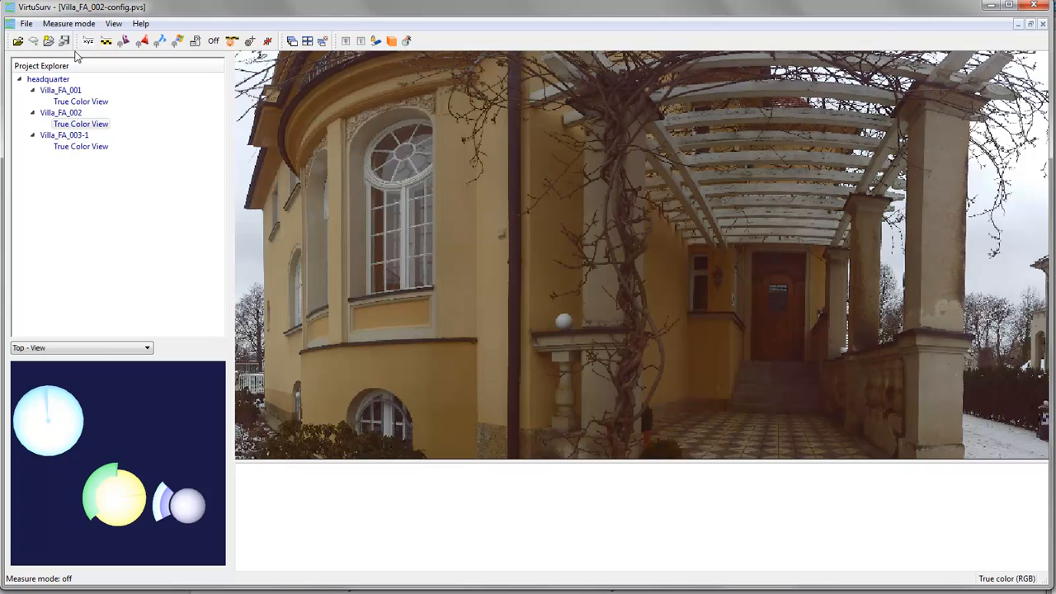
mouse_move(89, 41)
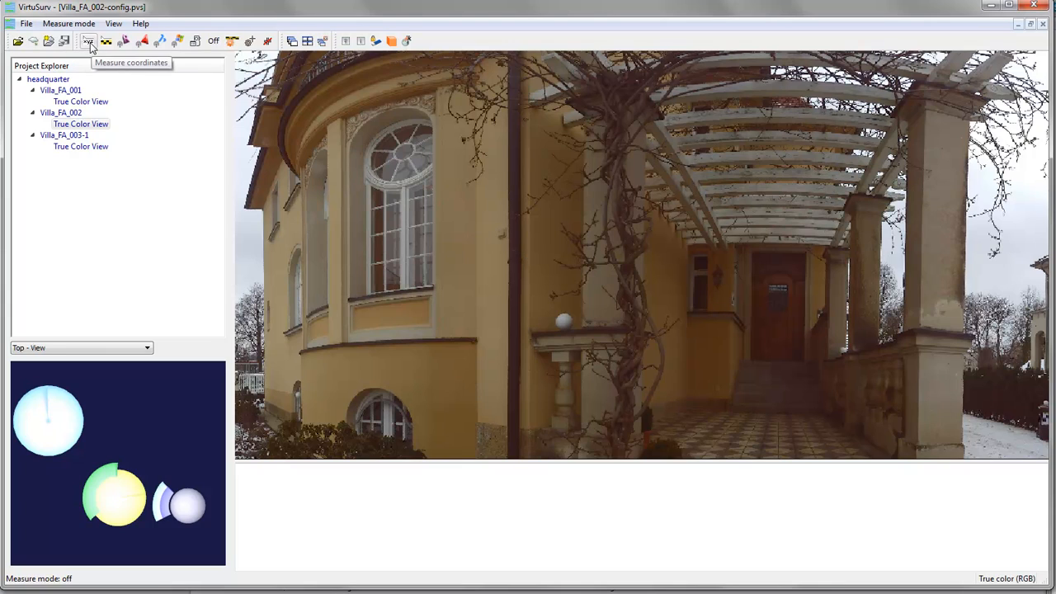
Step: Measure the coordinates of a point on the house wall in Villa_FA_002, reported in millimetres
left_click(87, 42)
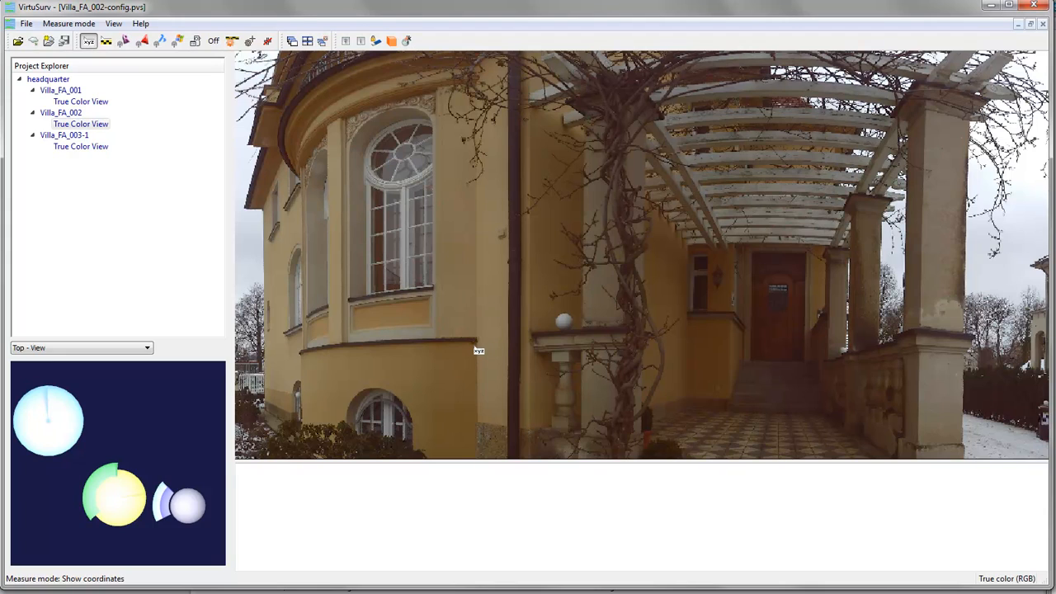
mouse_move(478, 353)
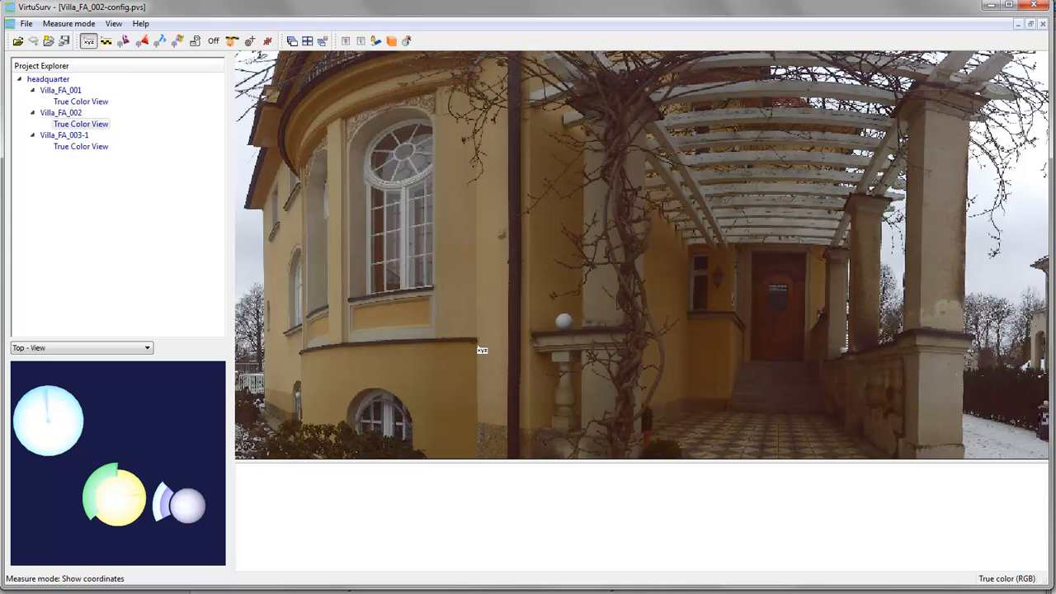
left_click(477, 345)
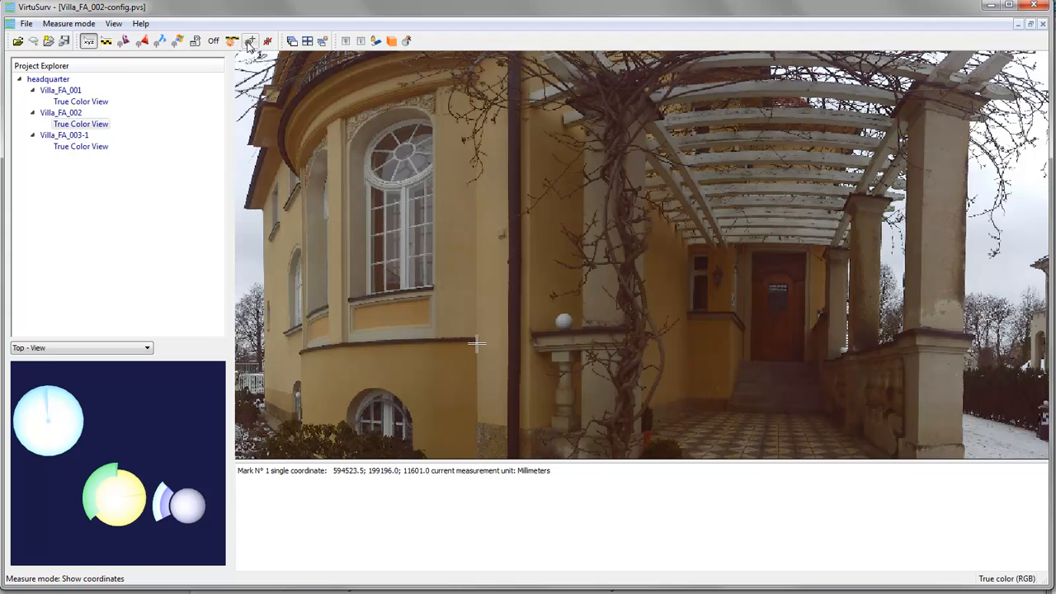
left_click(249, 41)
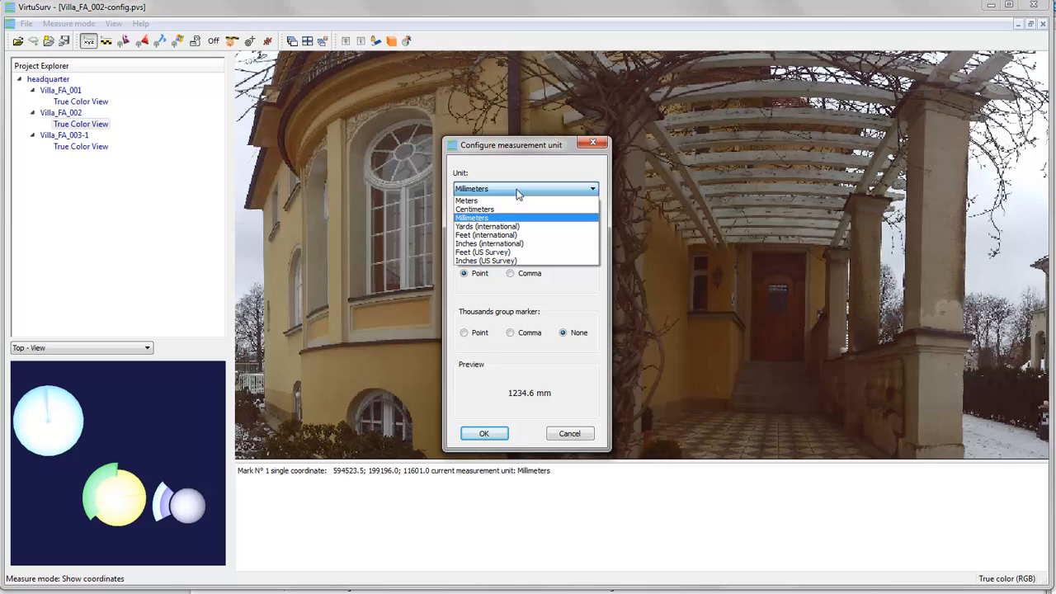
Step: Set measurement unit Meters, precision 0.001, decimal marker Point, no thousands separator, and confirm
left_click(465, 200)
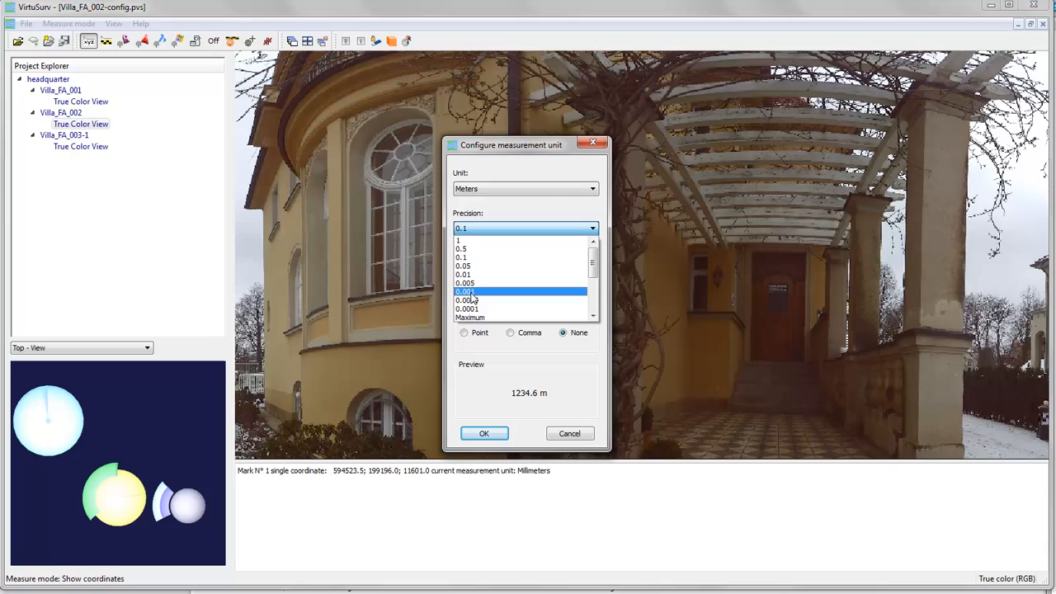
left_click(468, 290)
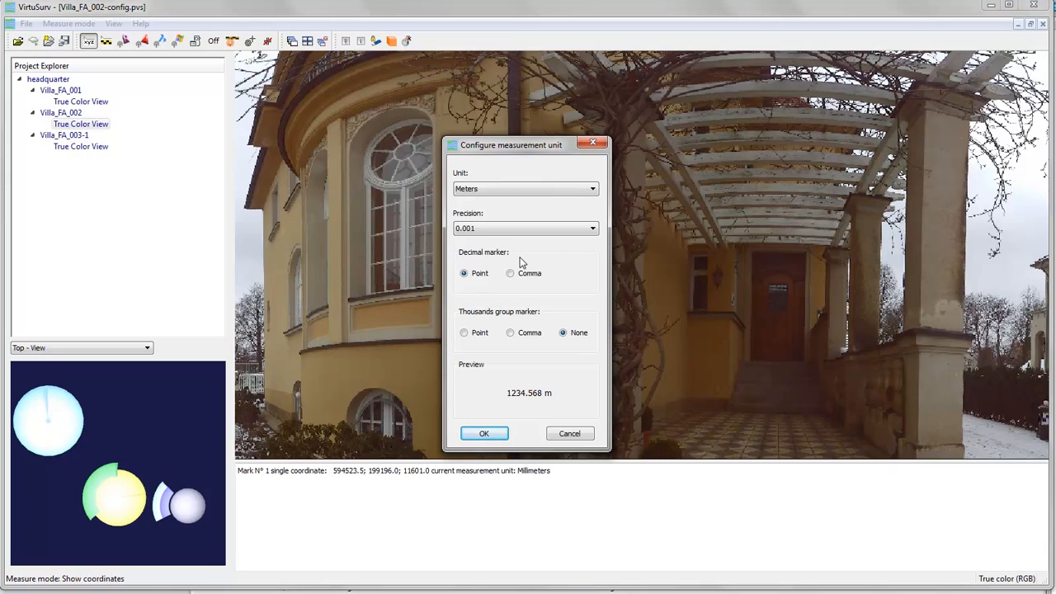
mouse_move(532, 263)
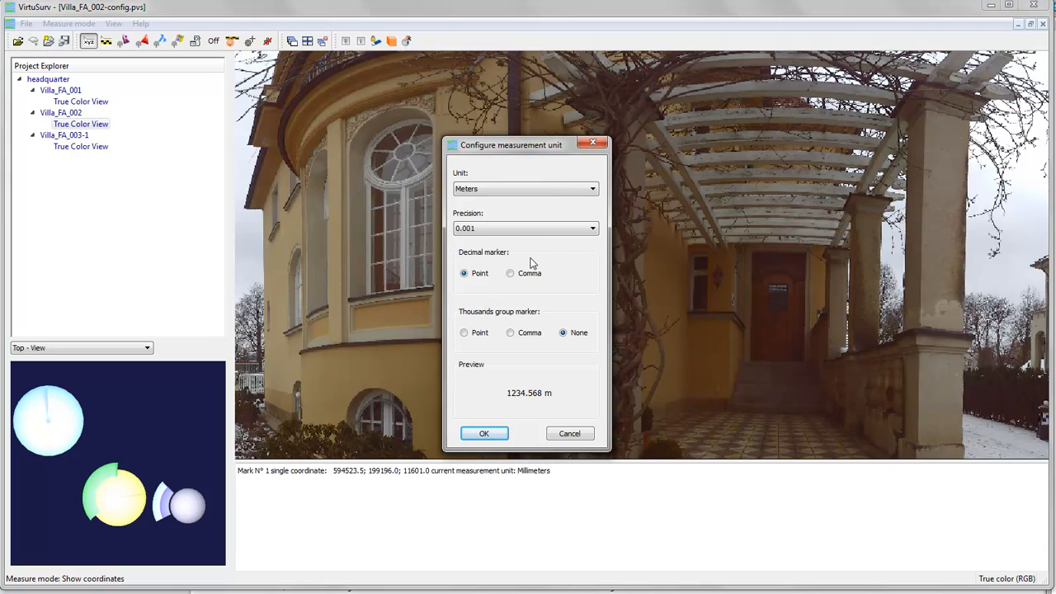
mouse_move(495, 325)
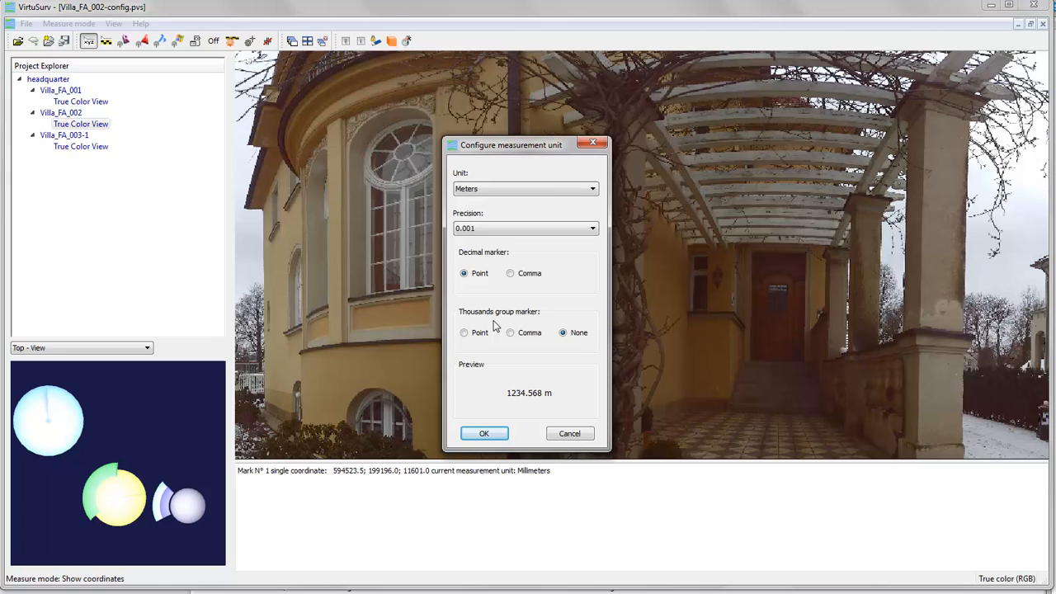
mouse_move(449, 322)
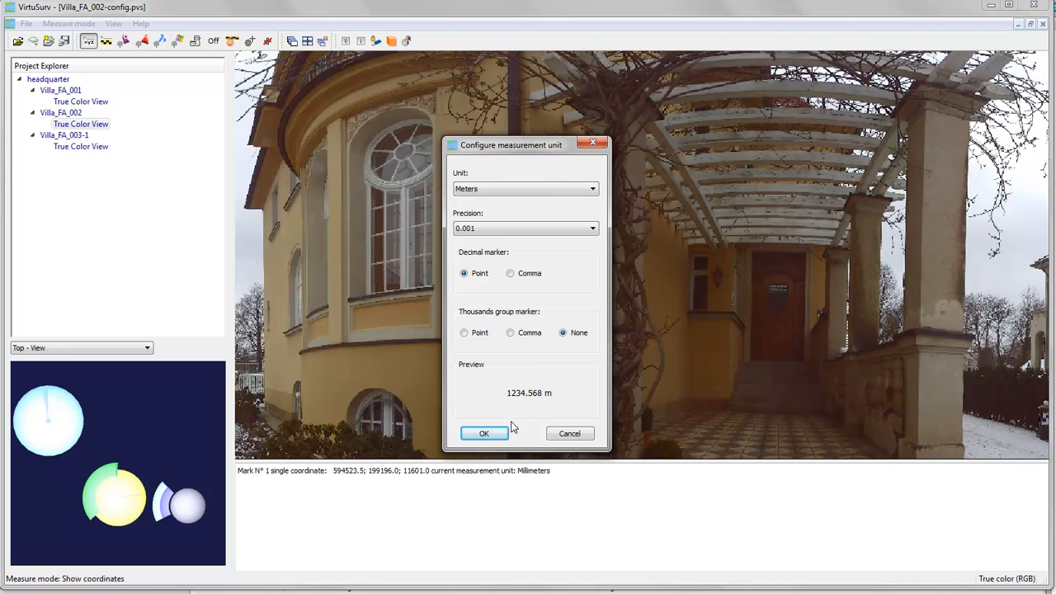
left_click(485, 433)
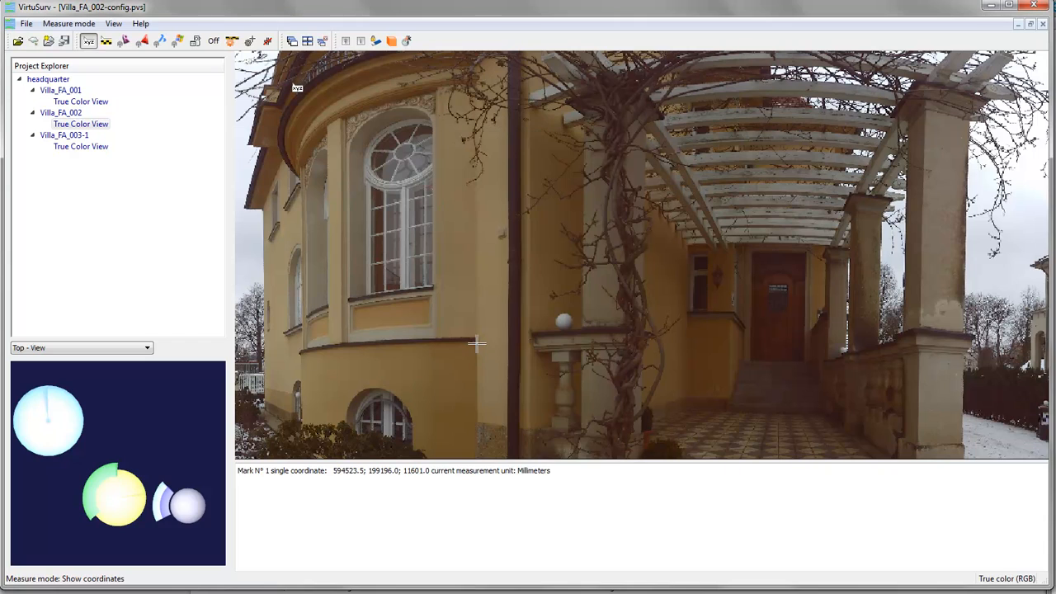
mouse_move(600, 320)
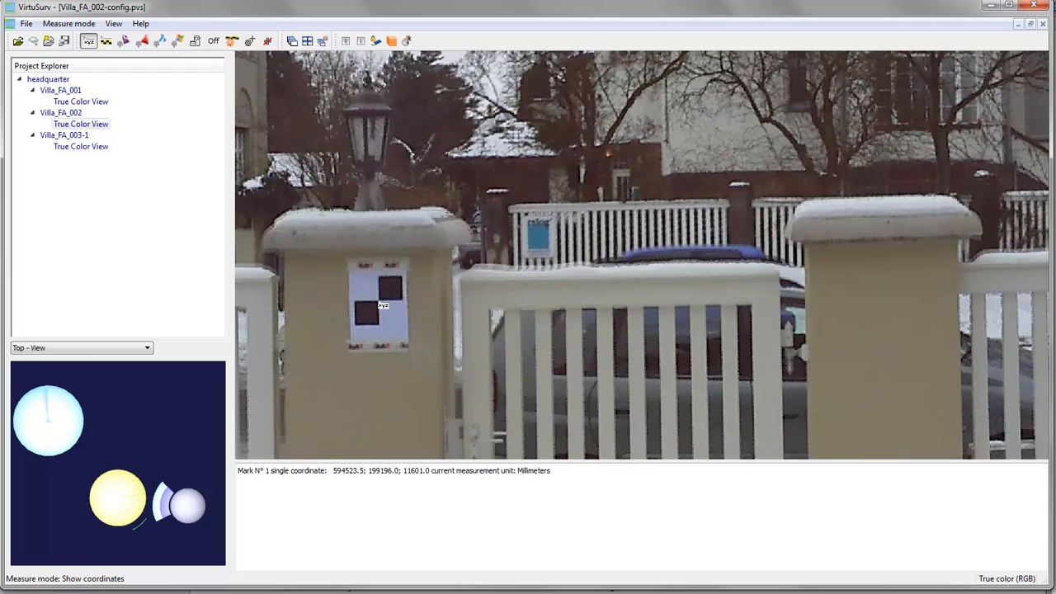
Step: Log the checkerboard target centre on the gate post as coordinate Mark 2 in meters
left_click(377, 304)
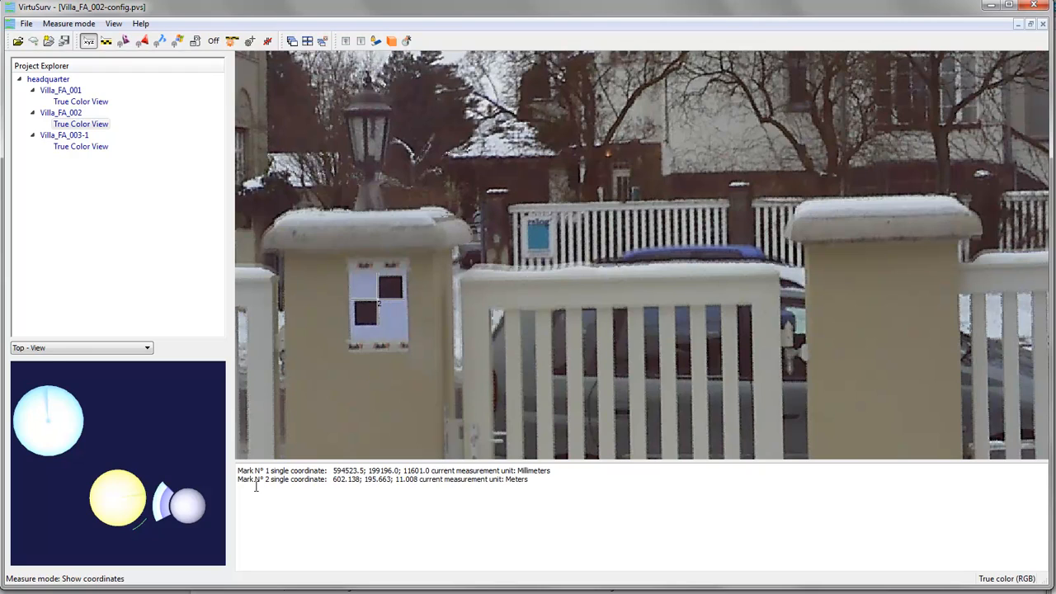
double_click(338, 479)
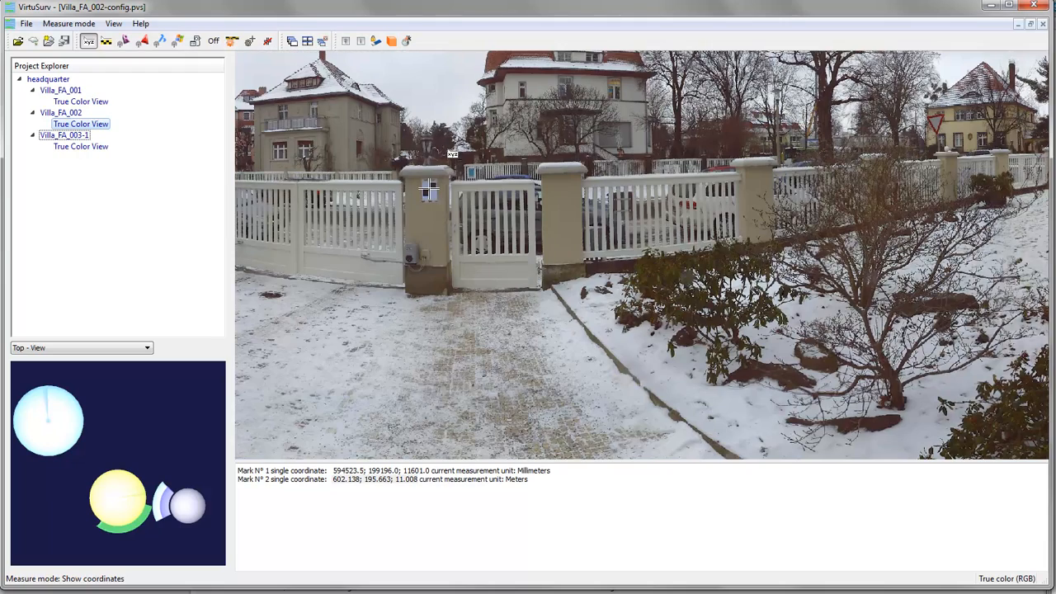
Step: Measure the gate post top to base as a 1.234 m near-vertical distance and select the result line
left_click(106, 40)
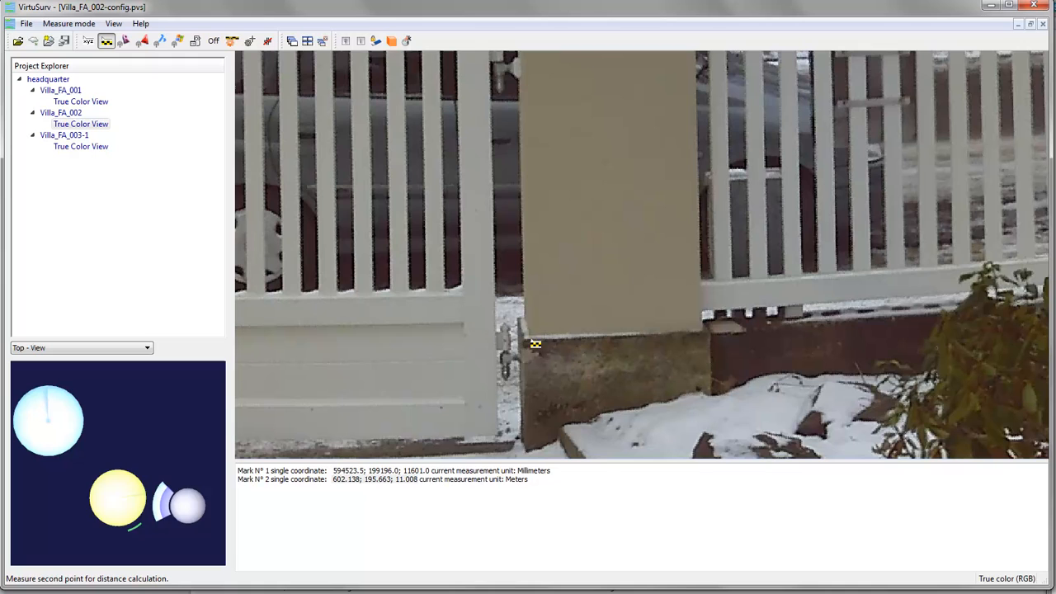
left_click(529, 334)
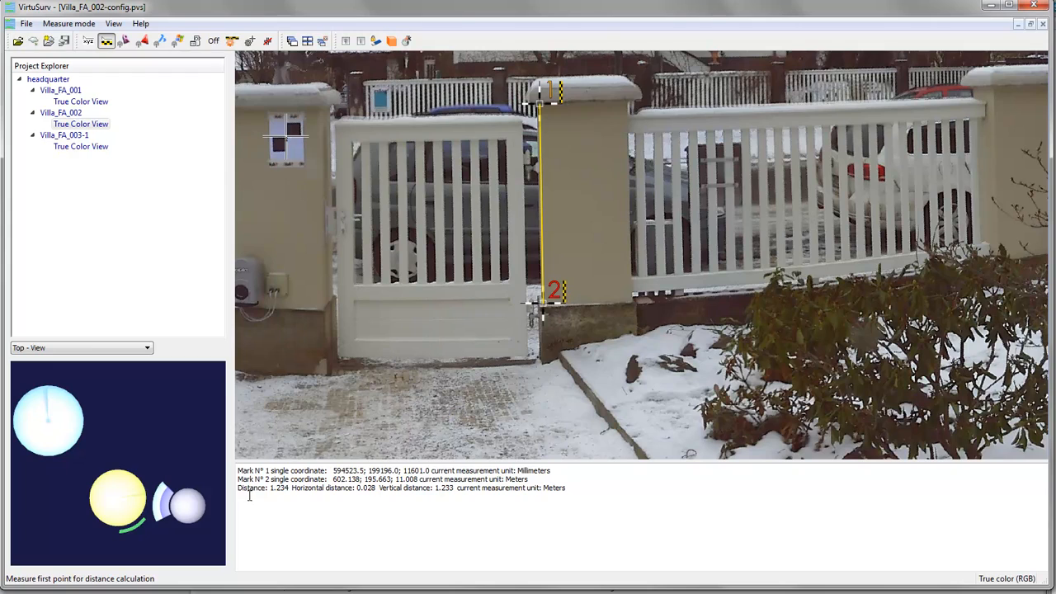
left_click_drag(248, 489, 456, 488)
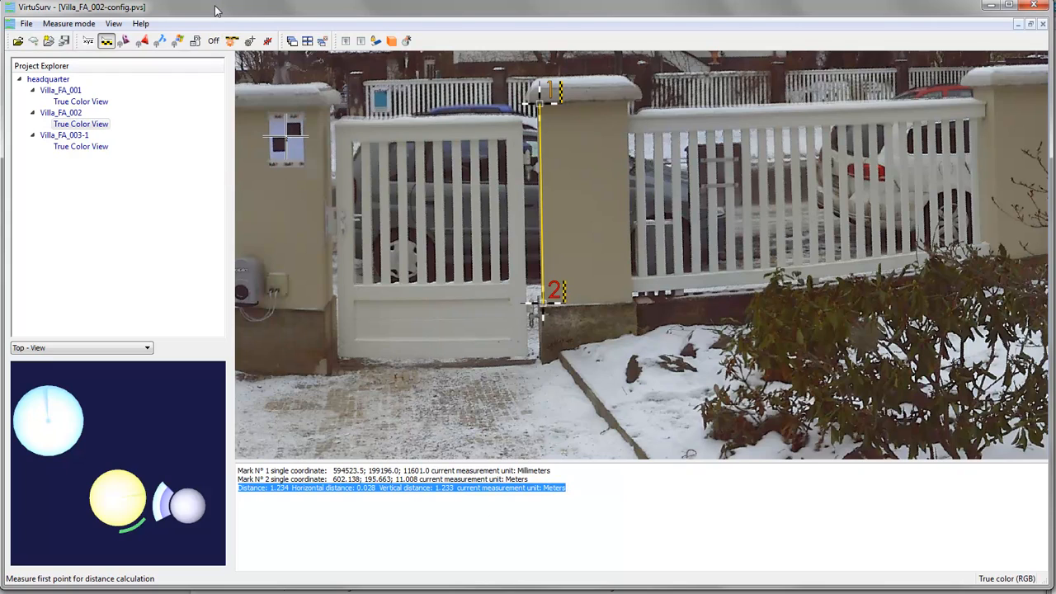
mouse_move(182, 69)
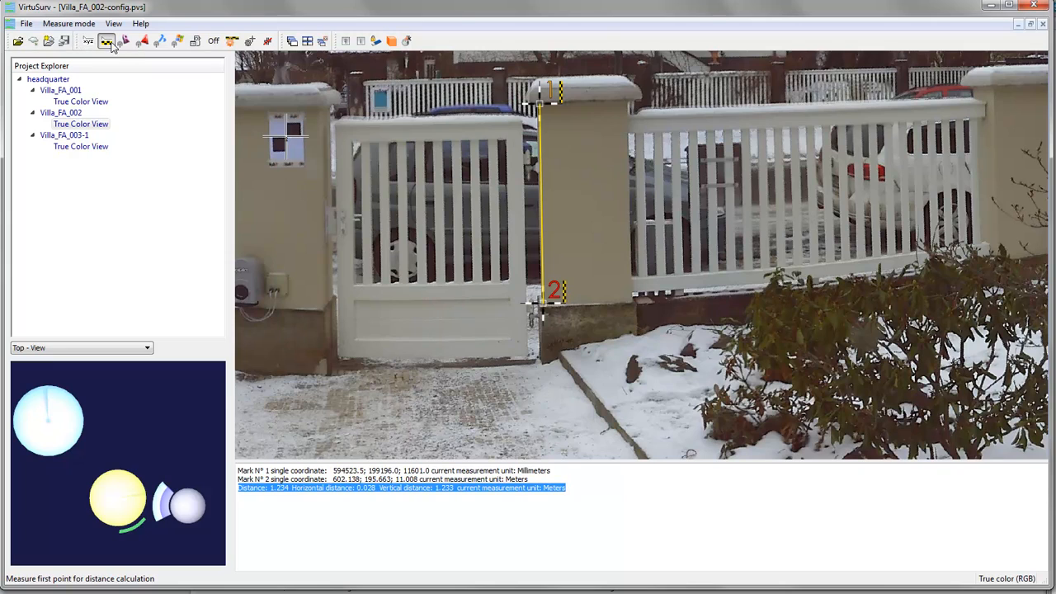
mouse_move(124, 42)
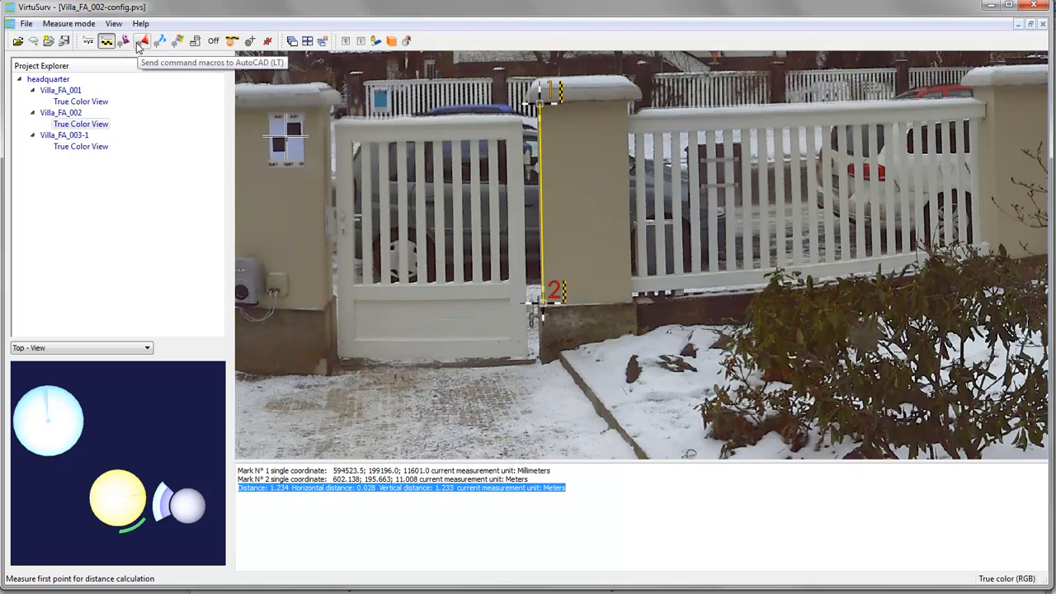
mouse_move(136, 47)
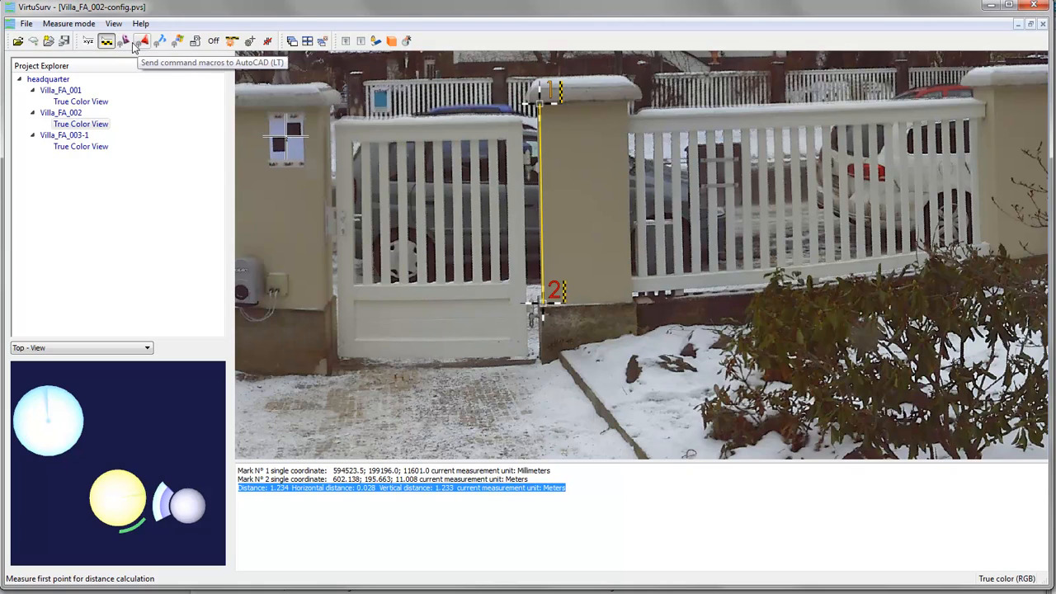
Step: Show the Send to AutoCAD macro bar, then switch to the Send to BricsCAD macros
left_click(124, 41)
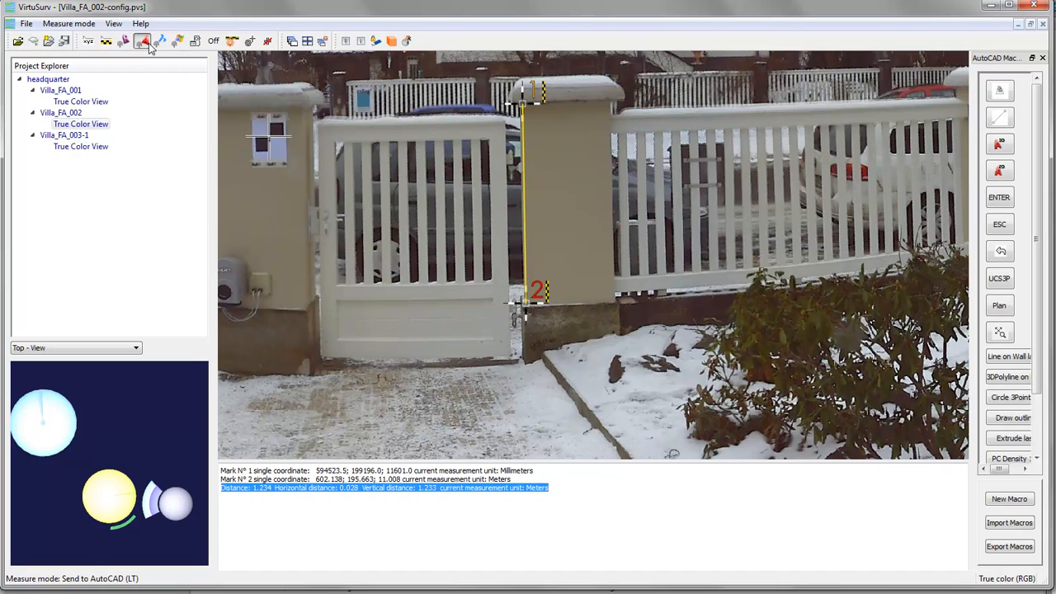
left_click(160, 42)
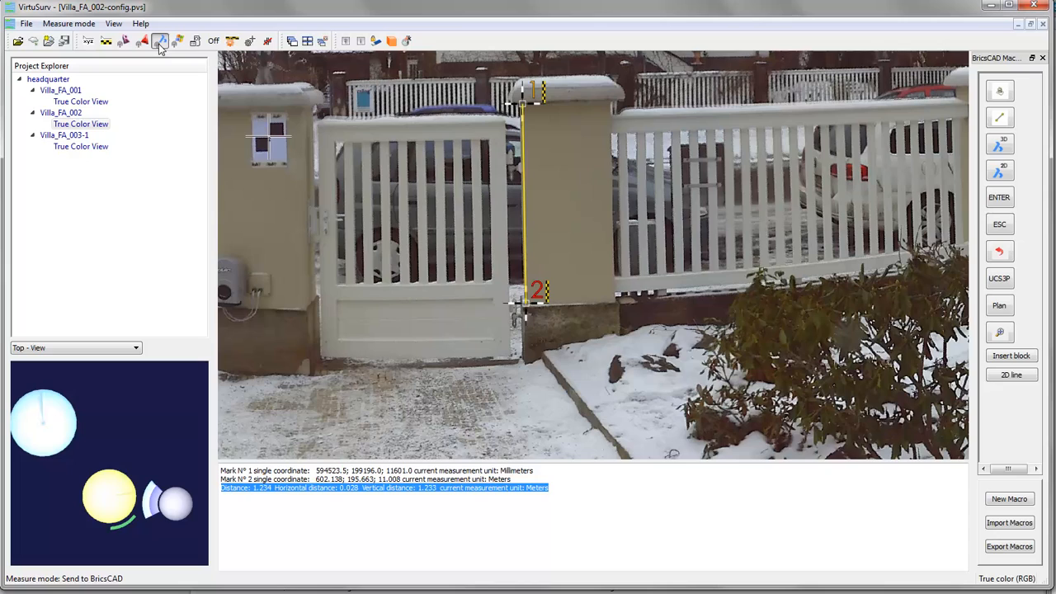
mouse_move(178, 41)
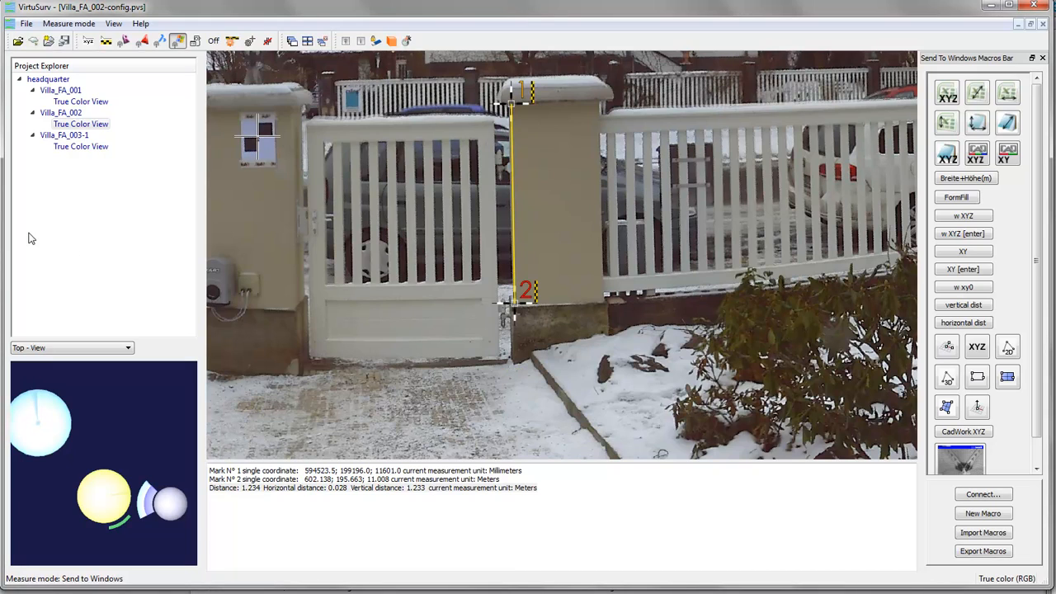
mouse_move(307, 141)
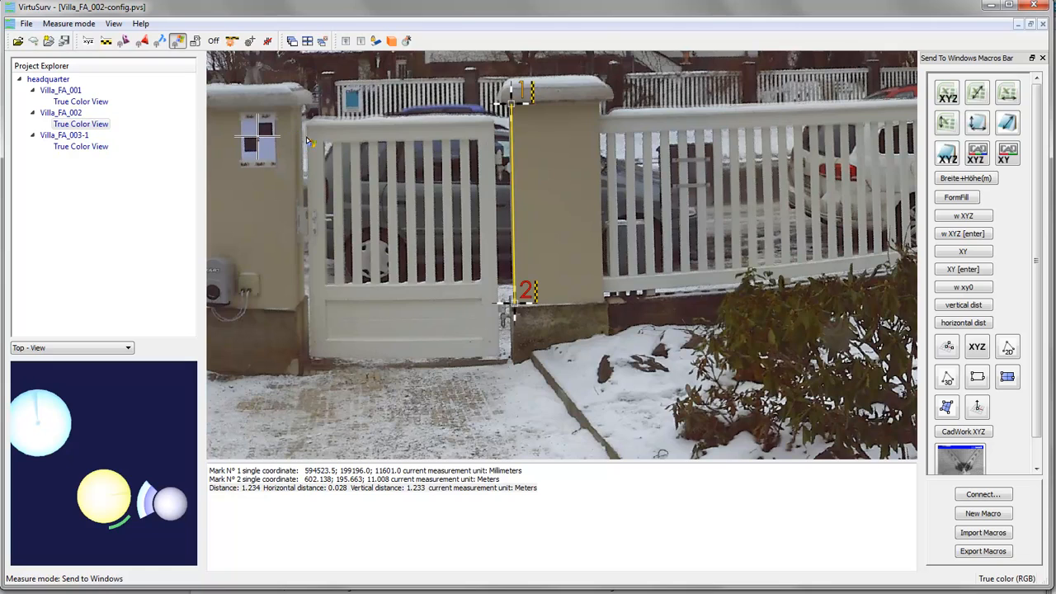
mouse_move(571, 211)
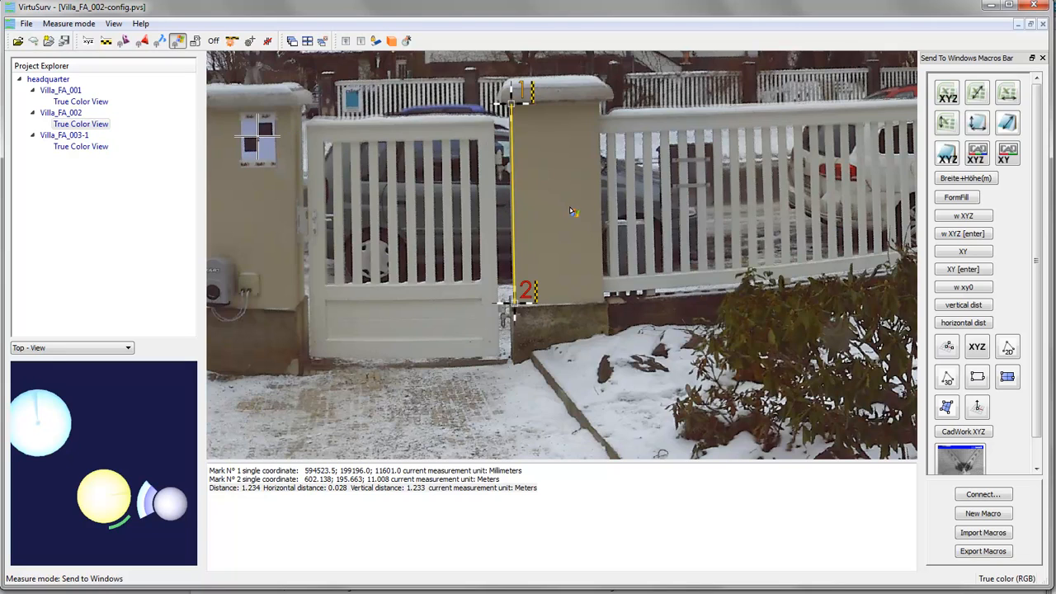
mouse_move(536, 124)
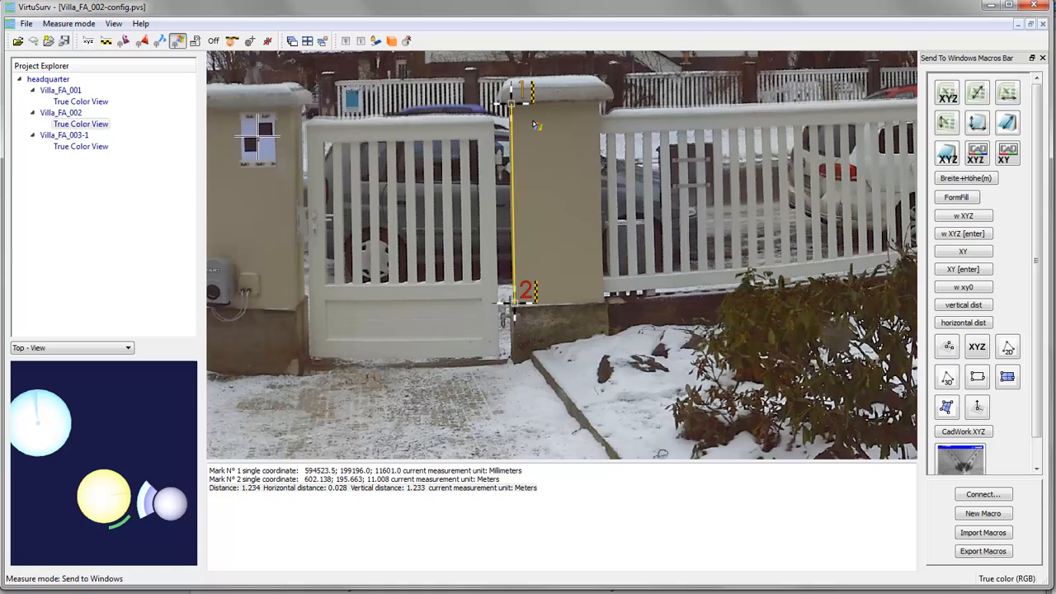
mouse_move(536, 128)
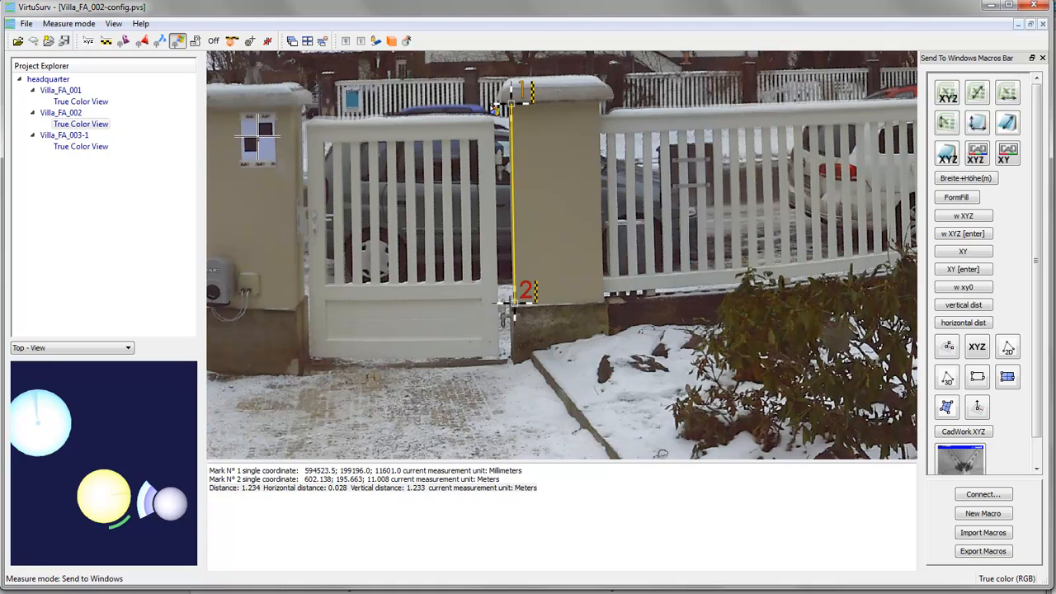
Step: Set Villa_FA_002 to grey intensity colouring via its Project Explorer context menu and view it
left_click(59, 112)
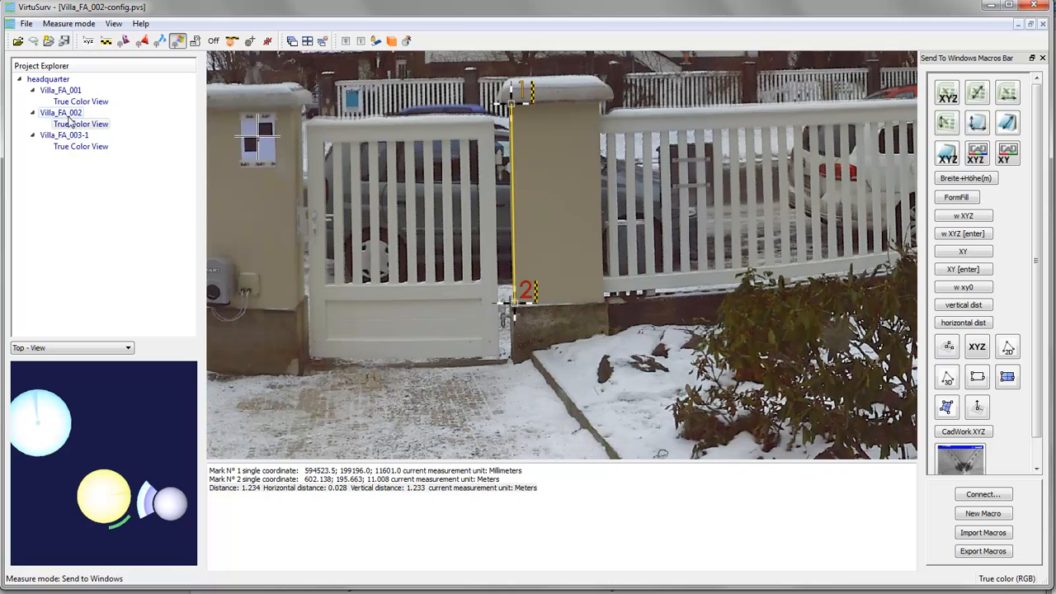
right_click(59, 112)
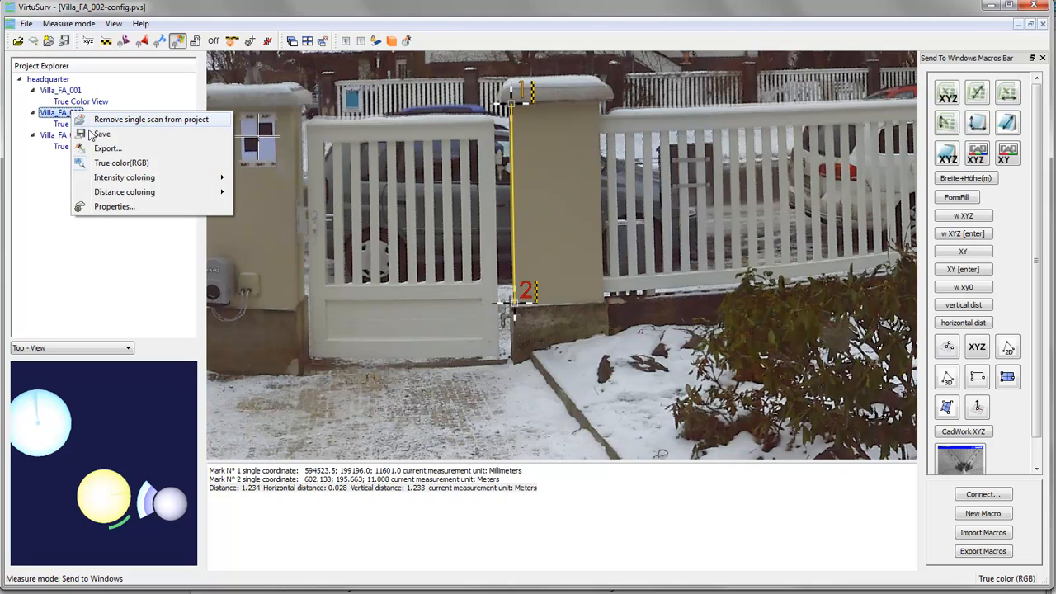
mouse_move(125, 178)
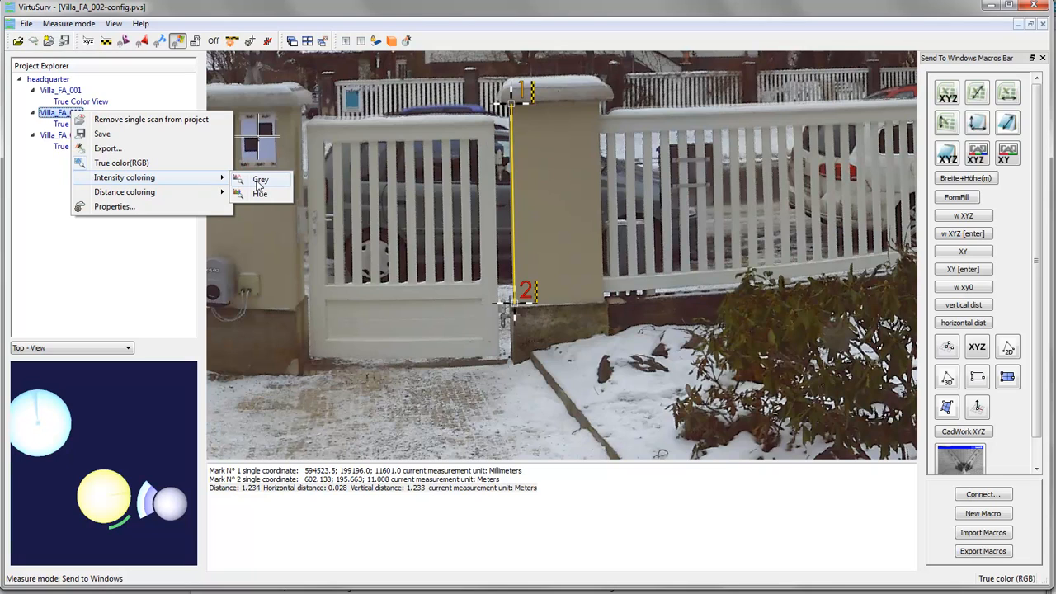
left_click(261, 180)
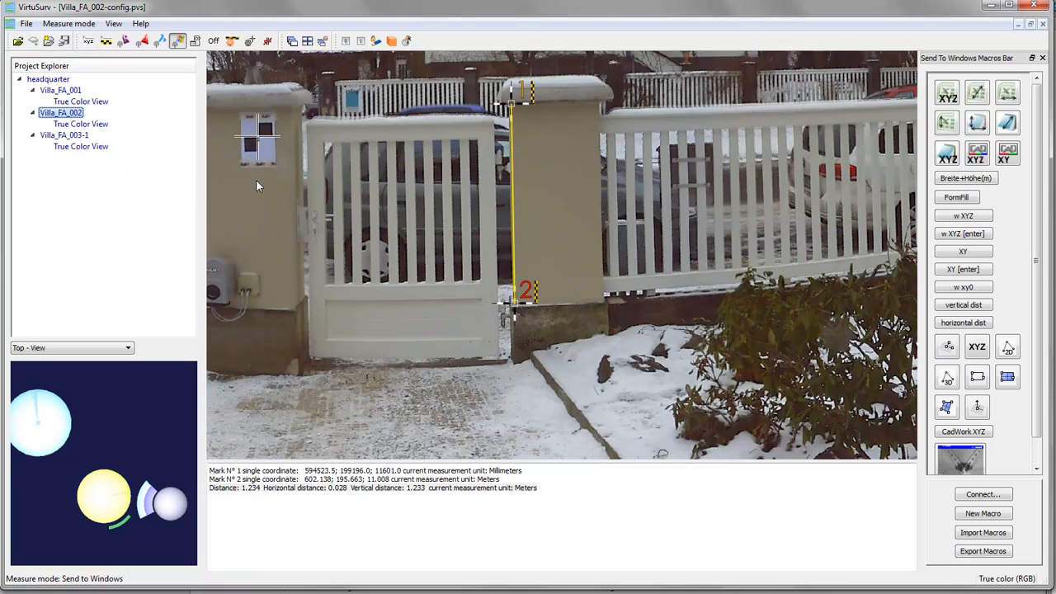
left_click(80, 124)
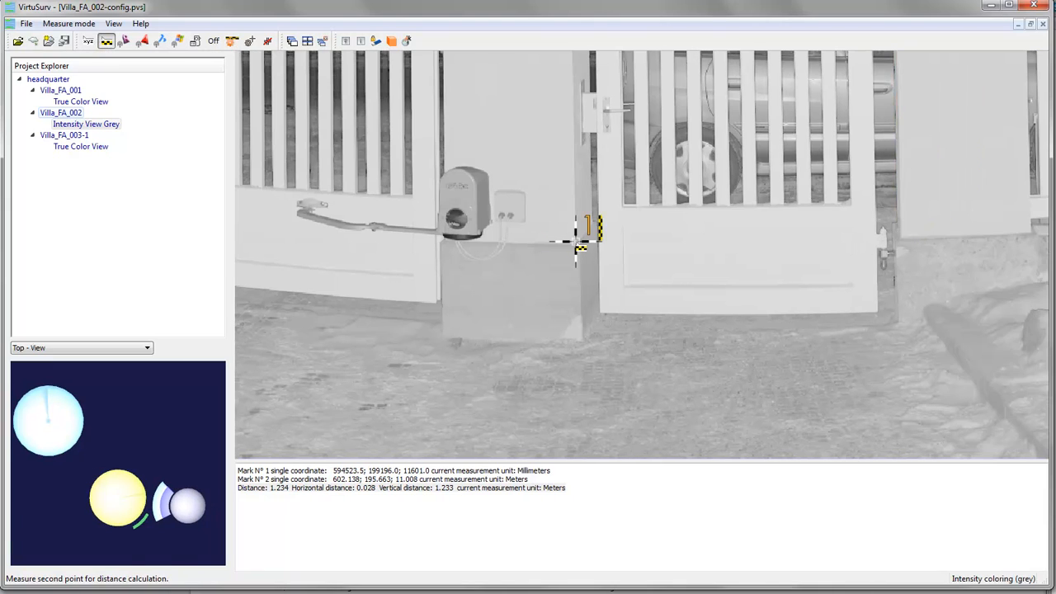
Step: Place the second point on the base corner for a 0.351 m near-horizontal distance, retrying after an invalid pick
left_click(588, 254)
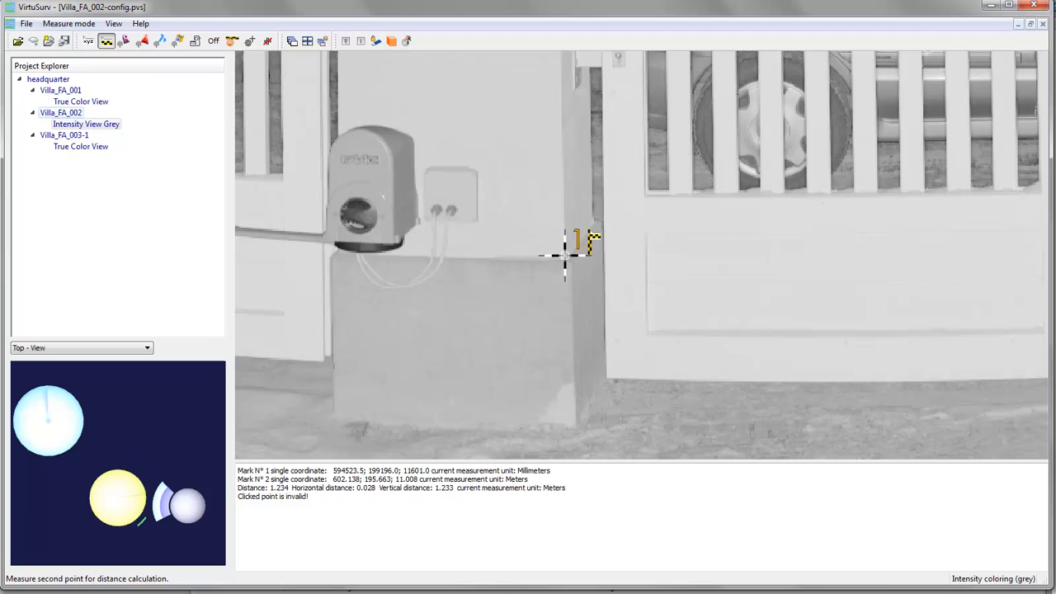
left_click(578, 244)
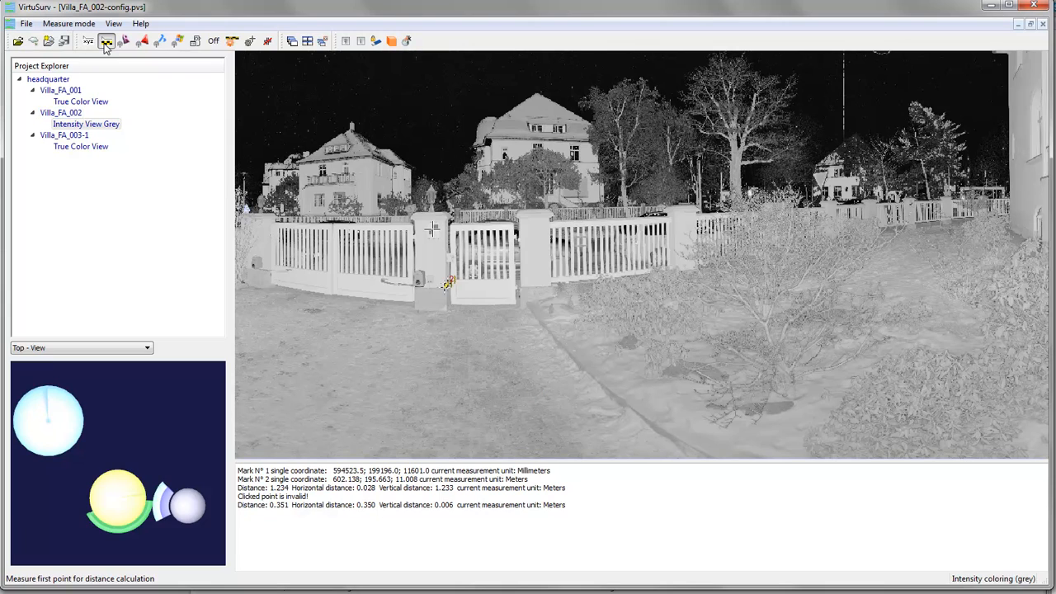
mouse_move(106, 41)
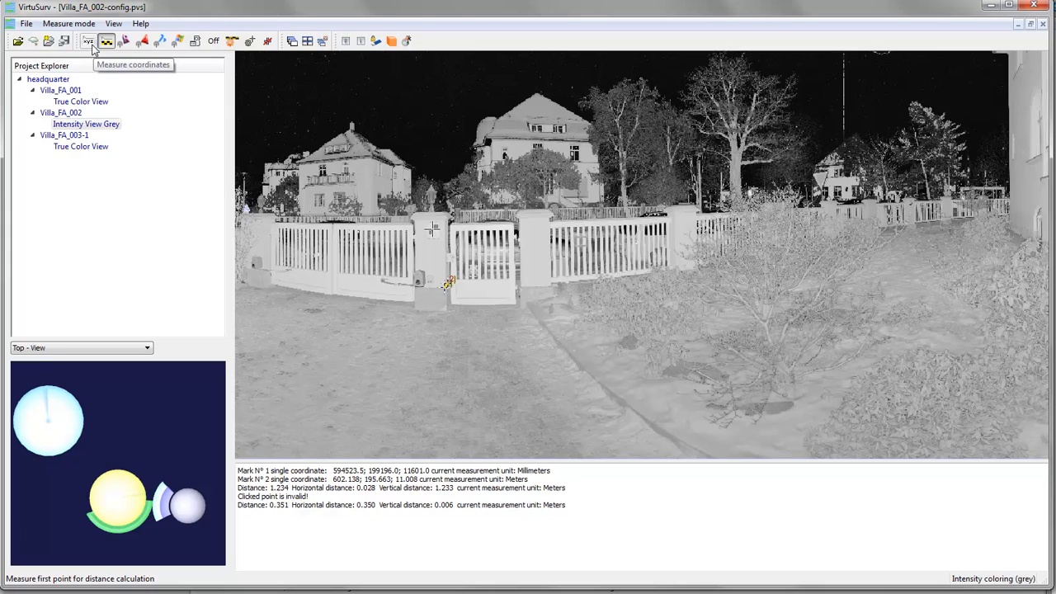